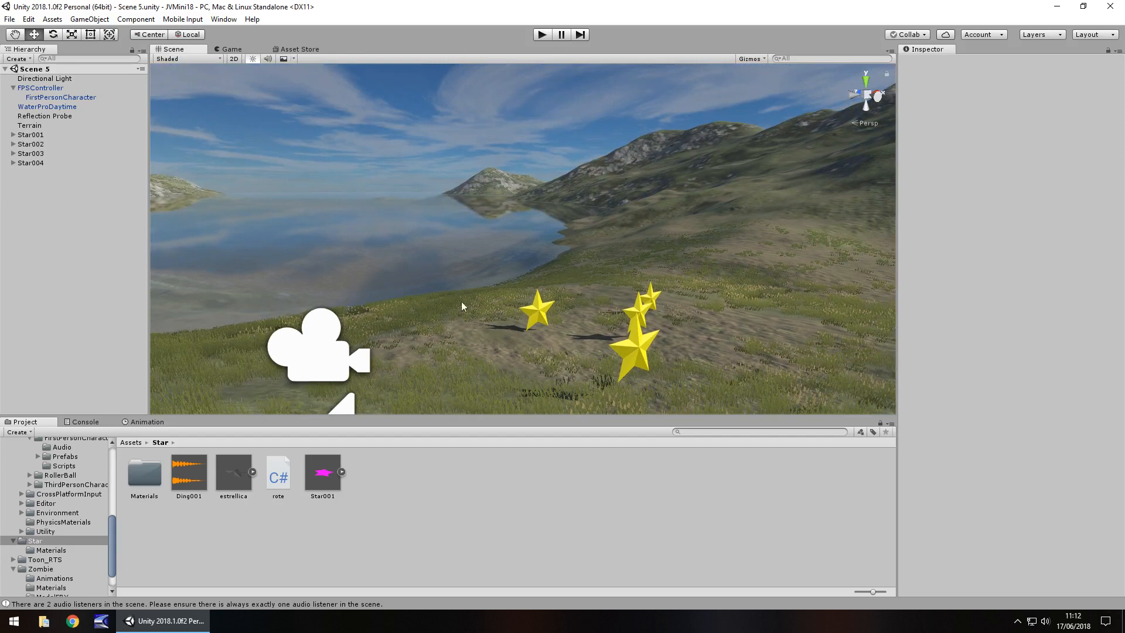
mouse_move(610, 332)
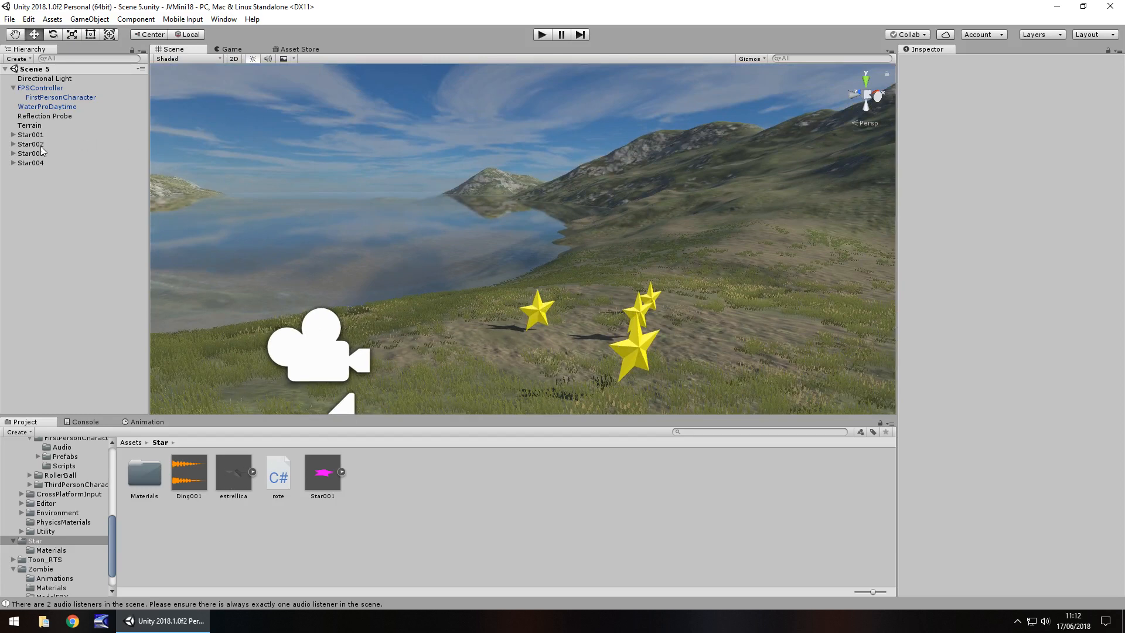
Select Star001 to review its Box Collider and Is Trigger setting.
click(31, 135)
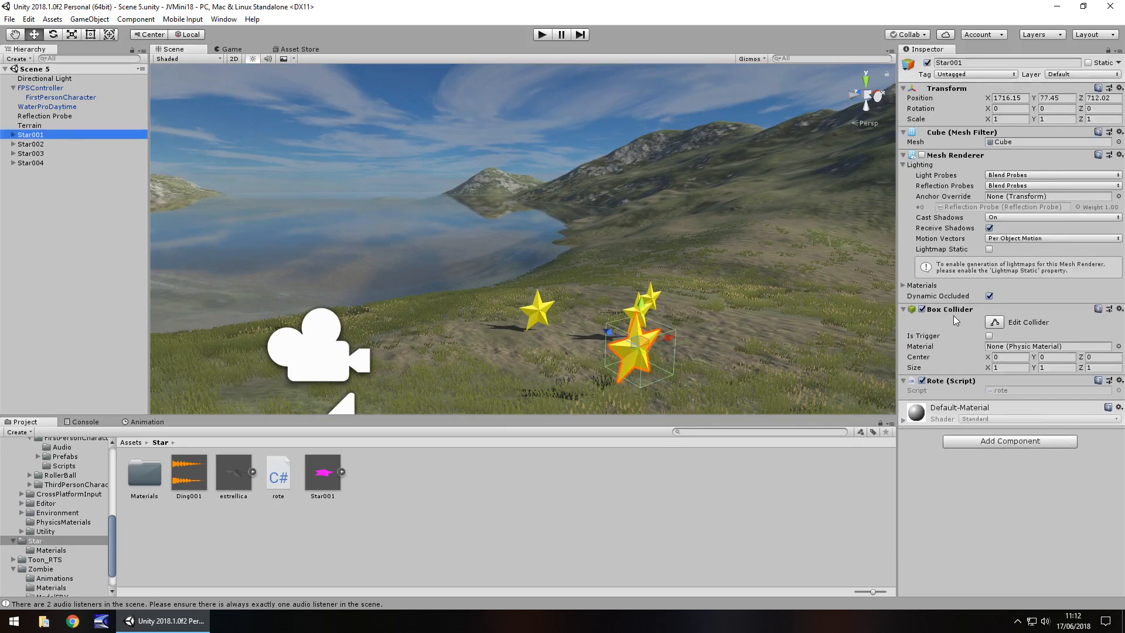
mouse_move(436, 309)
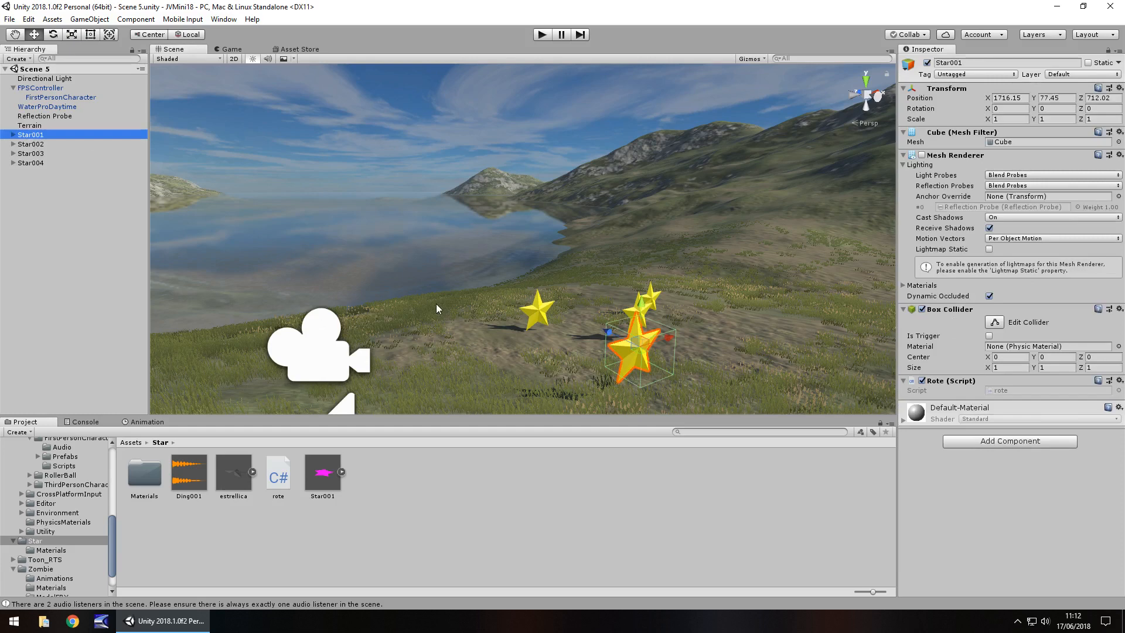
mouse_move(595, 323)
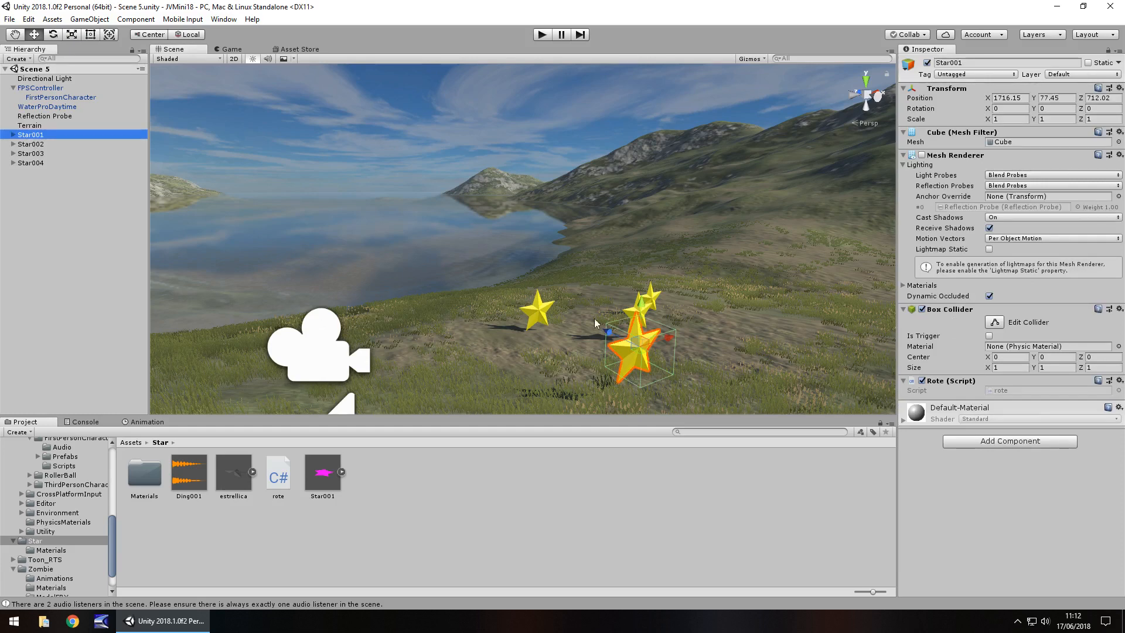
mouse_move(418, 291)
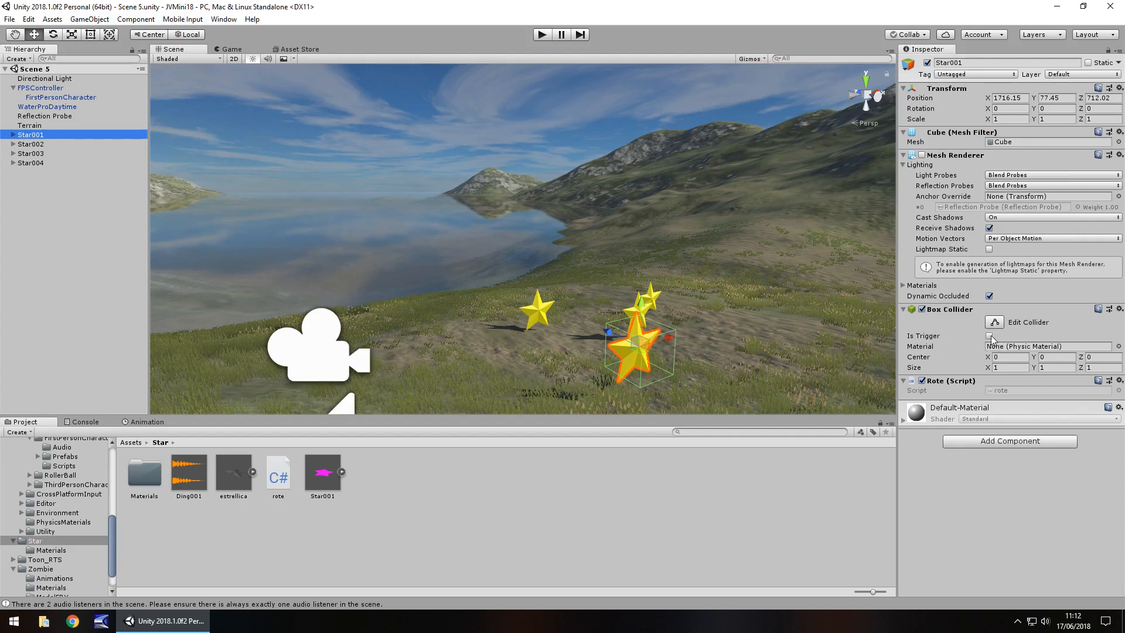
mouse_move(538, 235)
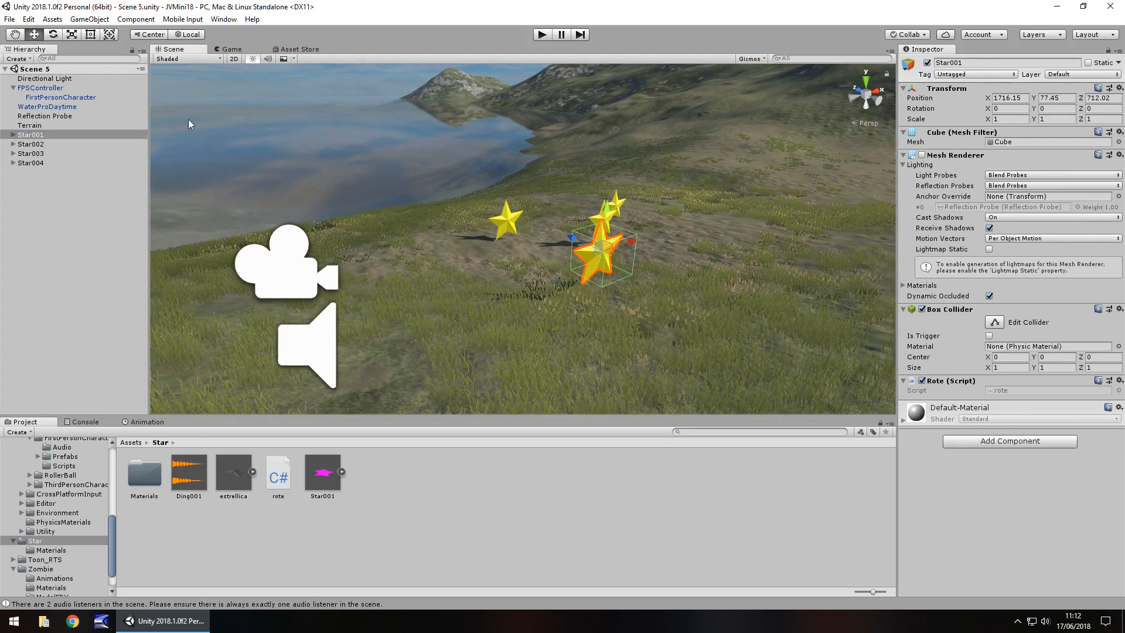
mouse_move(415, 177)
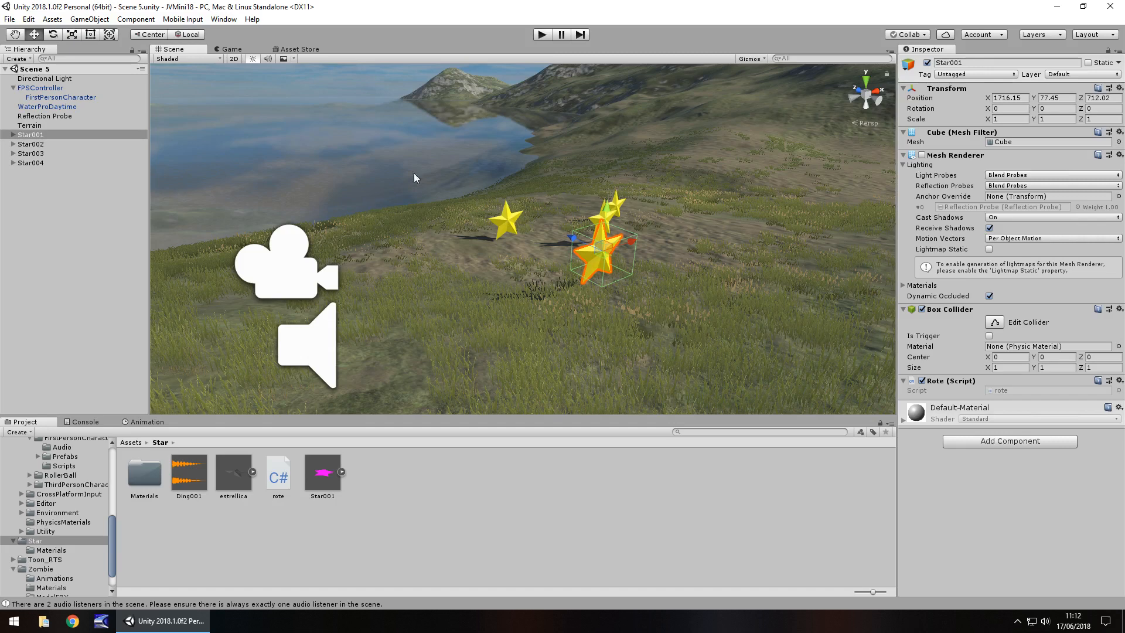
Add a UI Text element reading 'SCORE: 0'.
click(89, 18)
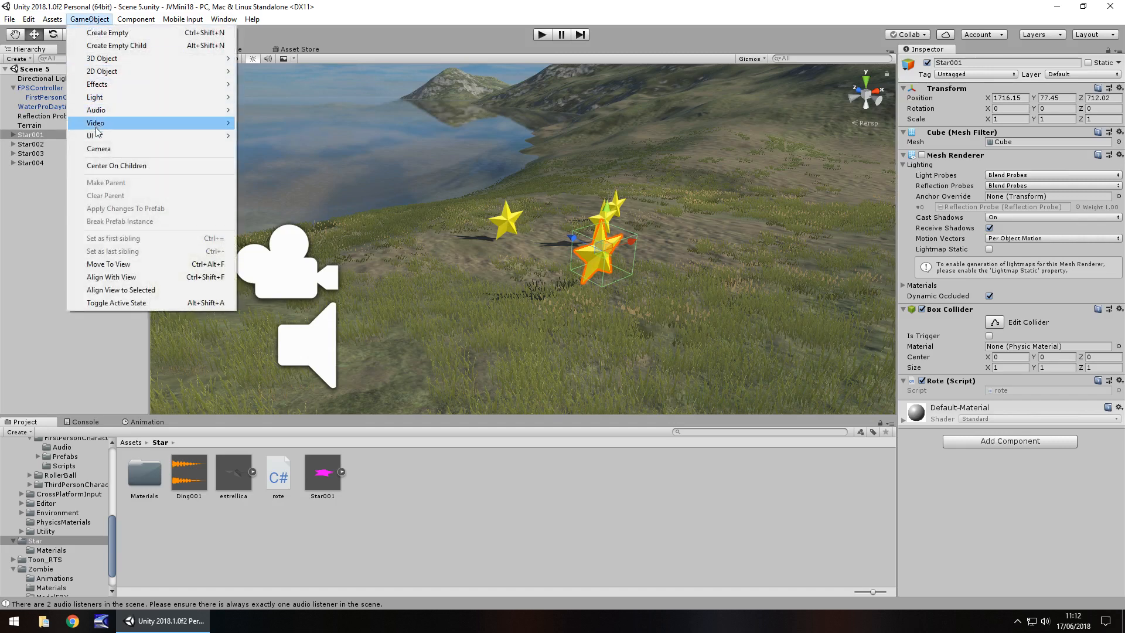
click(92, 136)
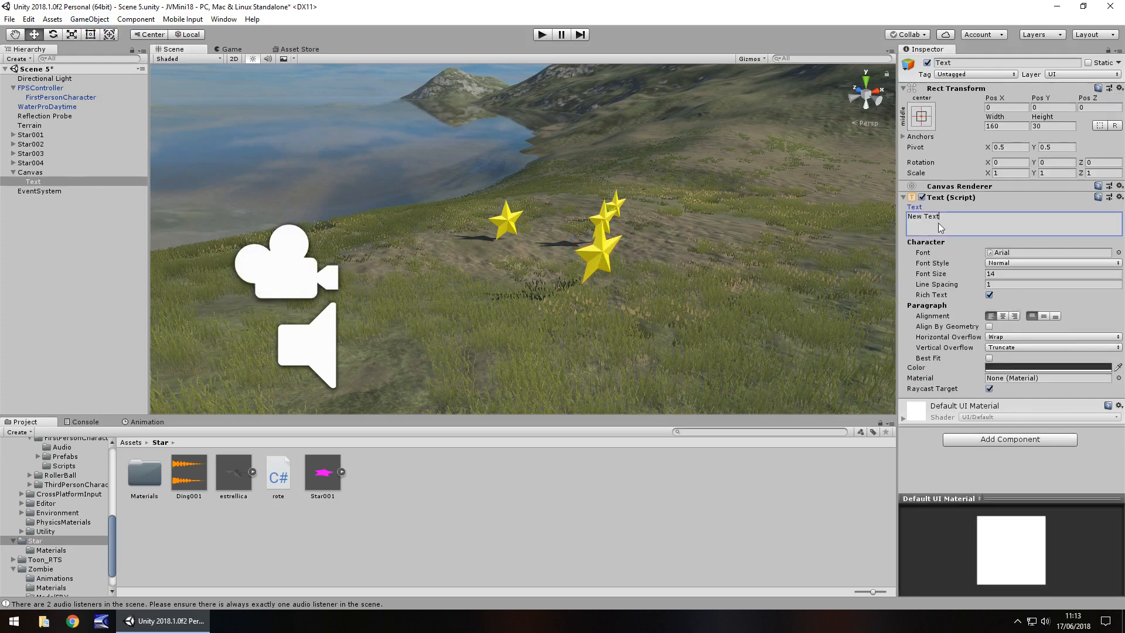
text(SCORE)
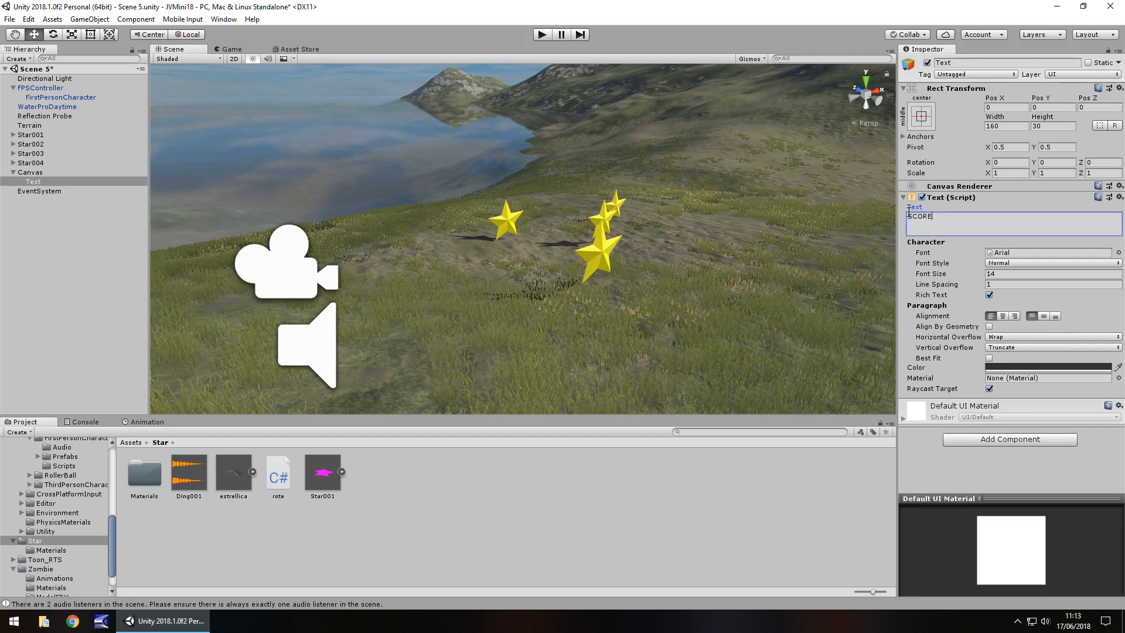
text(:)
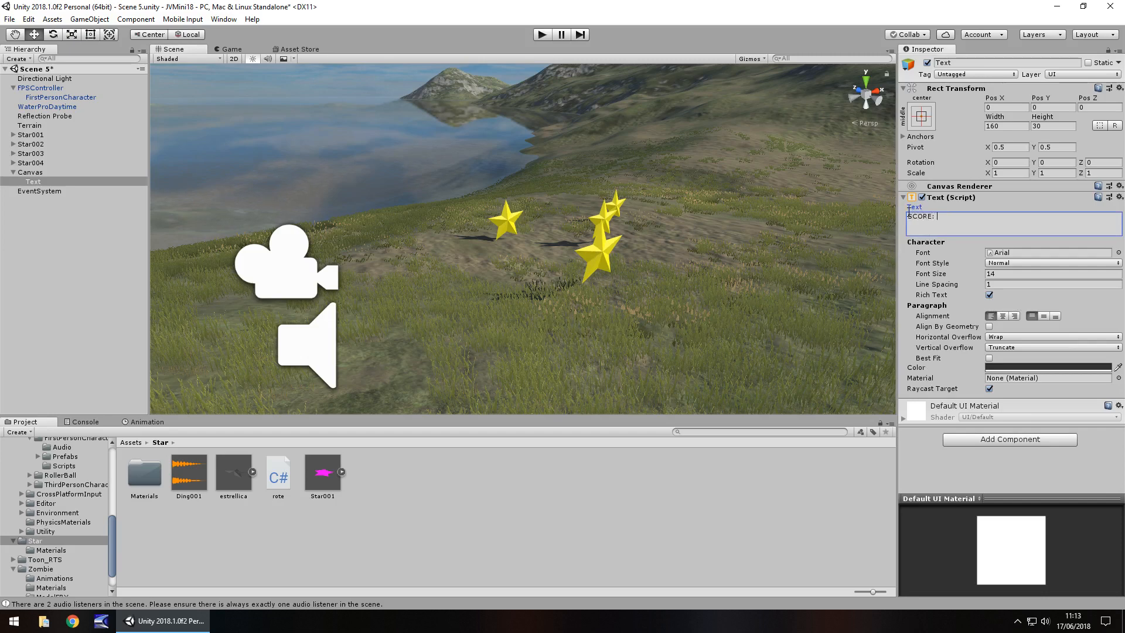
text(0)
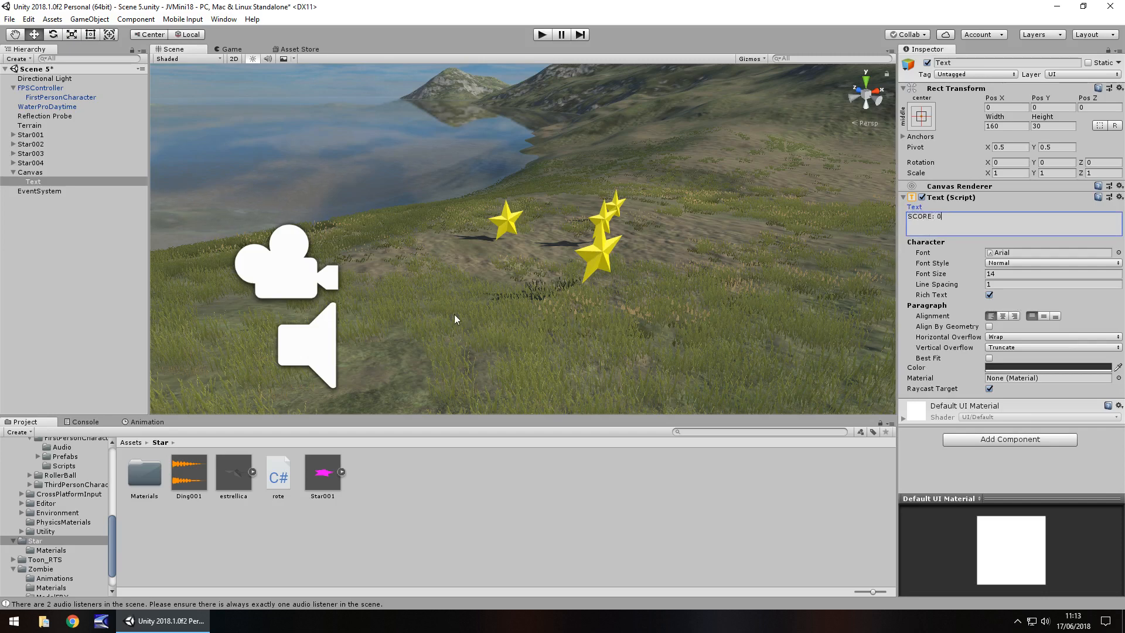
Set the text's font size to 32 and anchor it top-left.
click(1047, 368)
text(32)
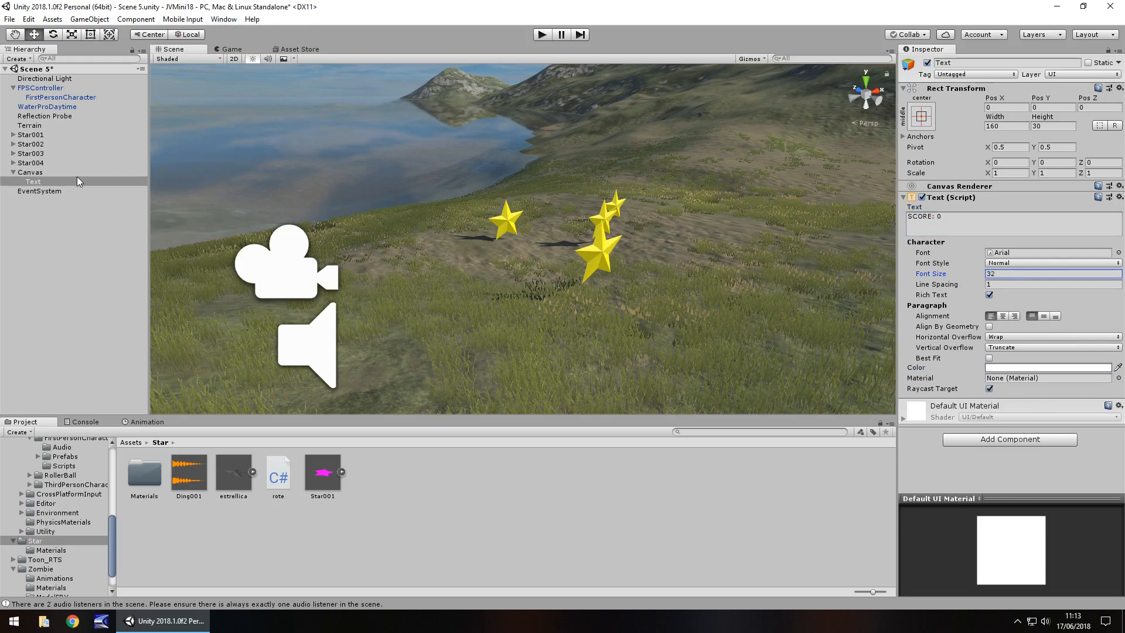
click(33, 181)
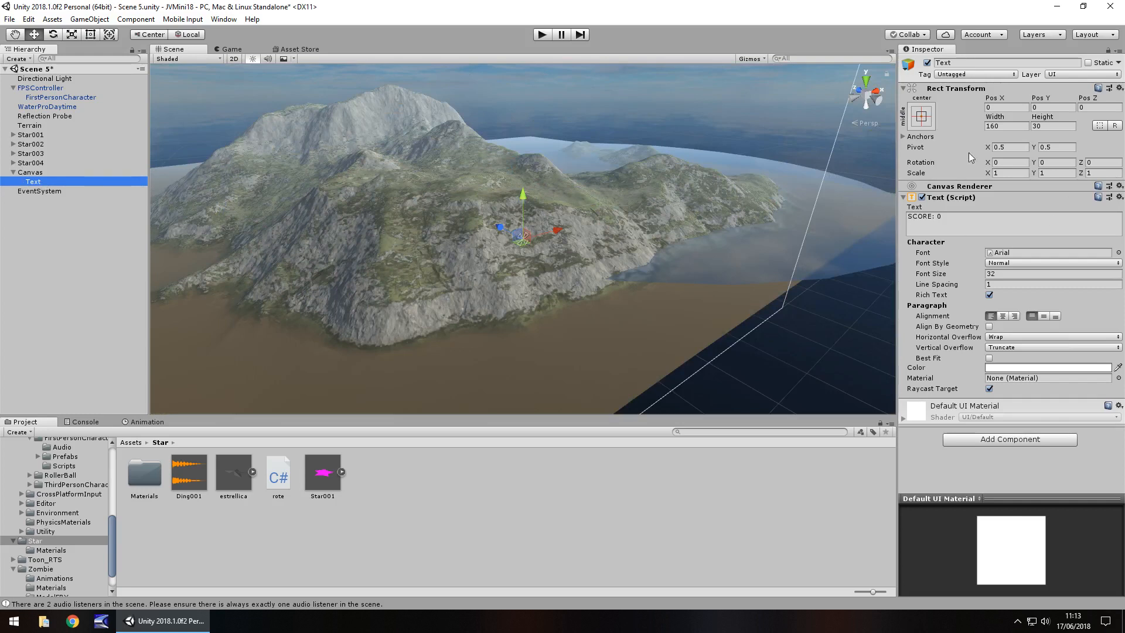
click(921, 116)
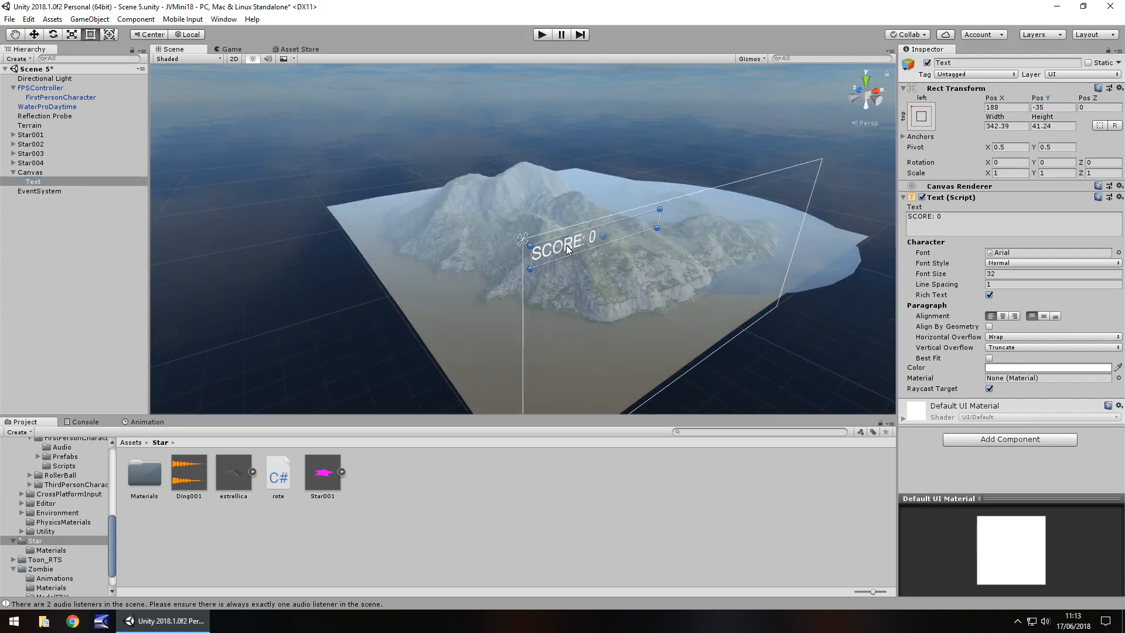
mouse_move(250, 172)
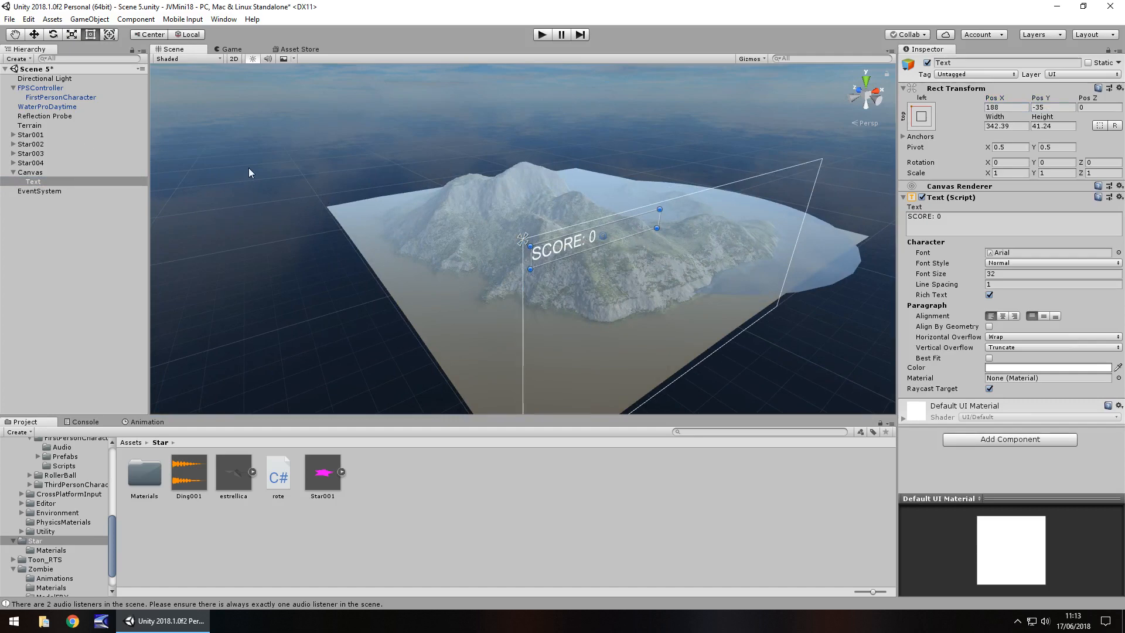
Rename the Text object under Canvas to ScoreText.
click(31, 134)
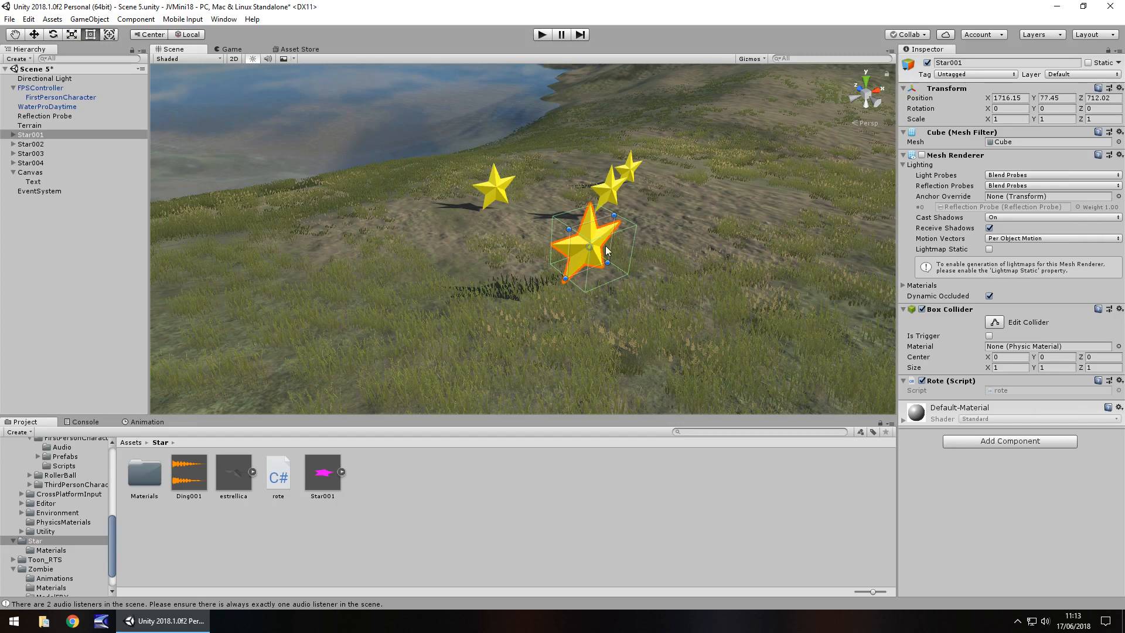
mouse_move(529, 180)
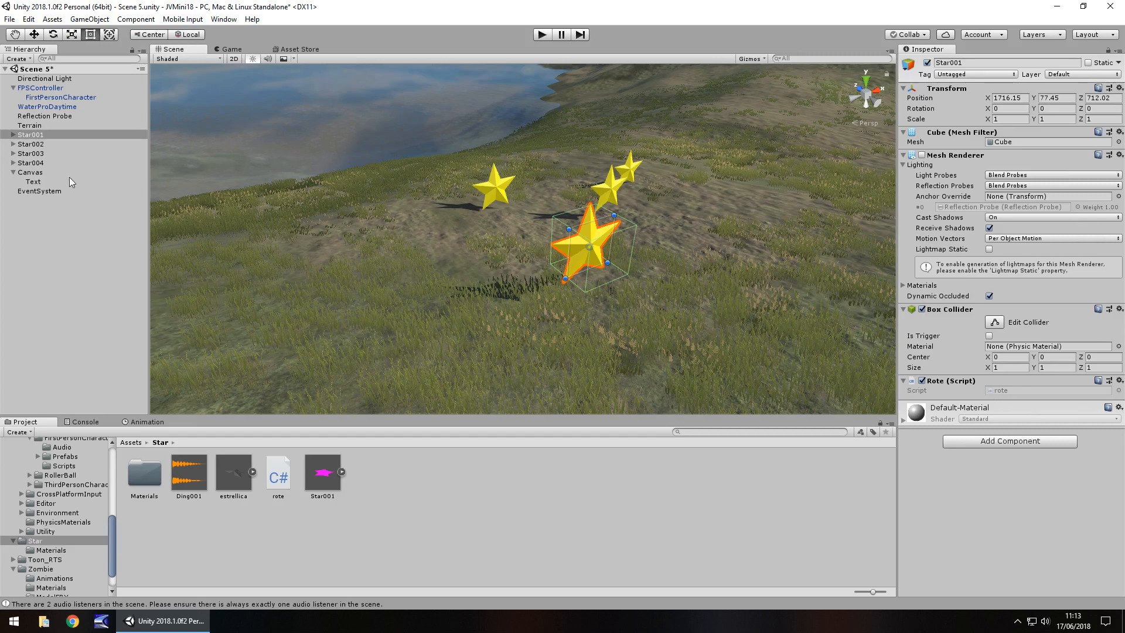
click(33, 181)
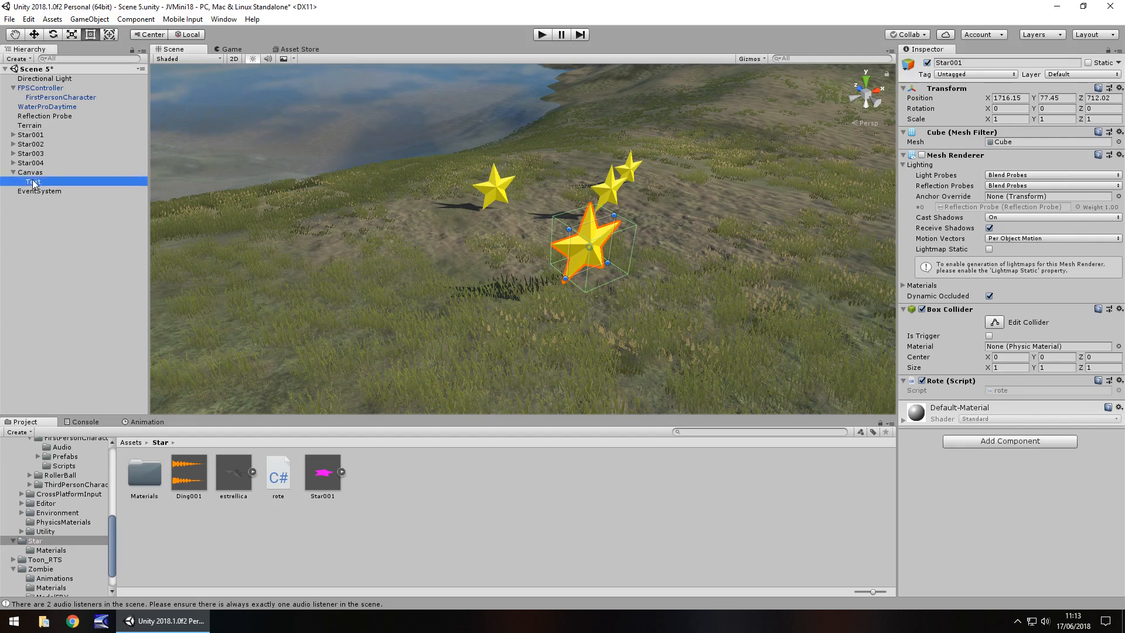
click(32, 182)
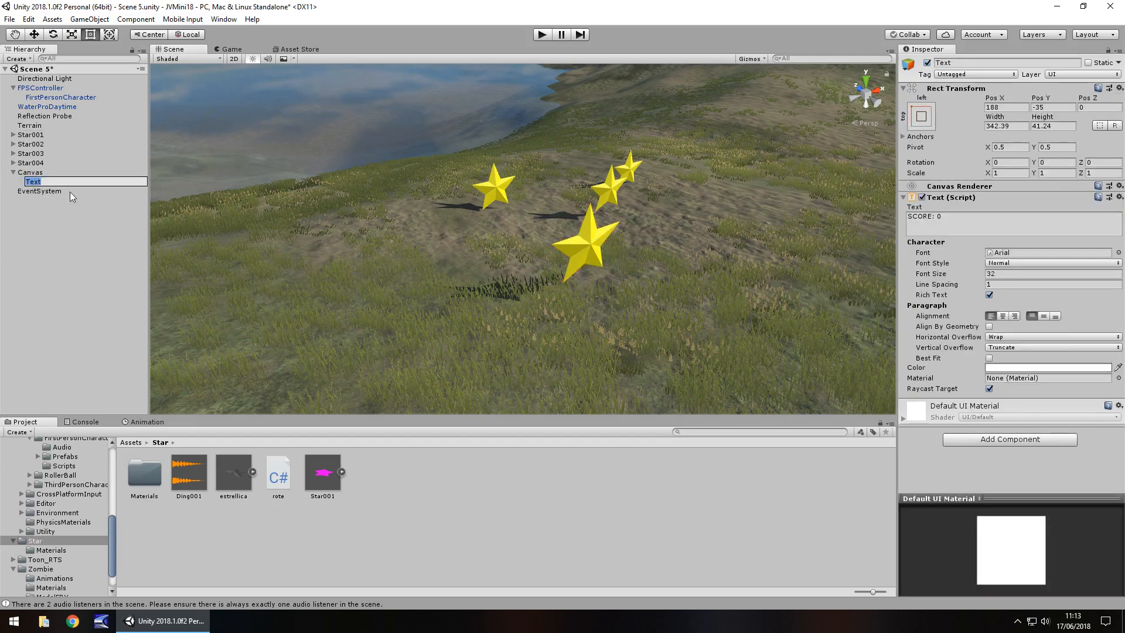
text(ScoreTe)
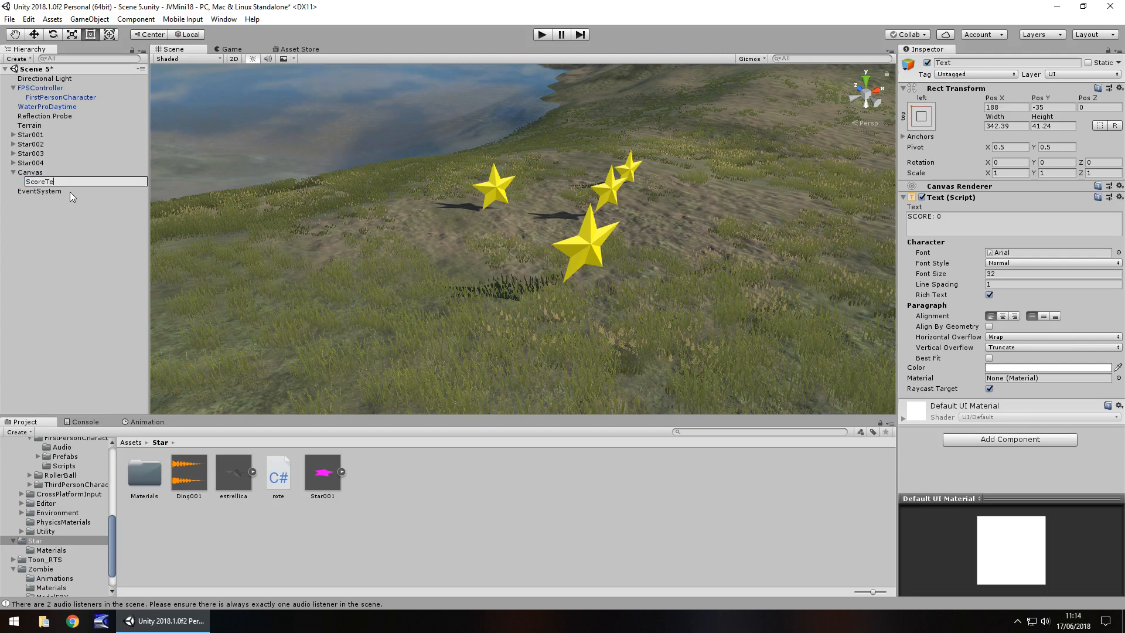
key(Return)
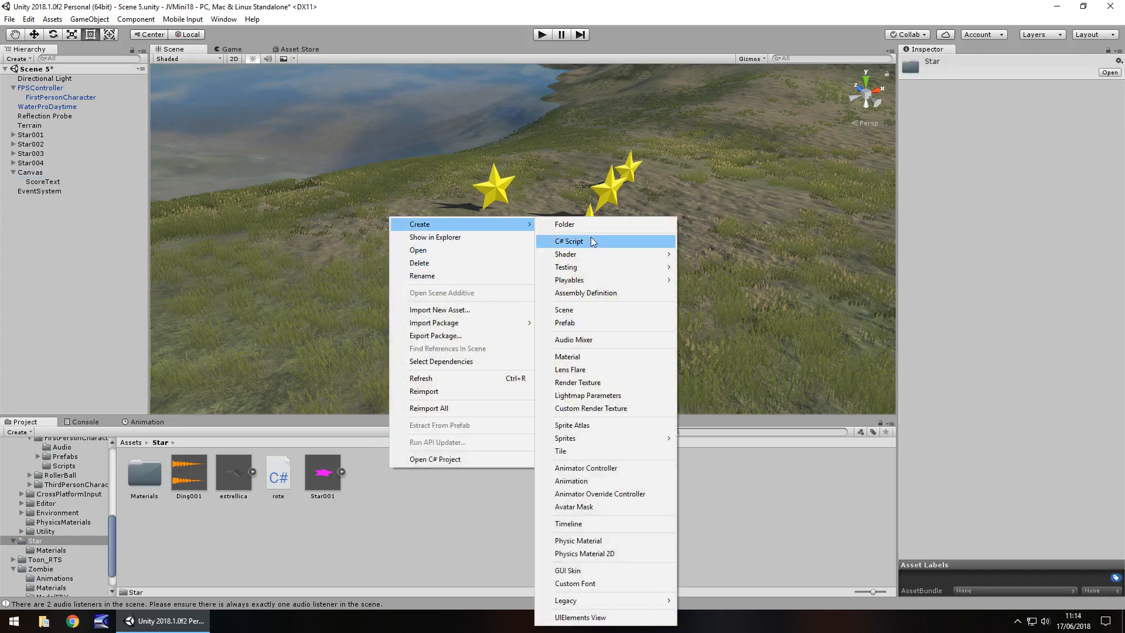
Add a ScoringSystem C# script to the Star folder and open it in Visual Studio.
click(569, 241)
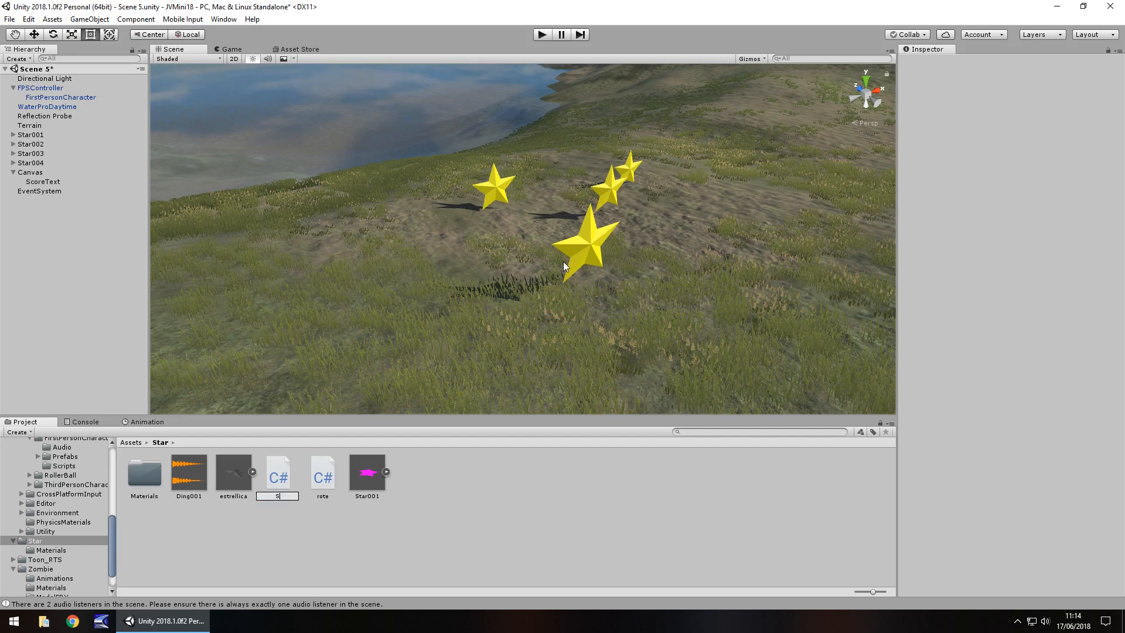
text(ScoringSy)
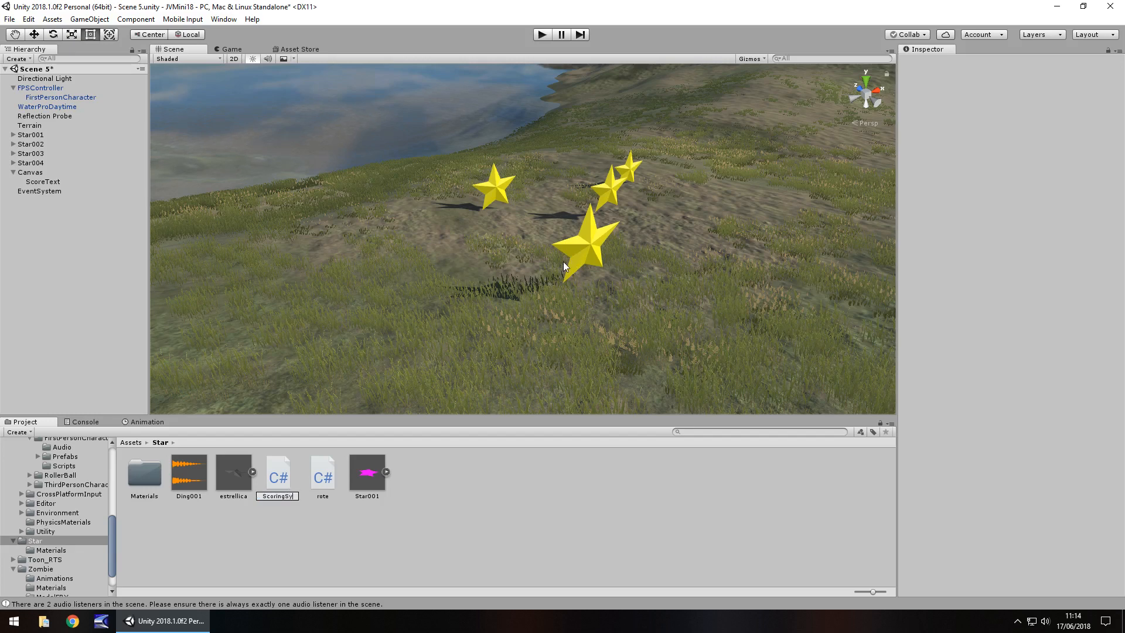
click(323, 474)
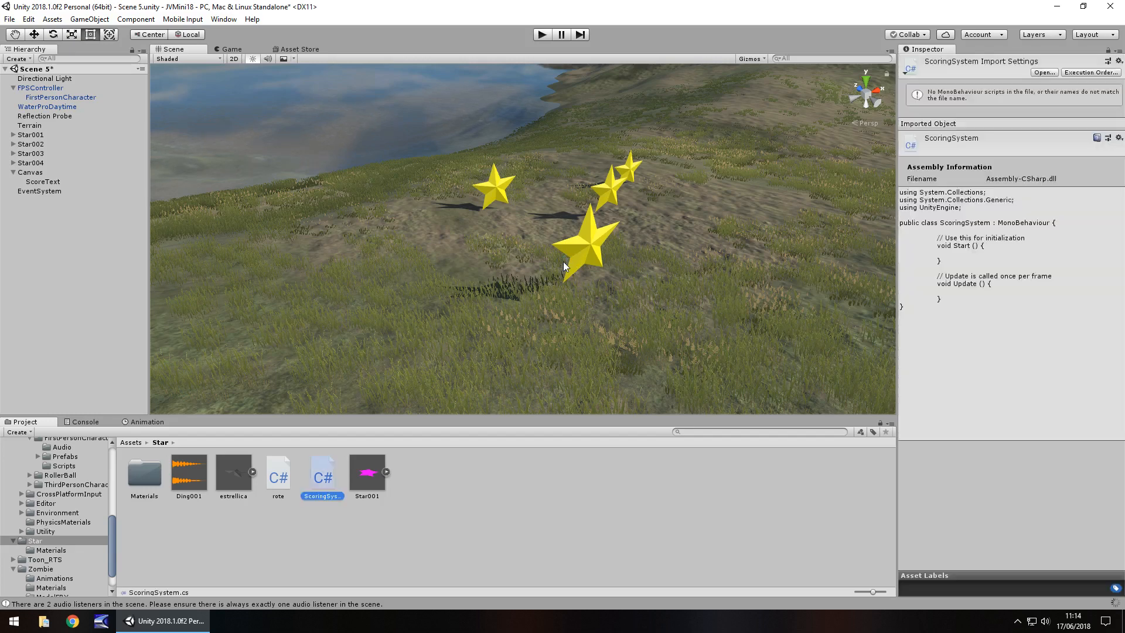
double_click(322, 473)
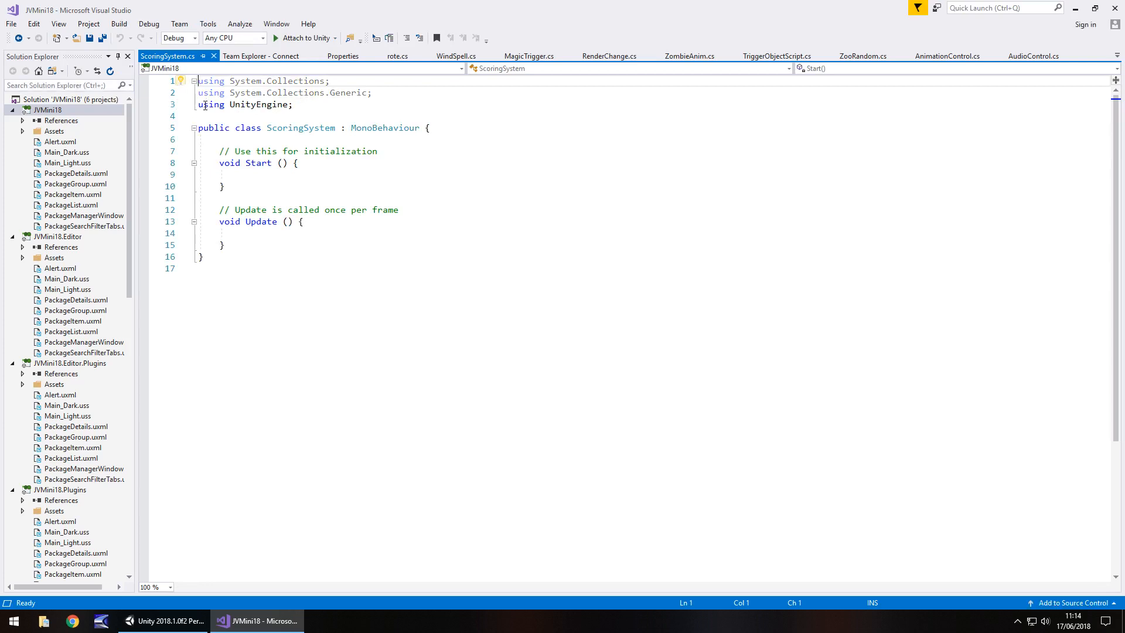
Add 'using UnityEngine.UI;' to ScoringSystem and remove the Start and Update stubs.
key(Return)
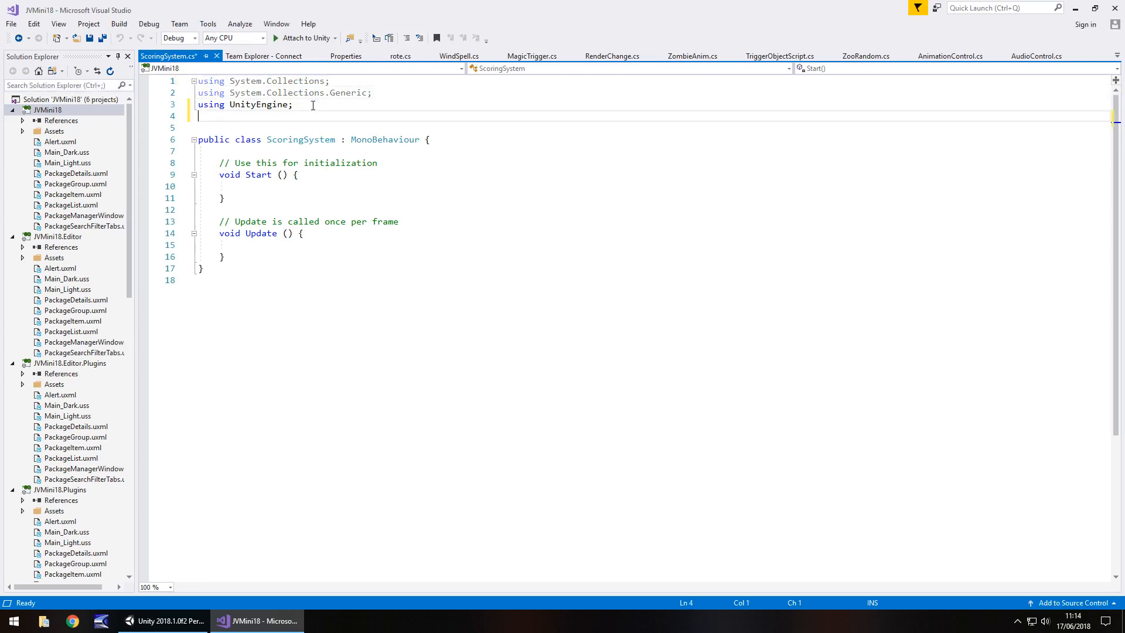
text(using)
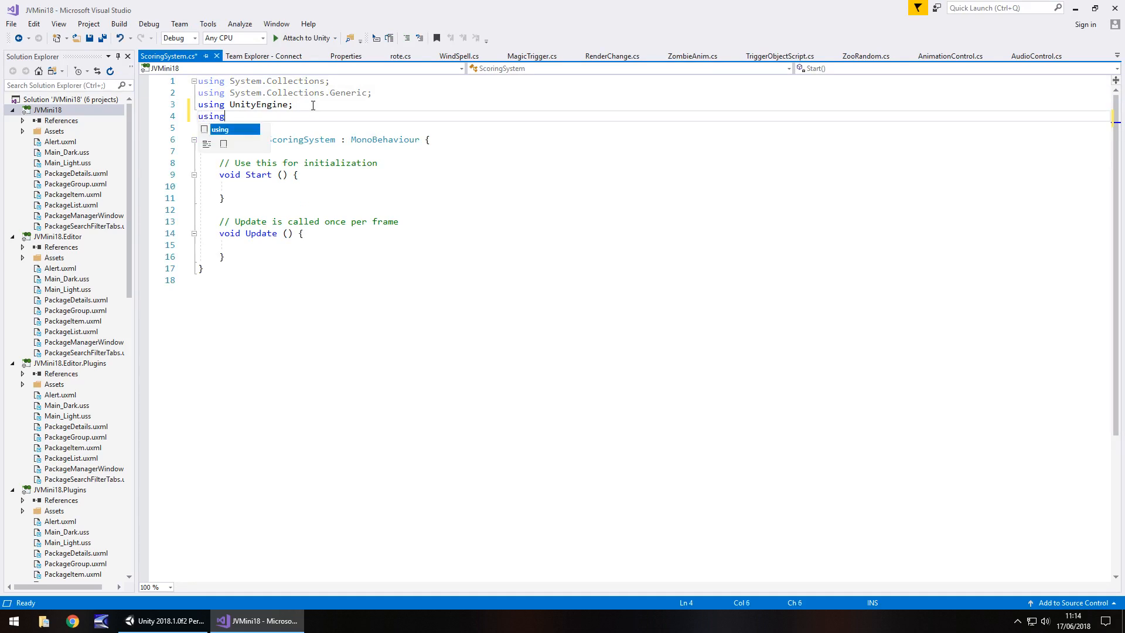
text(UnityEninge.)
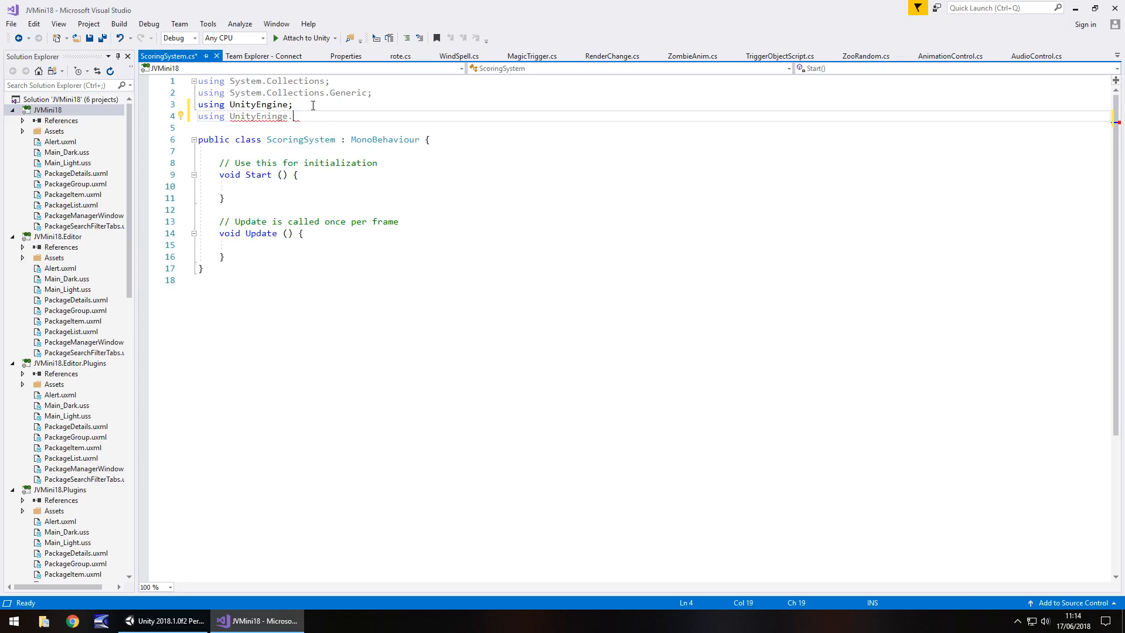
text(UI;)
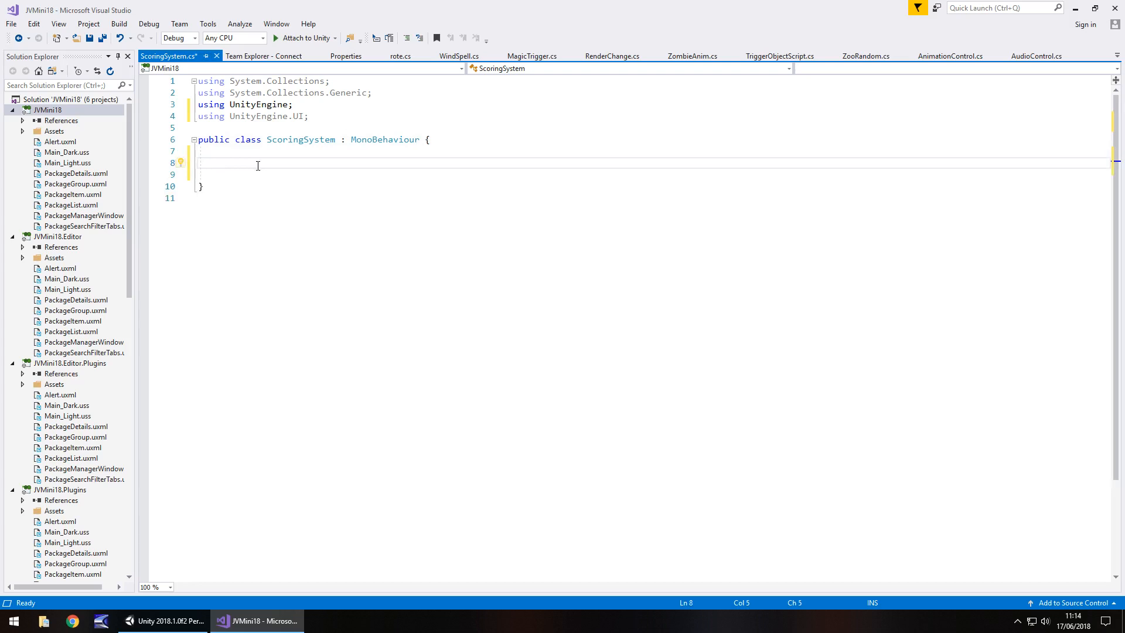
Declare public GameObject scoreText, public int theScore and public AudioSource collectSound fields.
text(public)
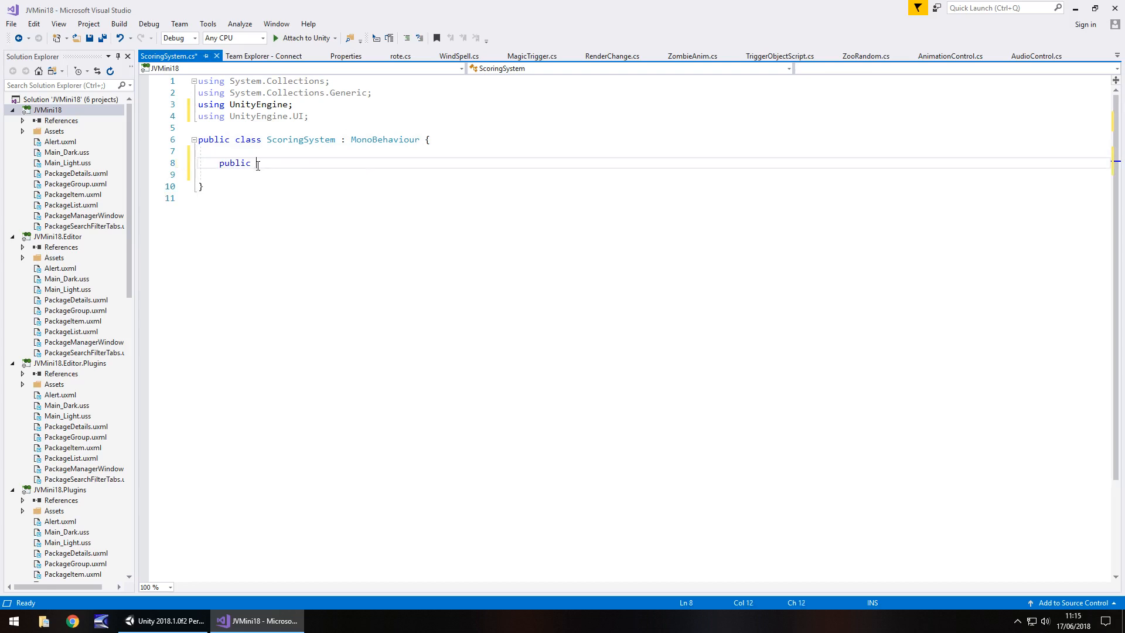
text(GameObject scoreText;)
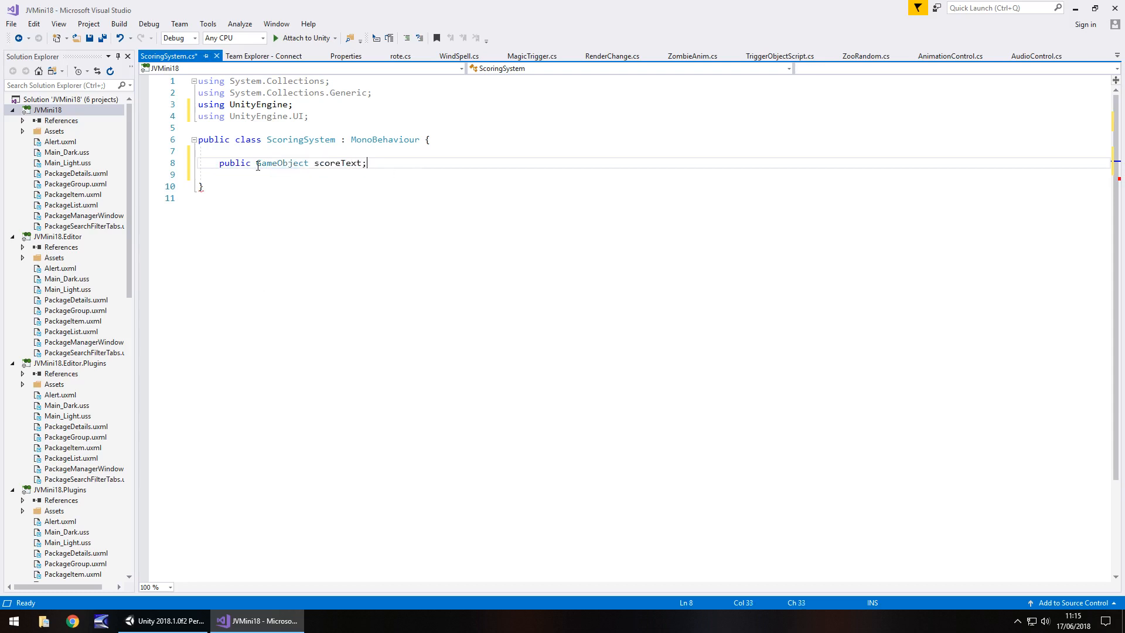
text(public i)
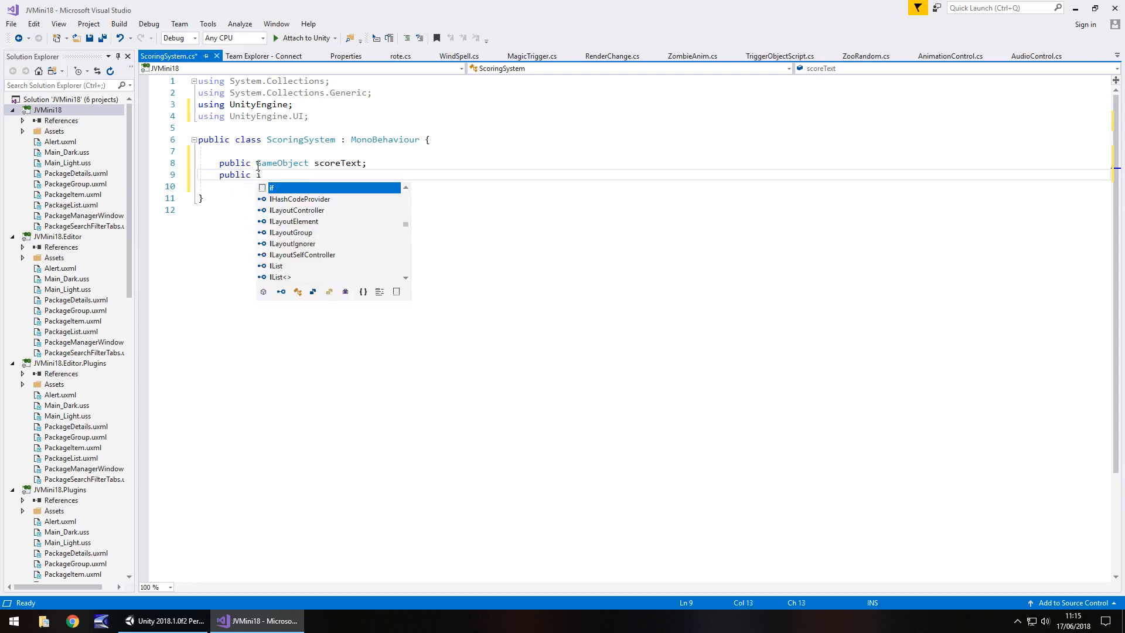
text(nt)
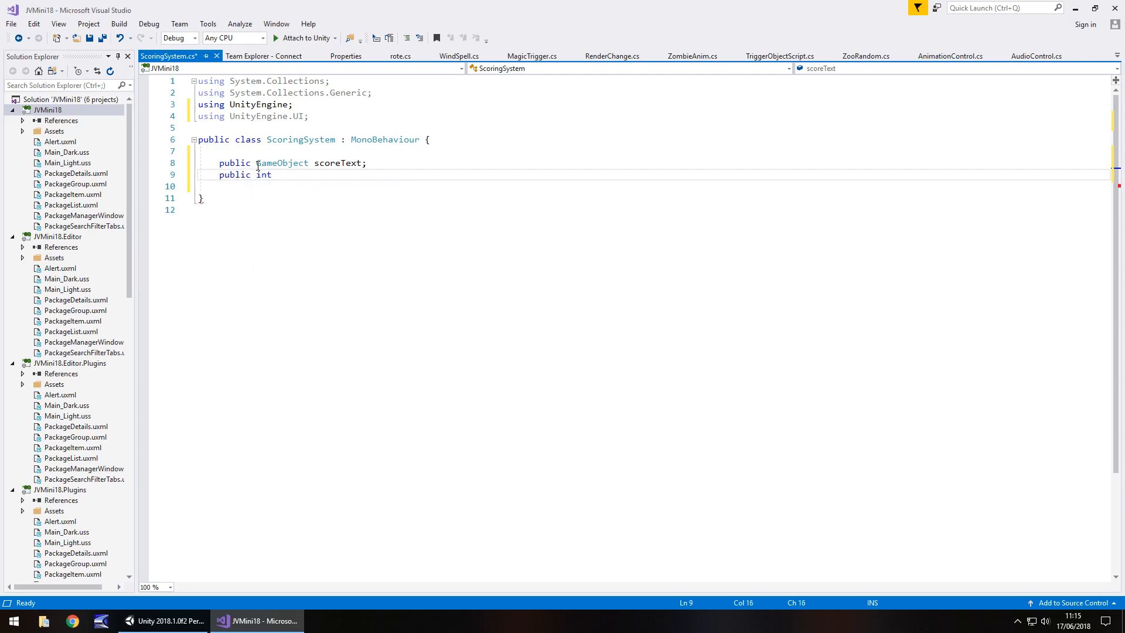
text(theS)
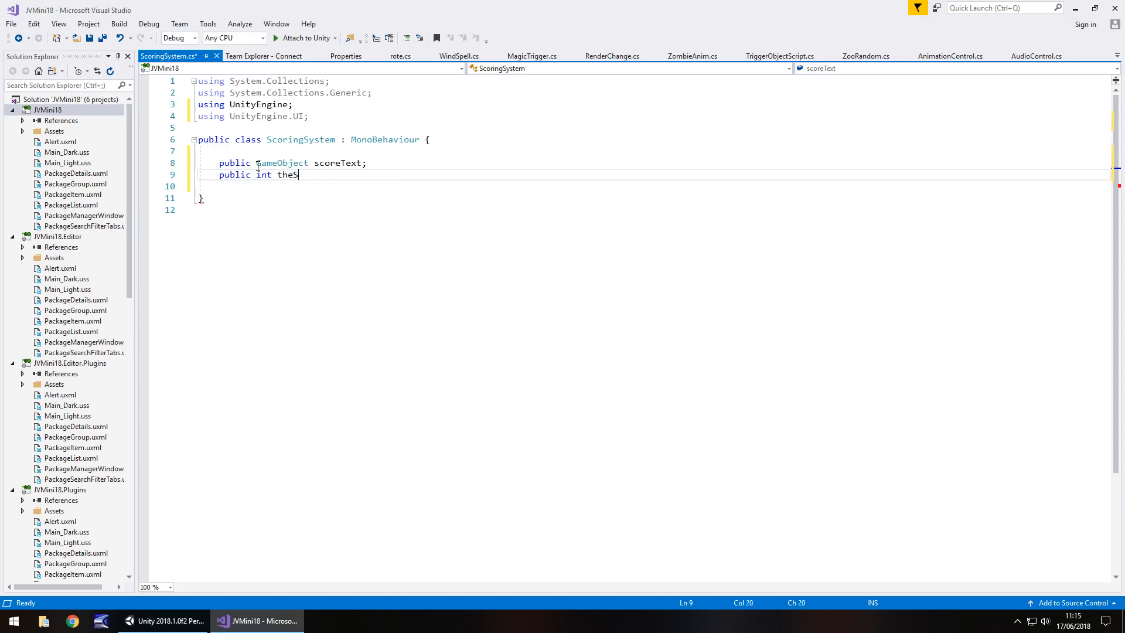
text(core;)
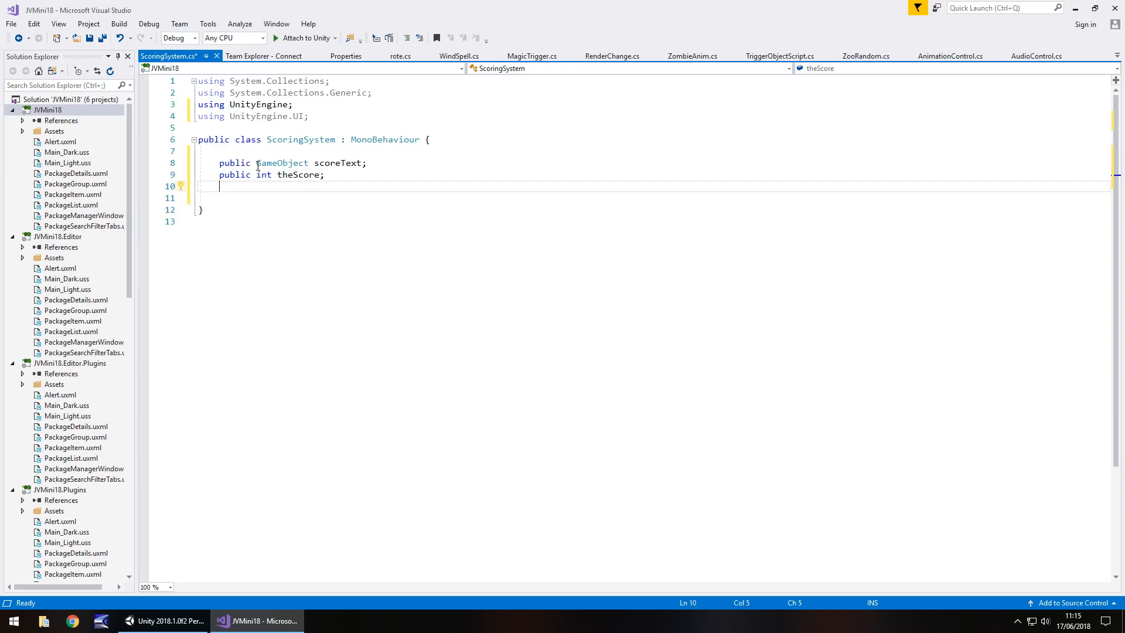
text(public A)
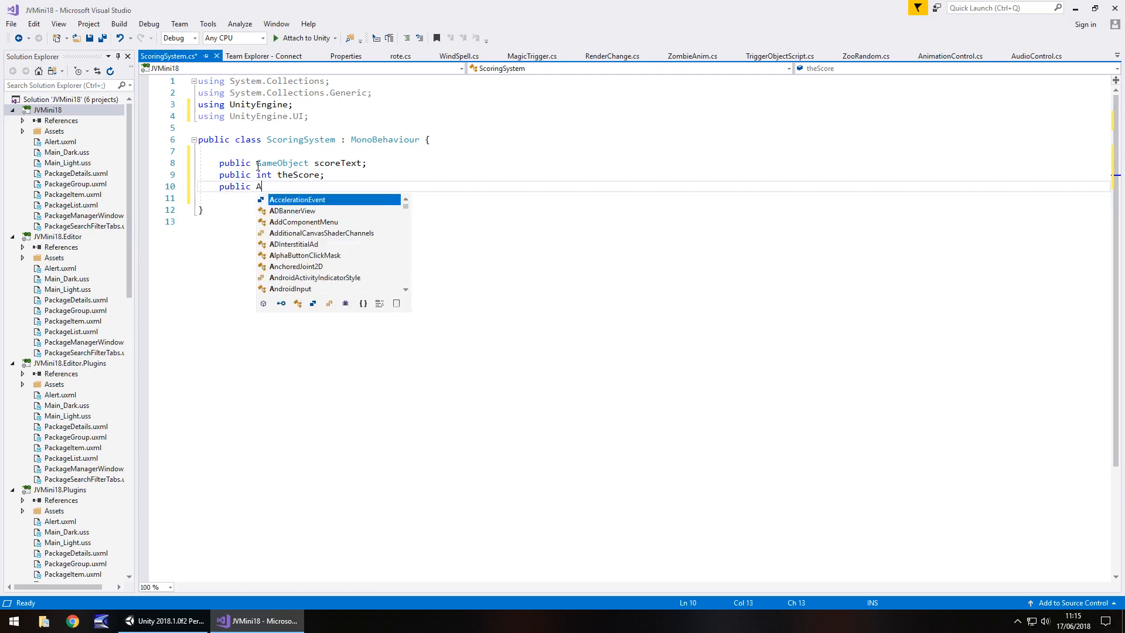
text(udioSource)
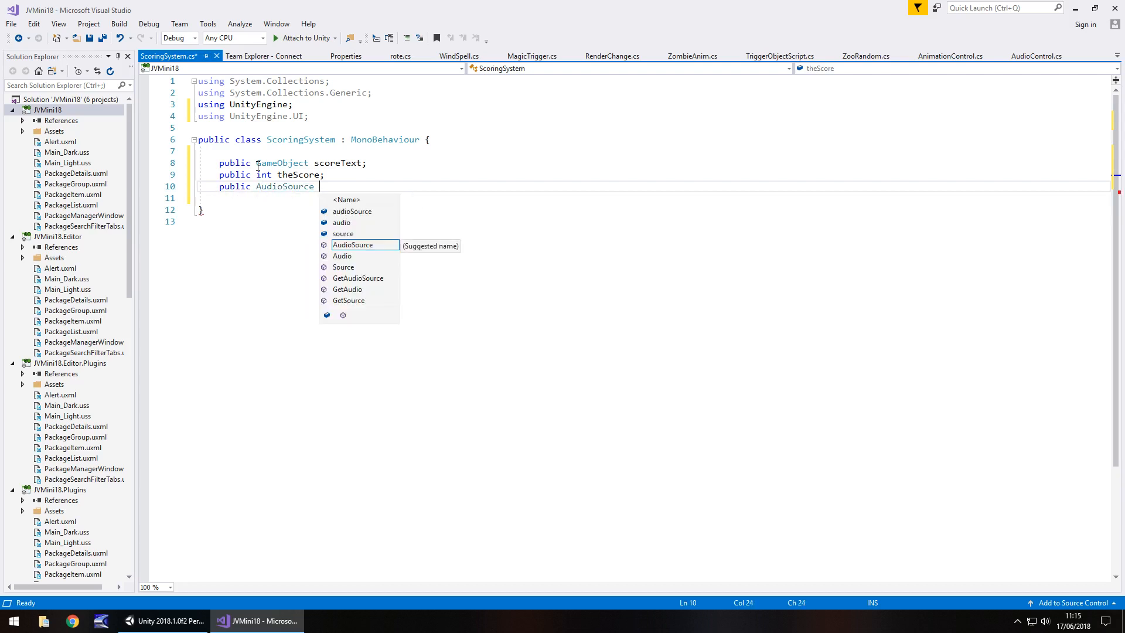
text(collect)
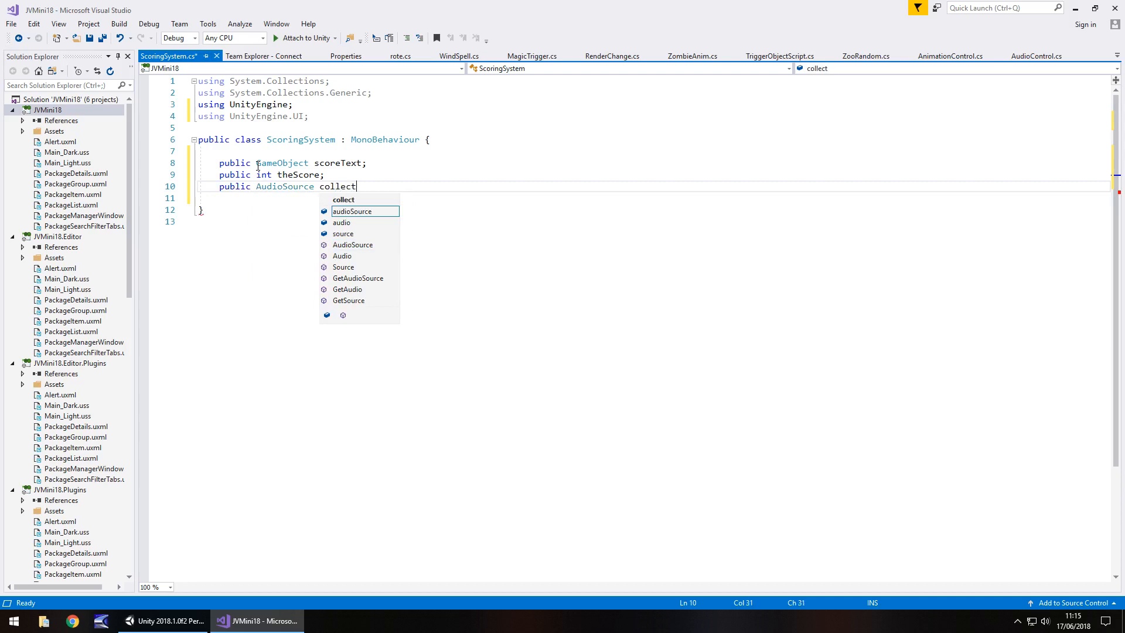
text(Sound;)
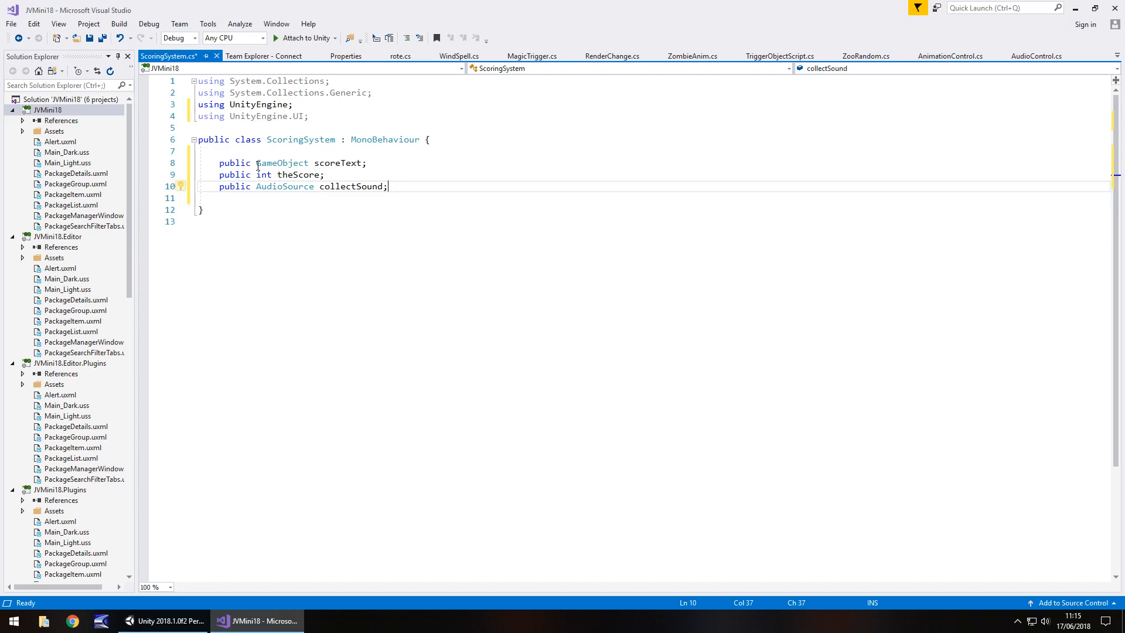
Add an empty public void OnTriggerEnter(Collider other) method.
key(Return)
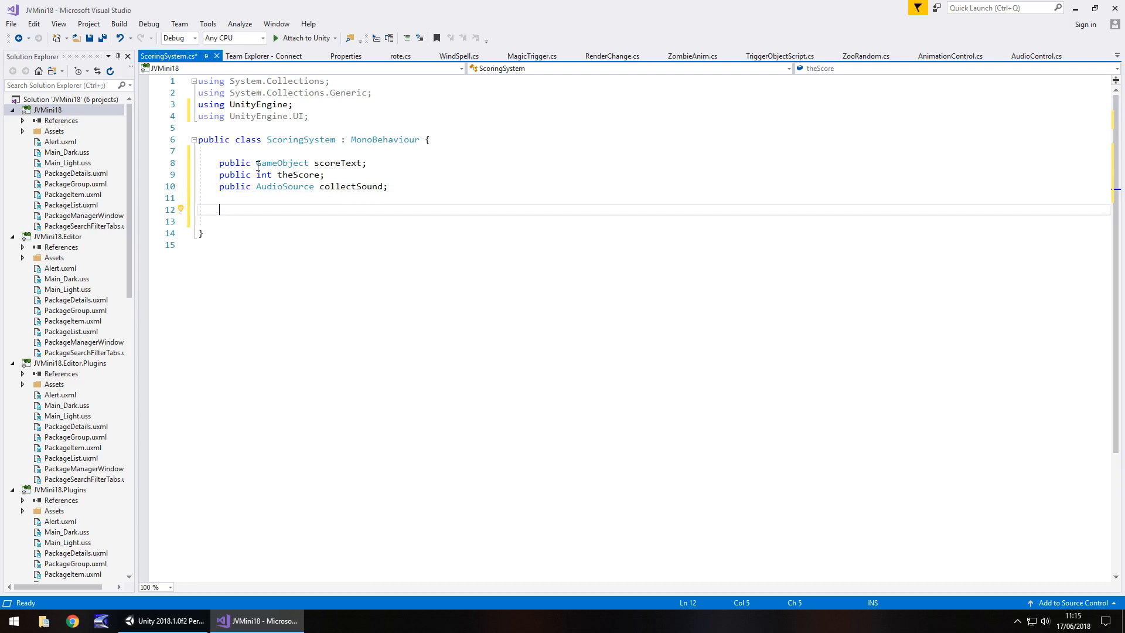
text(public)
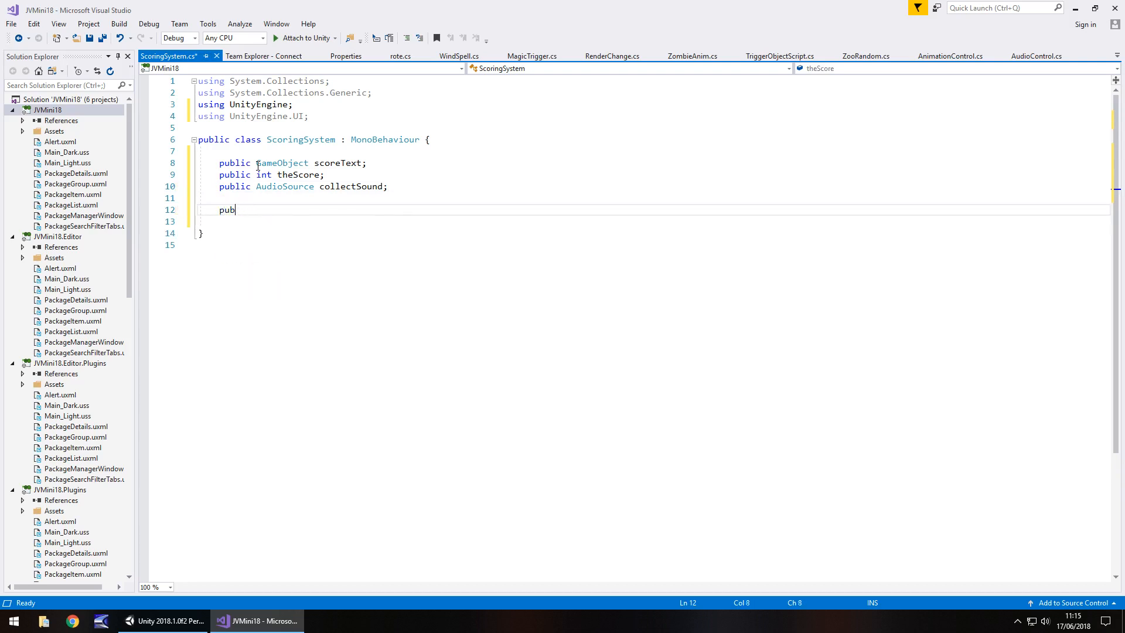
text(void)
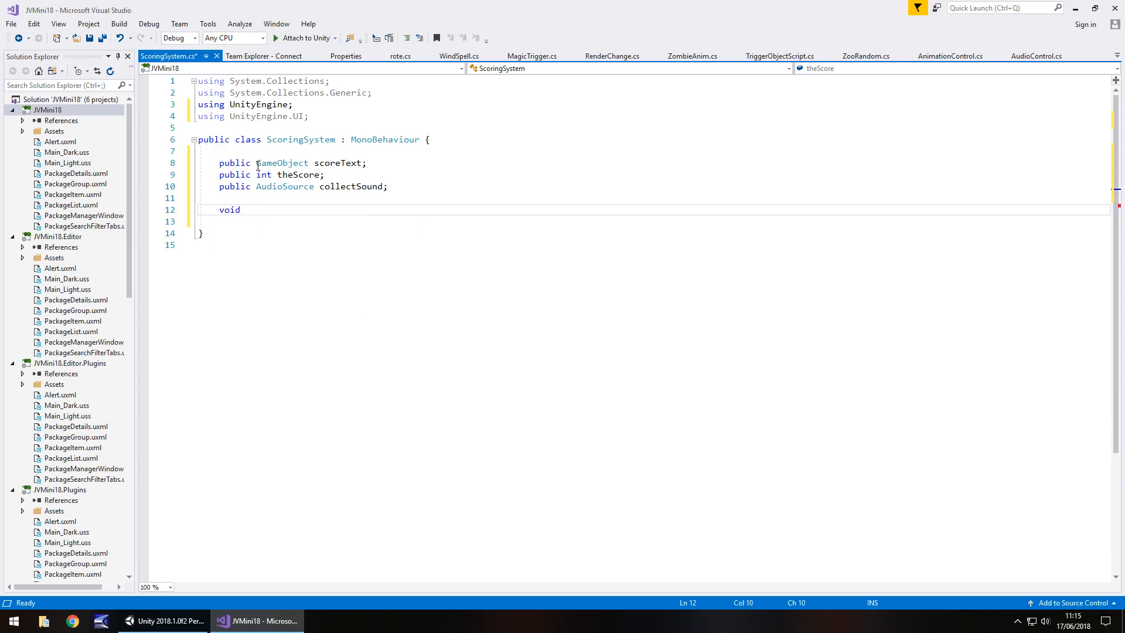
text(OnTriggerEnter(Collider other)
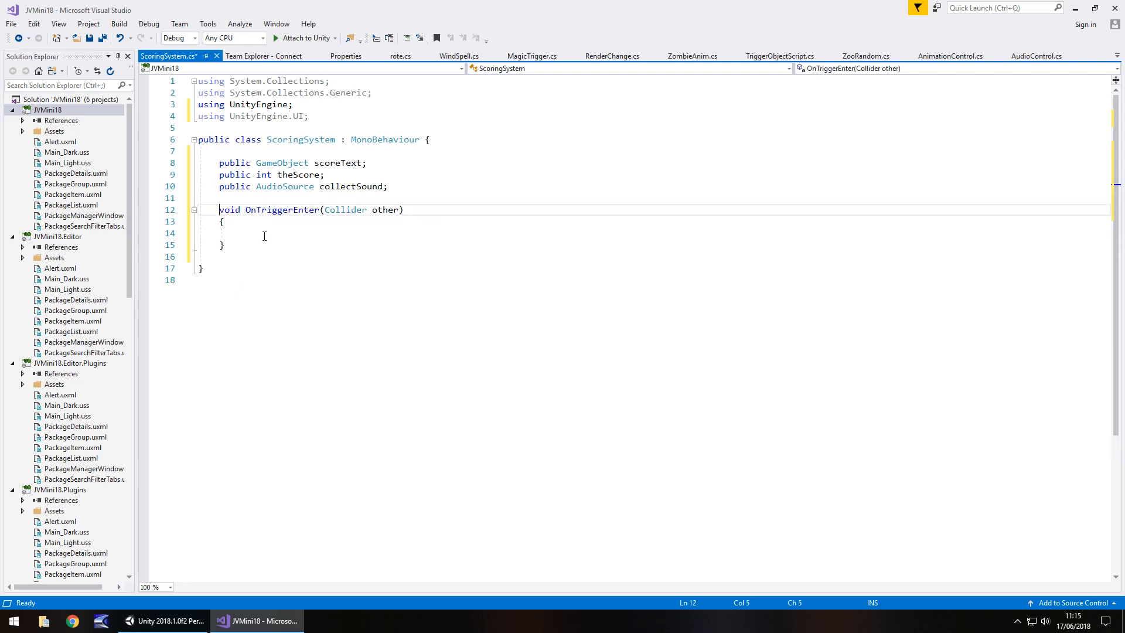
Call collectSound.Play() inside OnTriggerEnter.
click(280, 233)
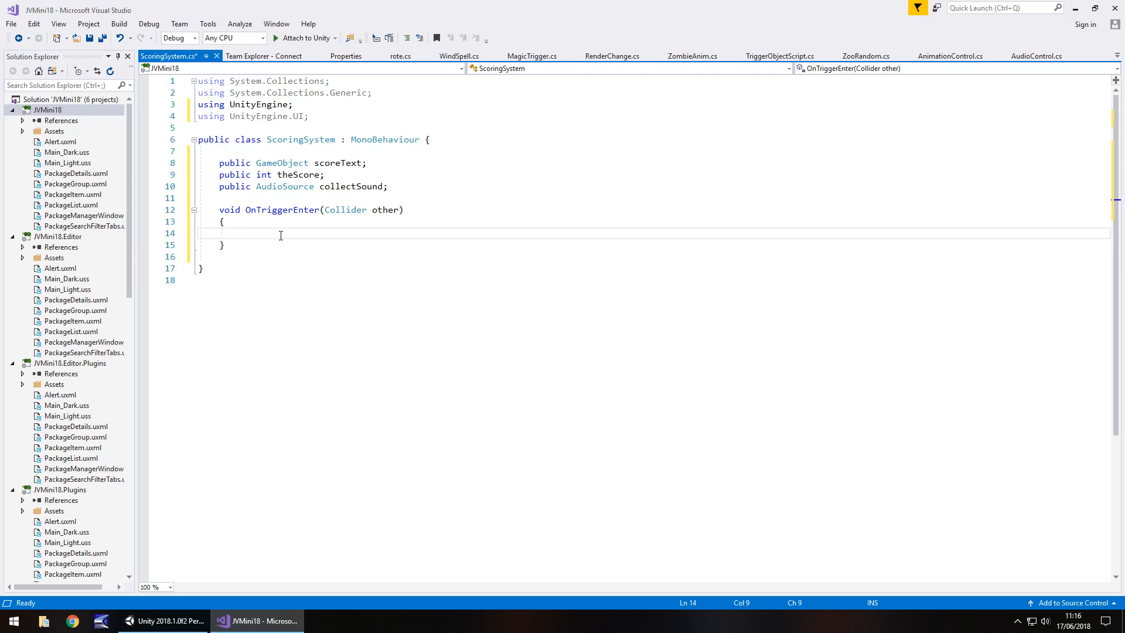
text(collectSound)
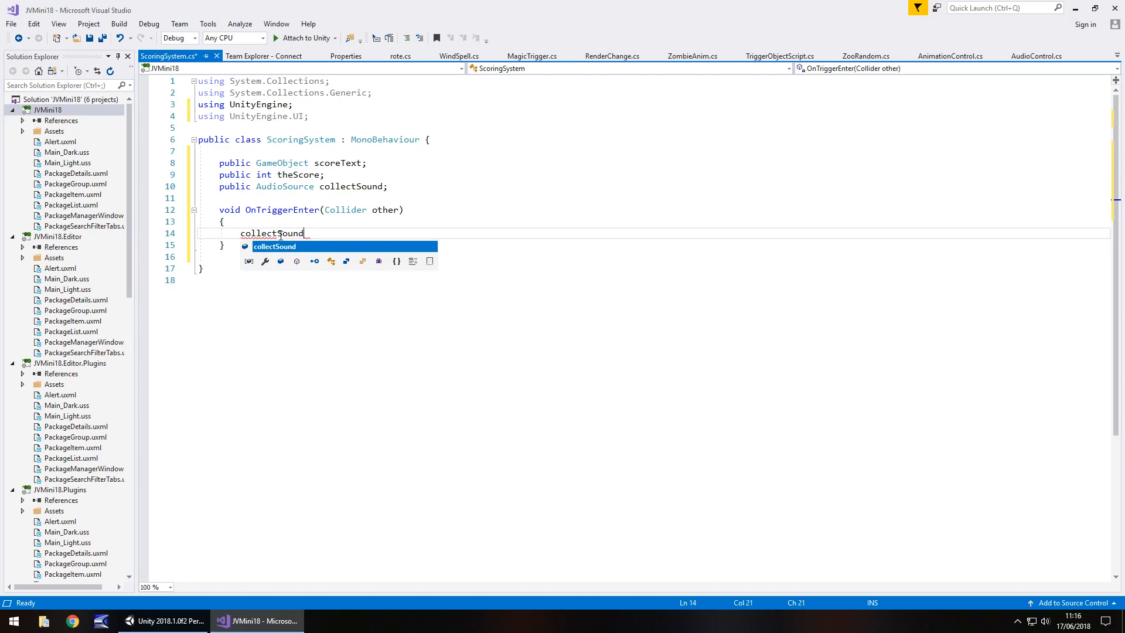
text(.Play();)
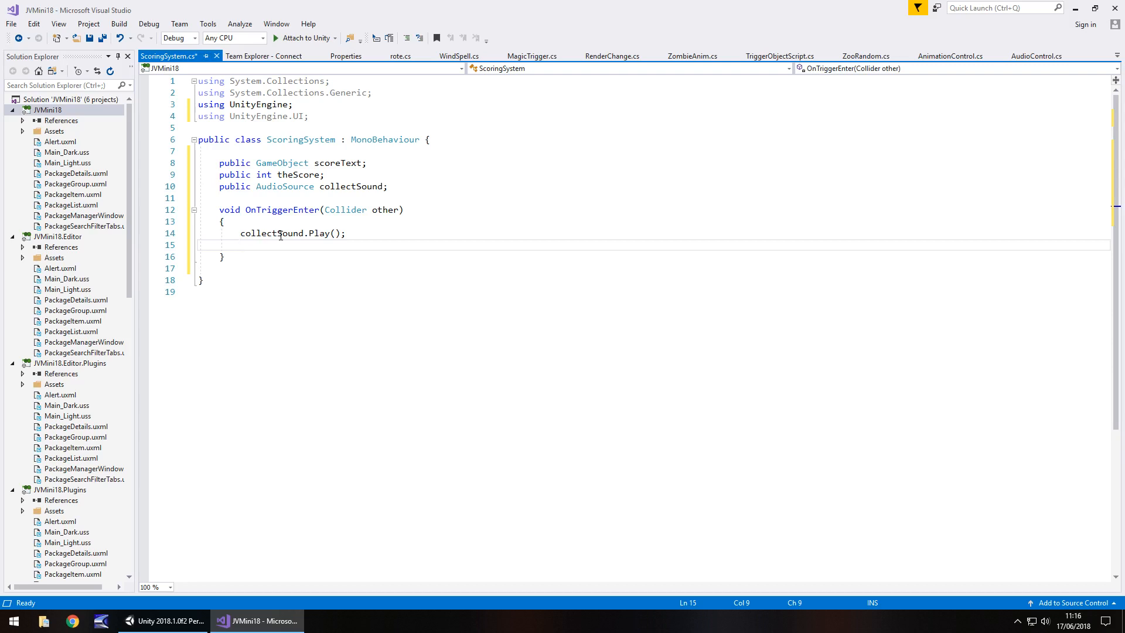
Set scoreText.GetComponent<Text>().text to "SCORE: " + theScore.
text(scoreText)
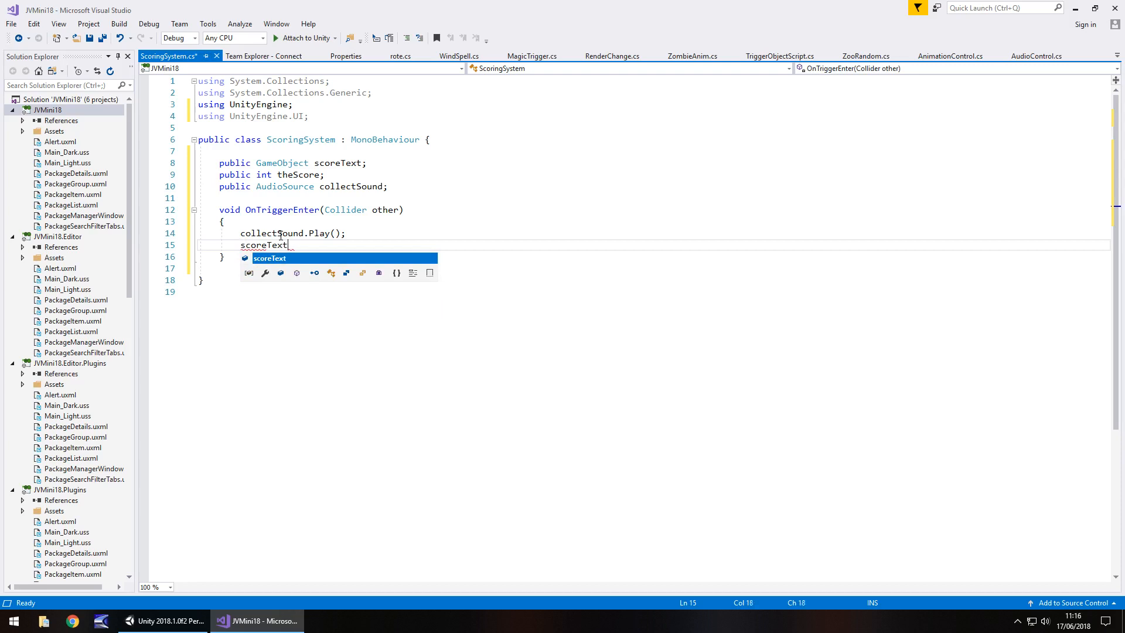
text(.GetComponent<Te>)
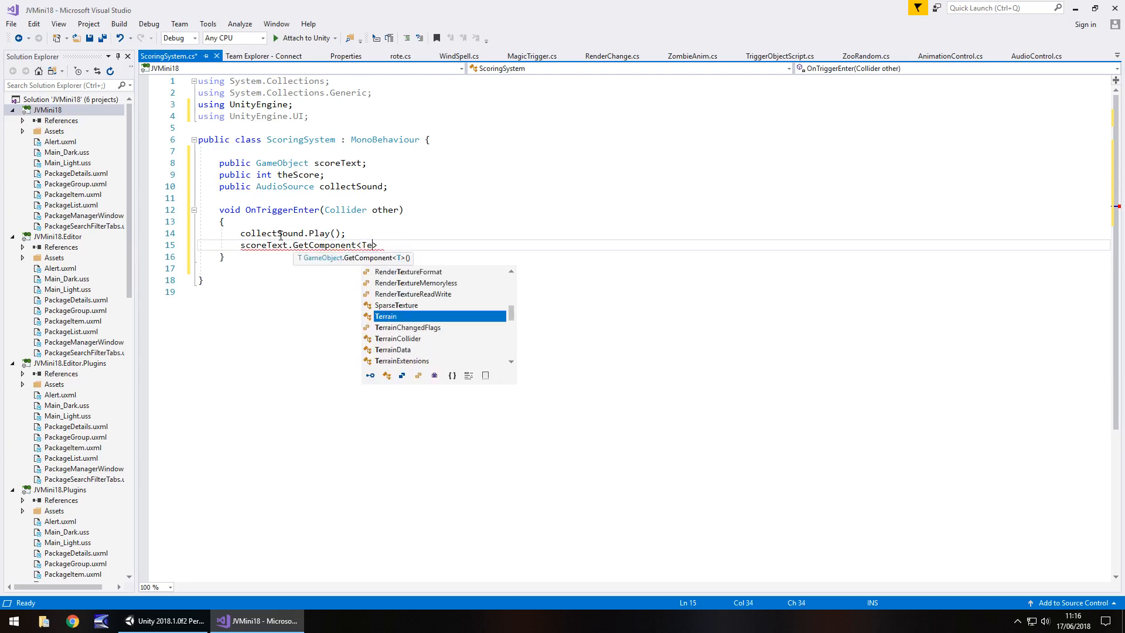
text(xt)
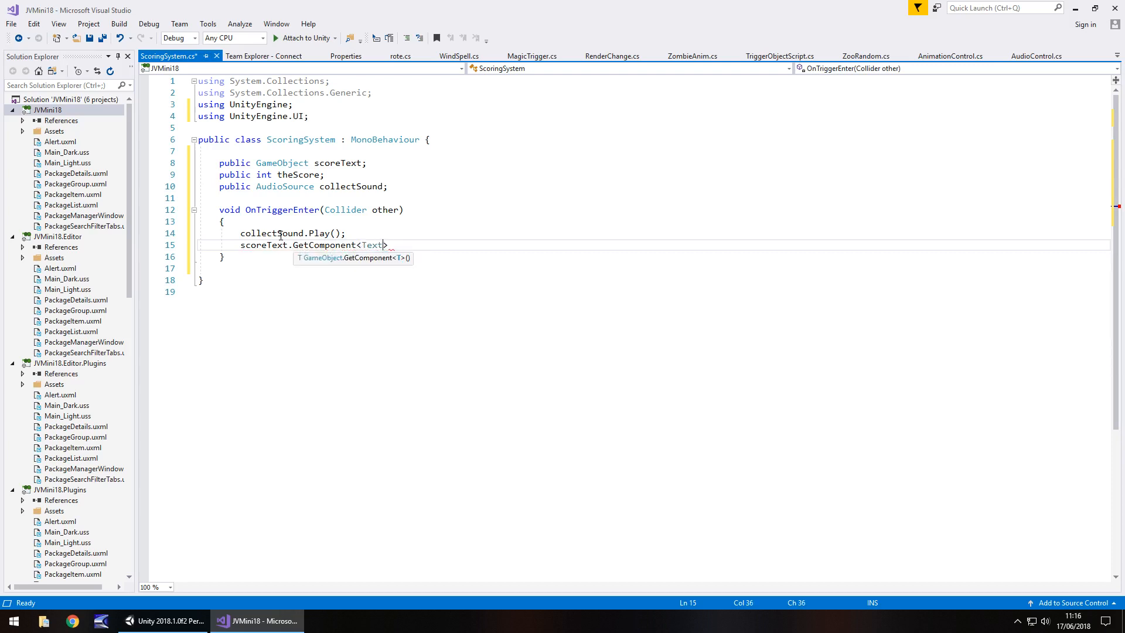
text(>())
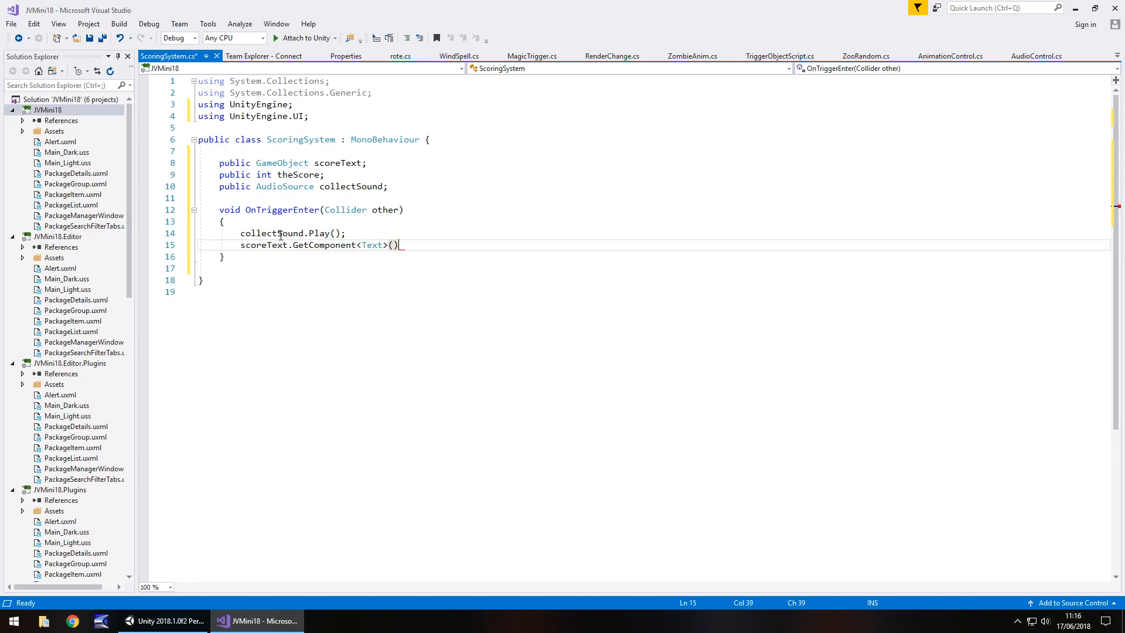
text(.text =)
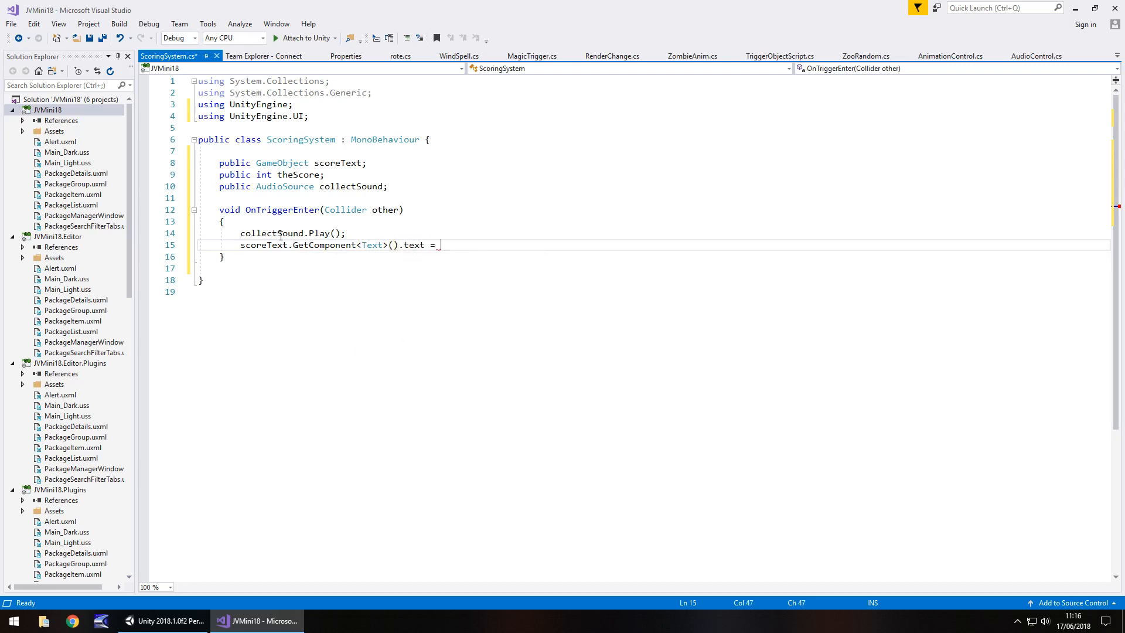
text("S)
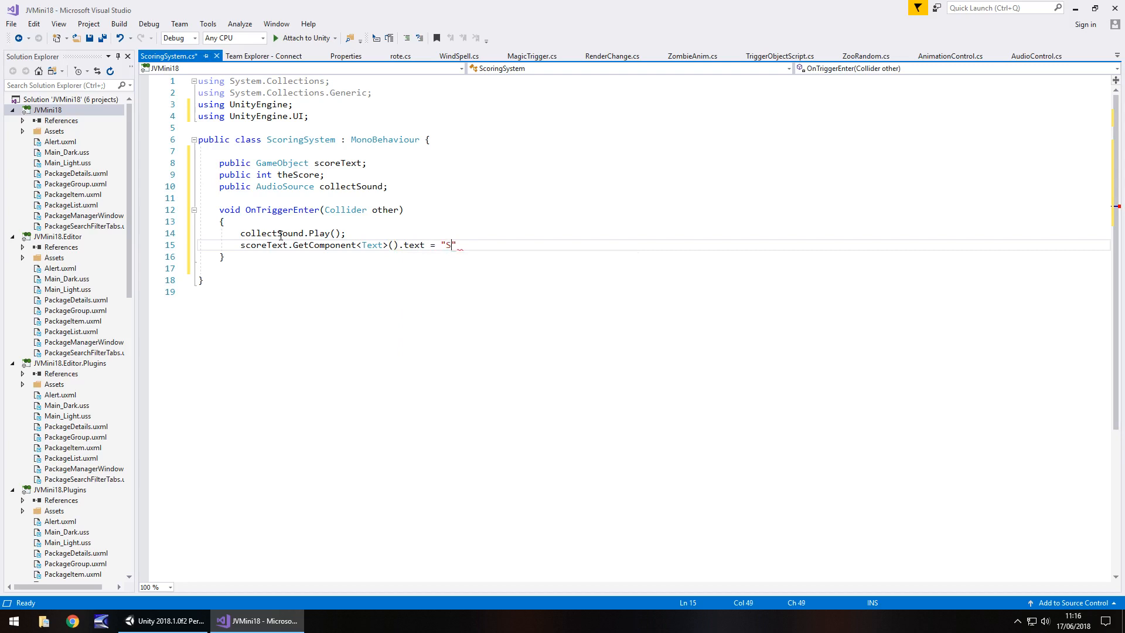
text(CORE:)
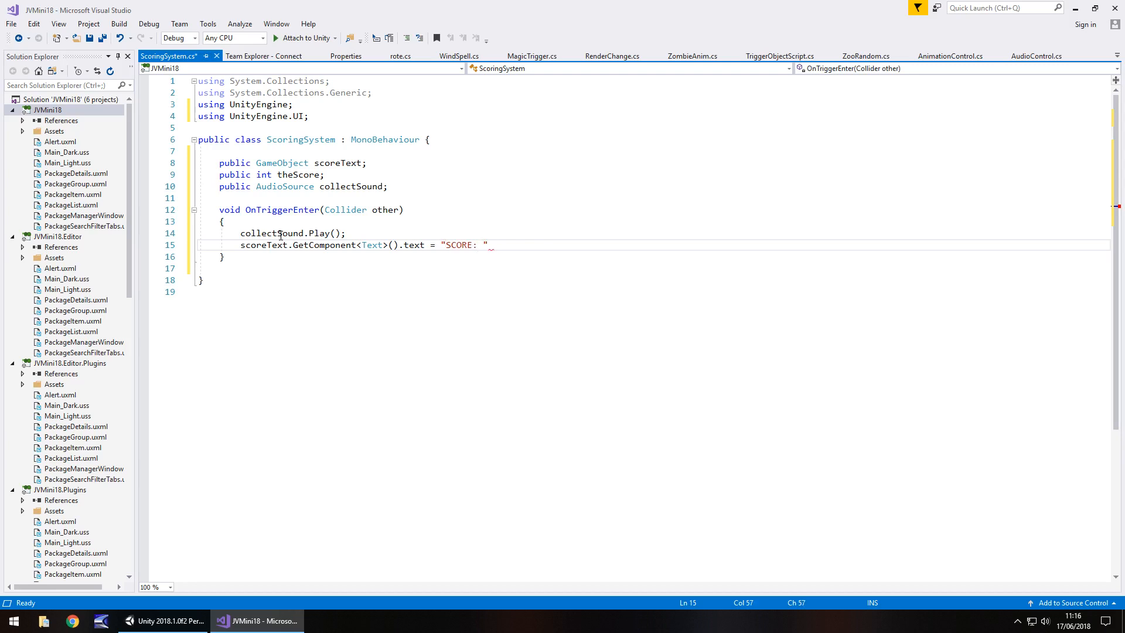
text(+ theScore)
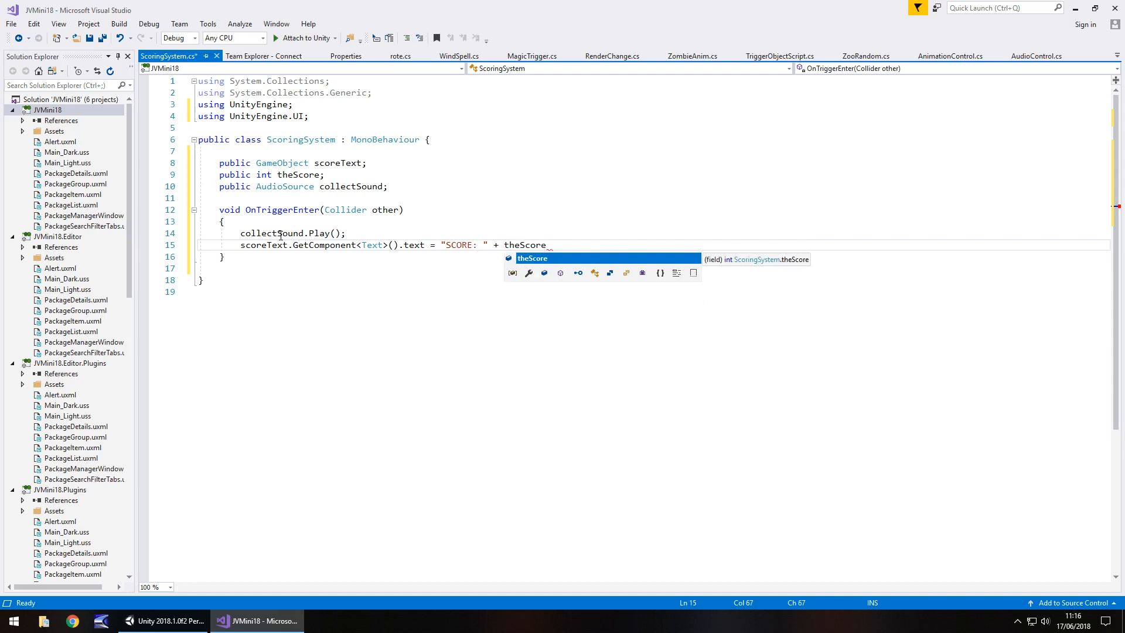
text(;)
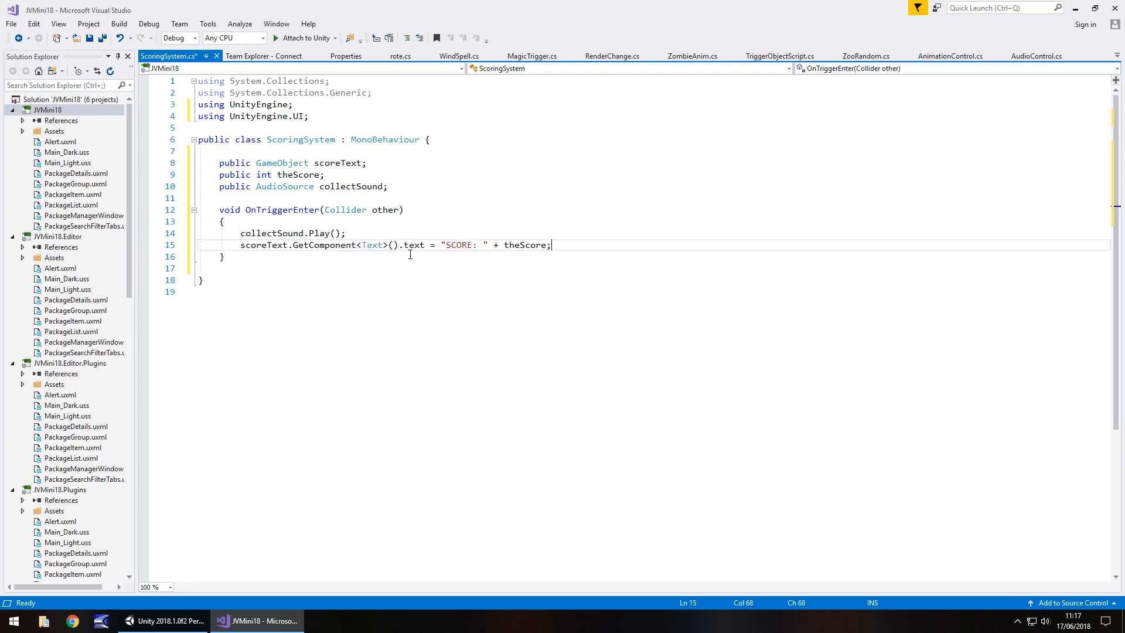
mouse_move(258, 232)
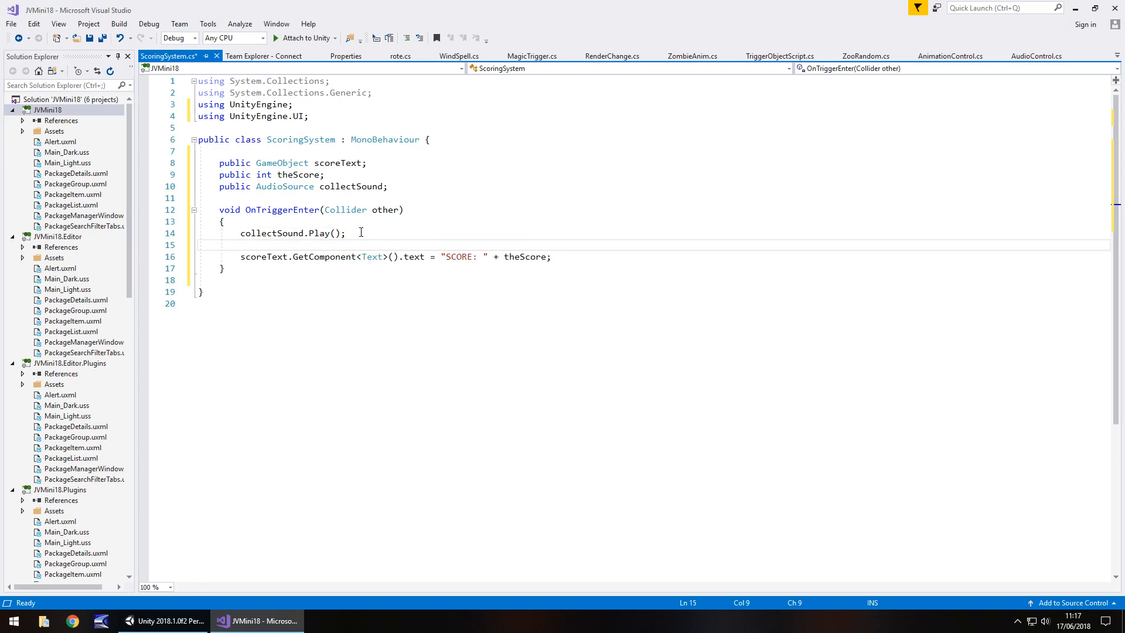
mouse_move(514, 256)
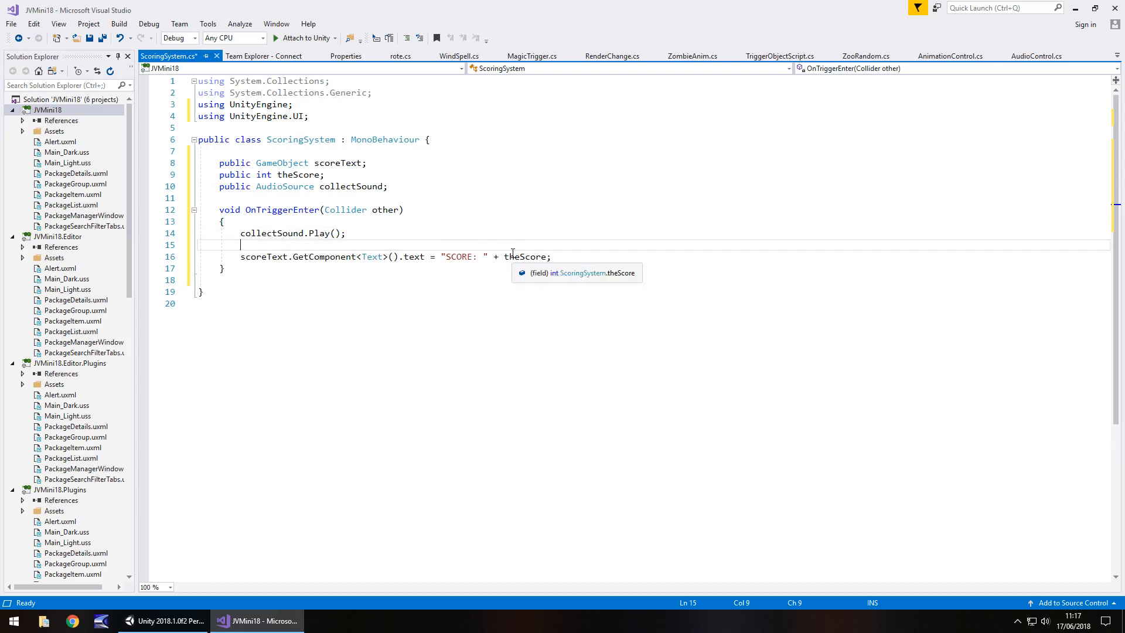
Add 50 to theScore inside OnTriggerEnter.
text(theScore +)
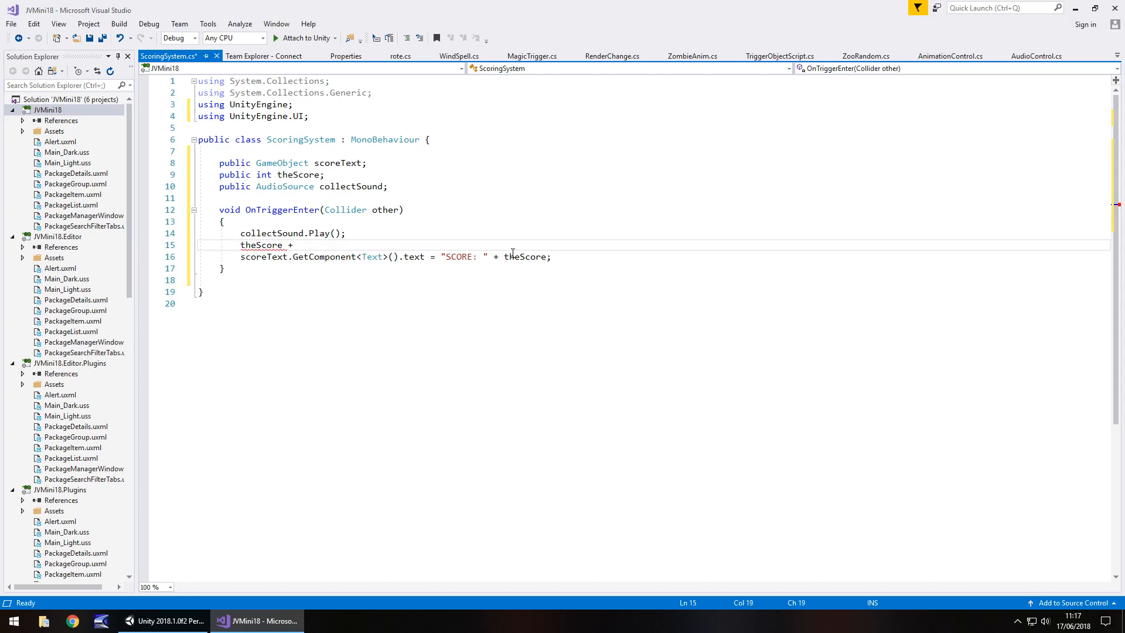
text(=)
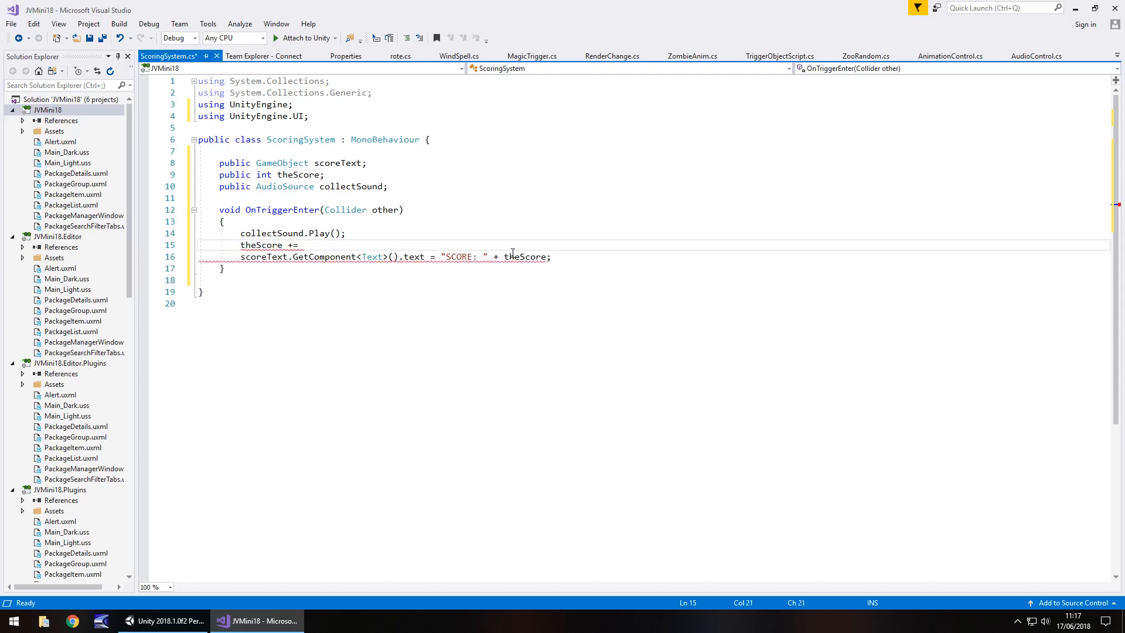
text(50;)
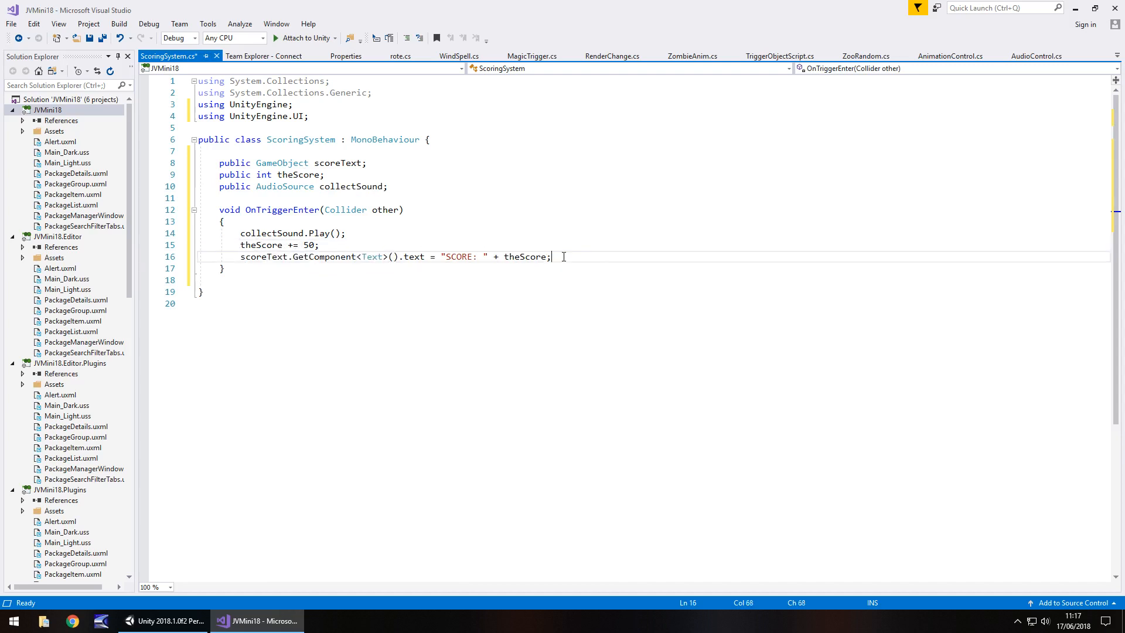
Add Destroy(gameObject) and save the ScoringSystem script.
key(Return)
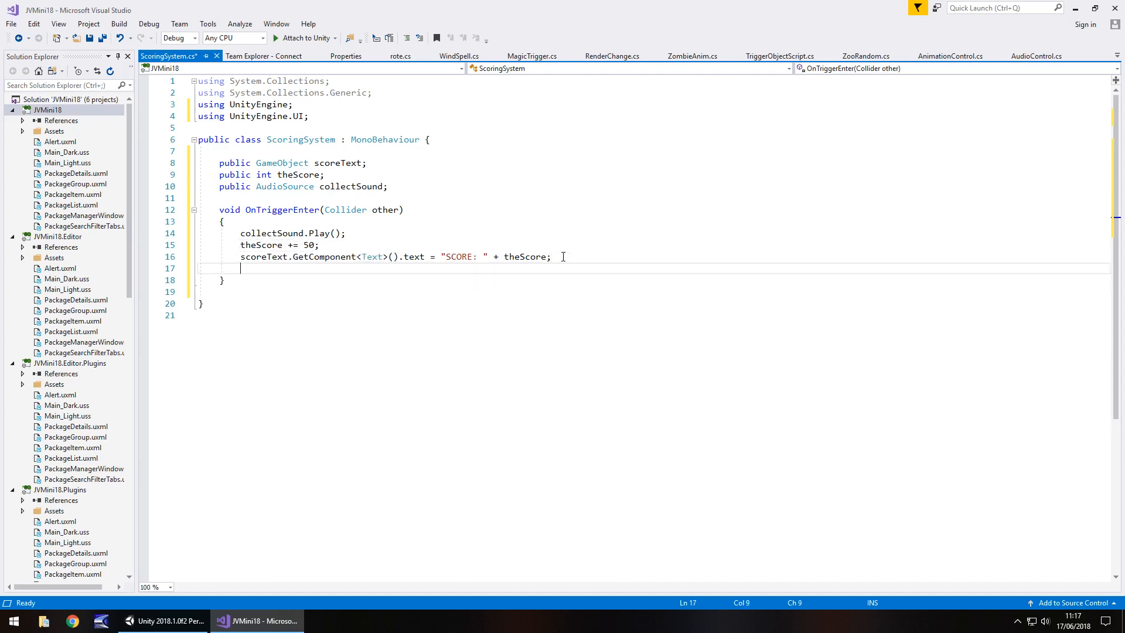
text(Destroy)
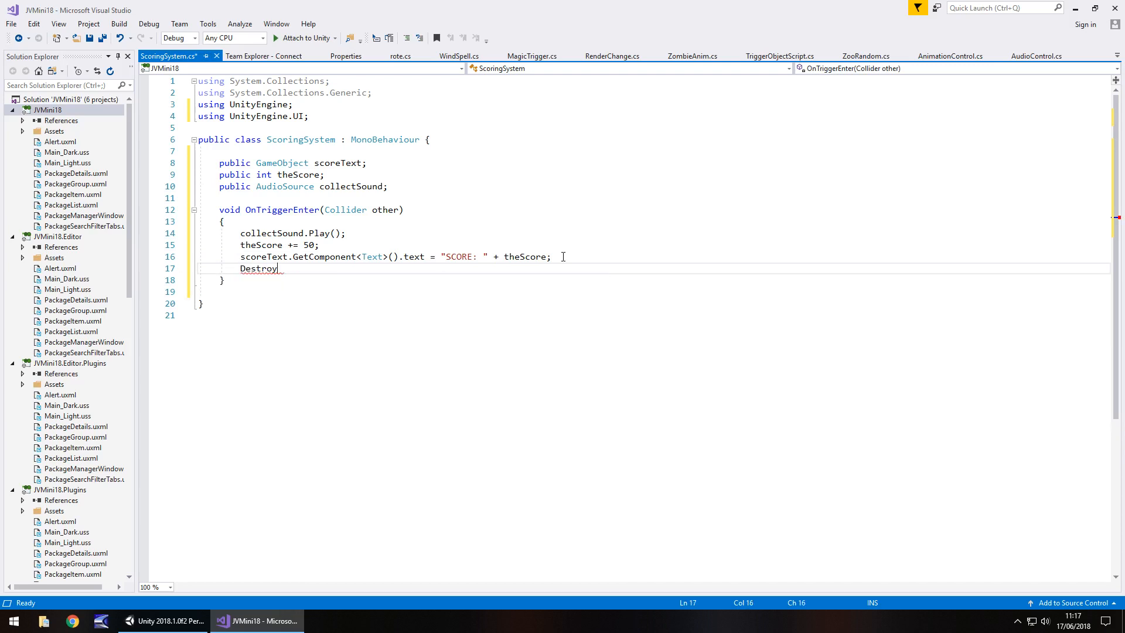
text((gam)
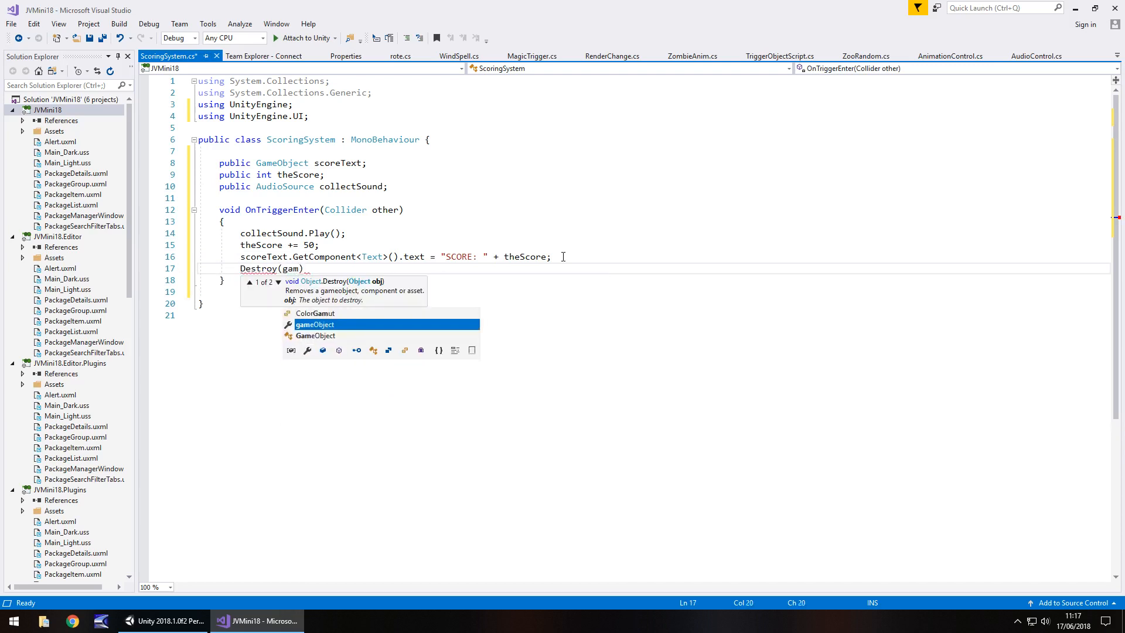
text(eObject)
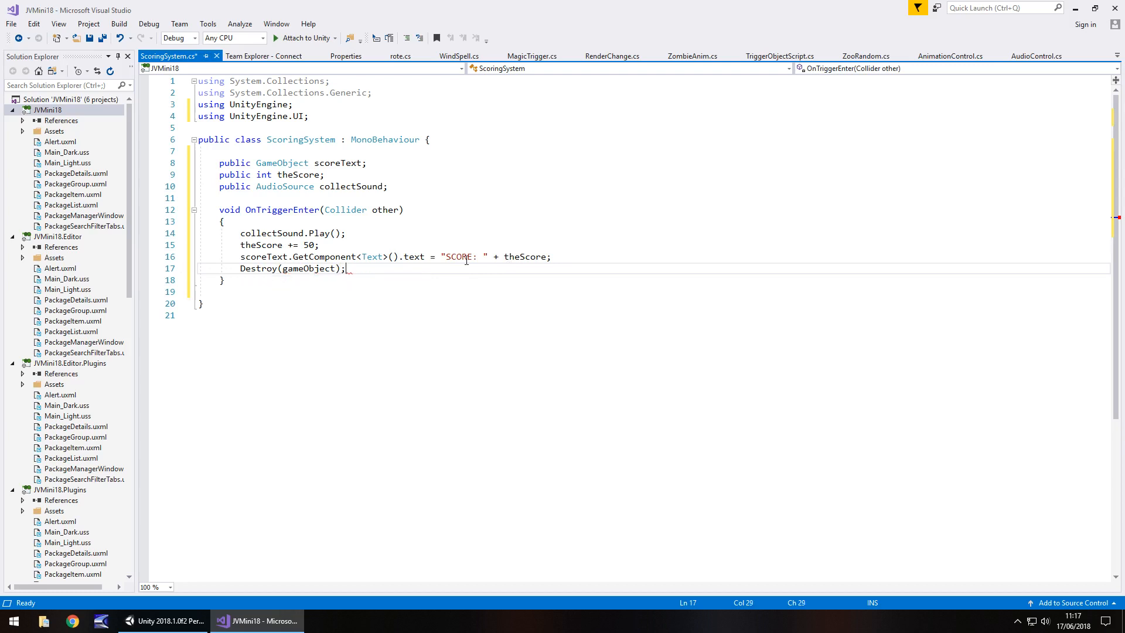
key(ctrl+s)
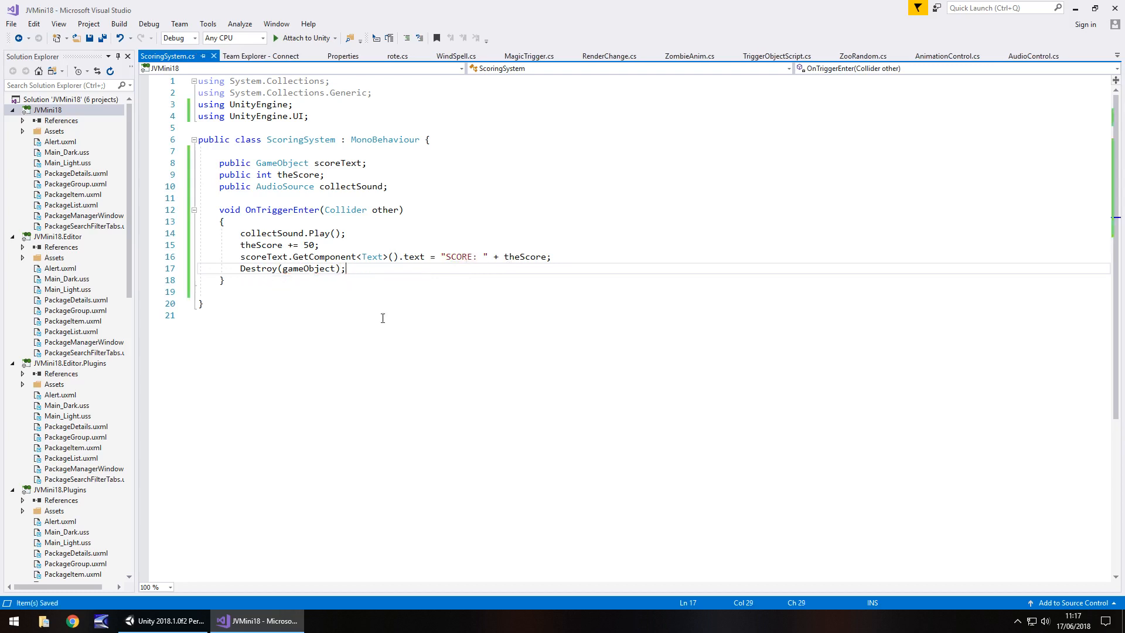
click(165, 620)
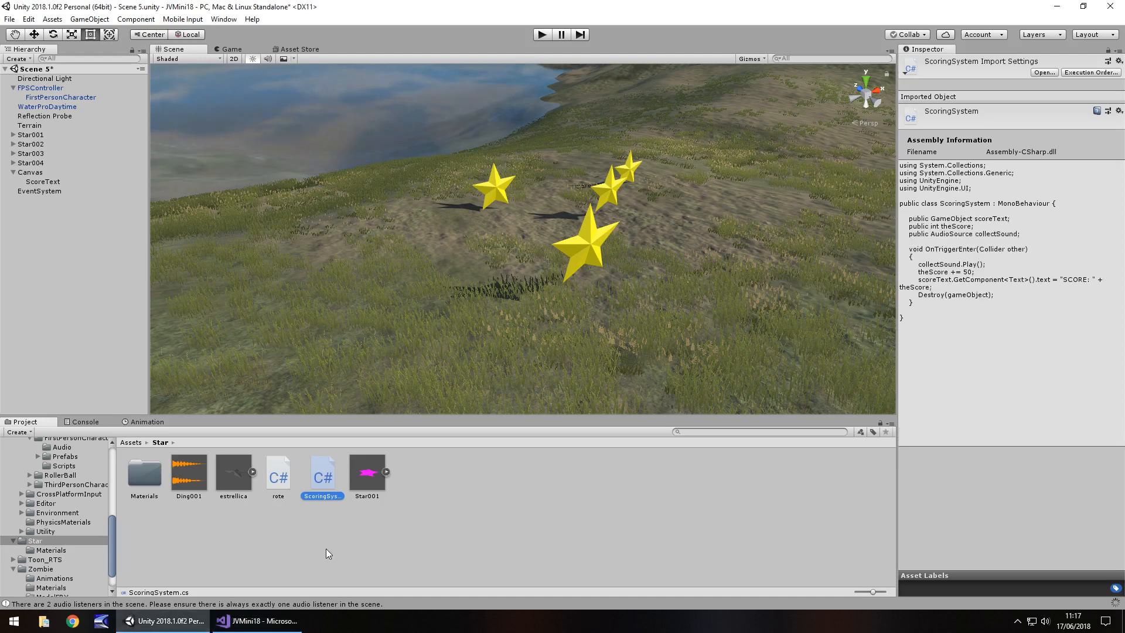
mouse_move(329, 505)
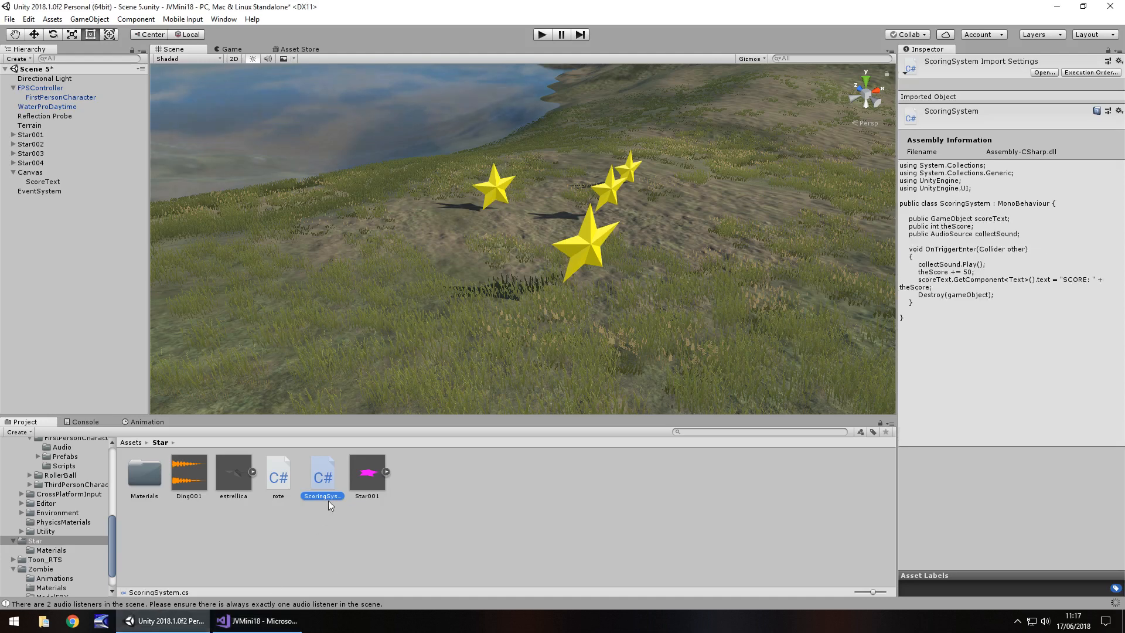
Check ScoringSystem.cs's empty Score Text and Collect Sound fields, then right-click FPSController.
click(322, 475)
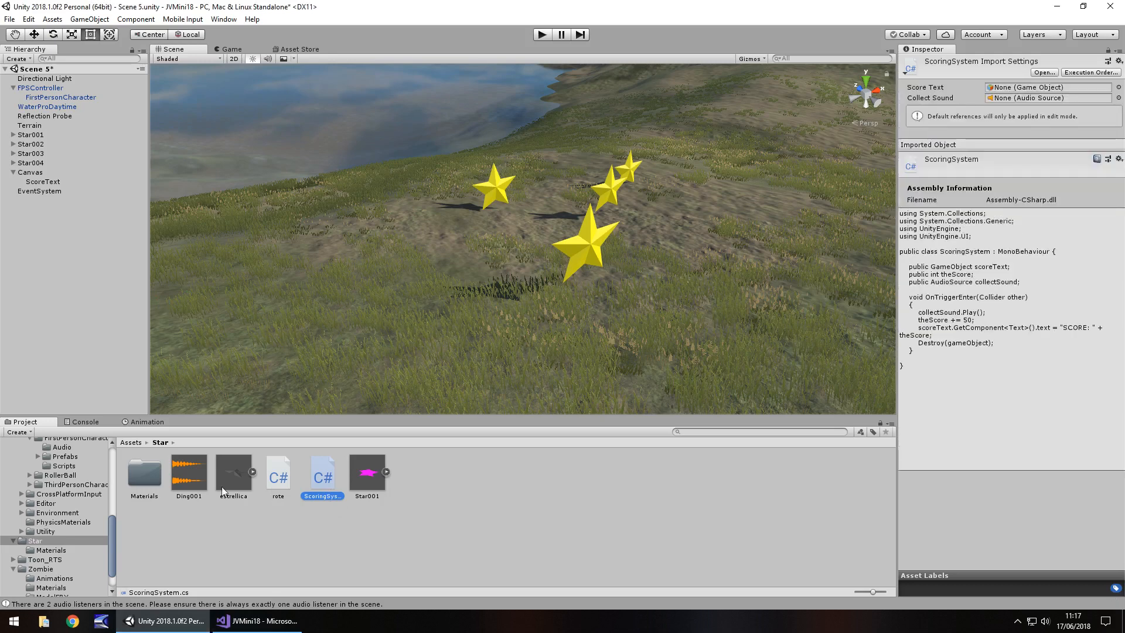
mouse_move(230, 463)
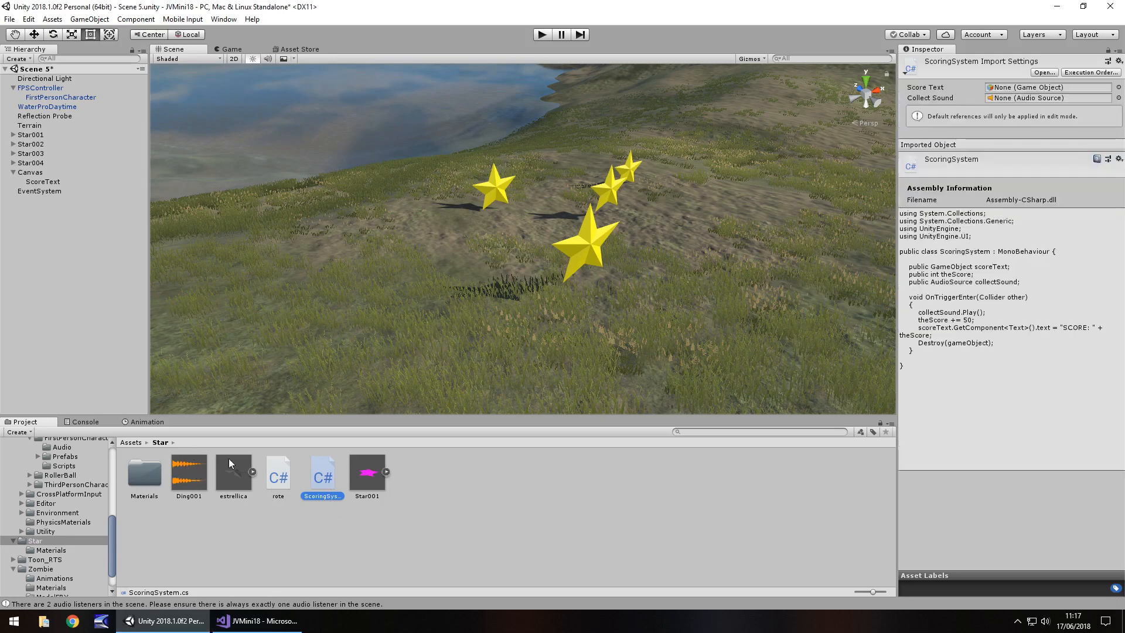
right_click(35, 88)
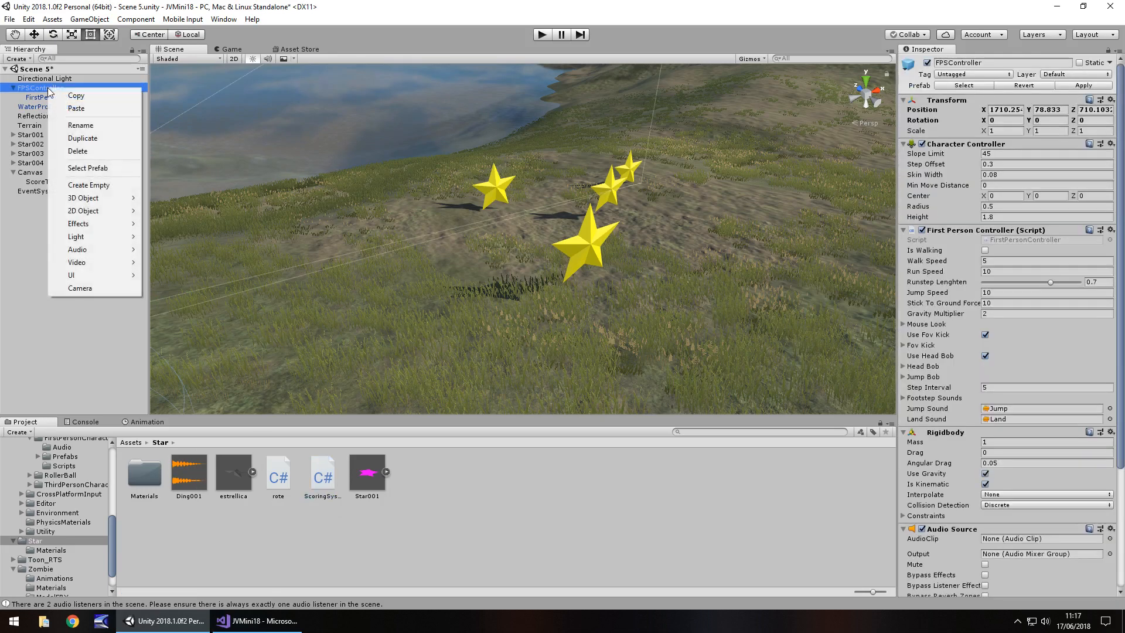
Create a CollectSound child of FPSController playing Ding001, with Play On Awake off.
click(89, 185)
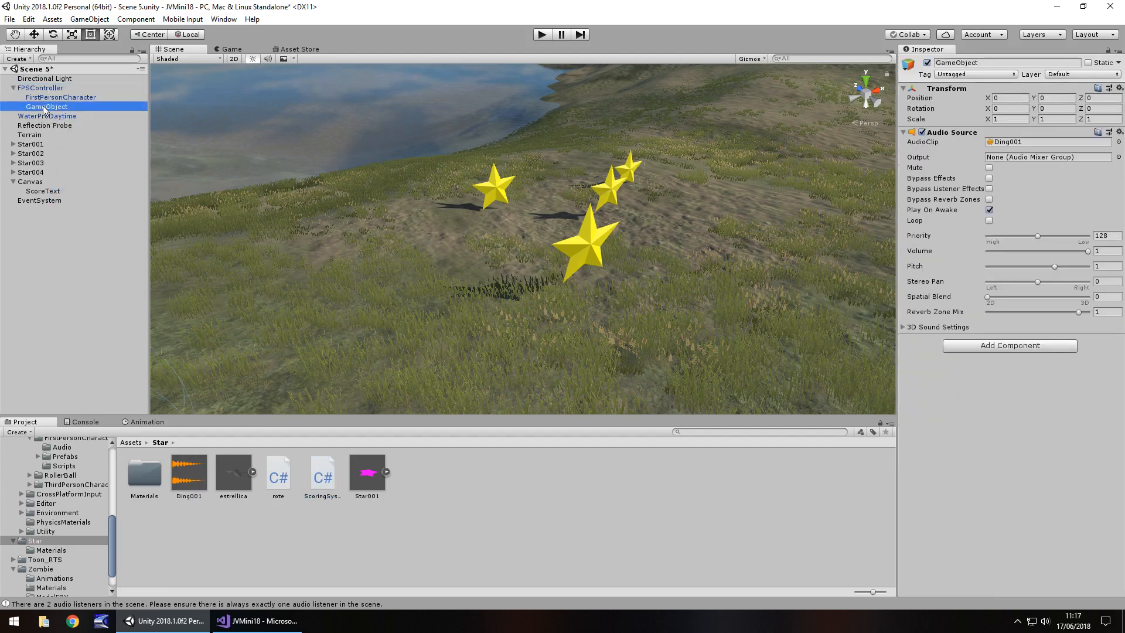
click(988, 209)
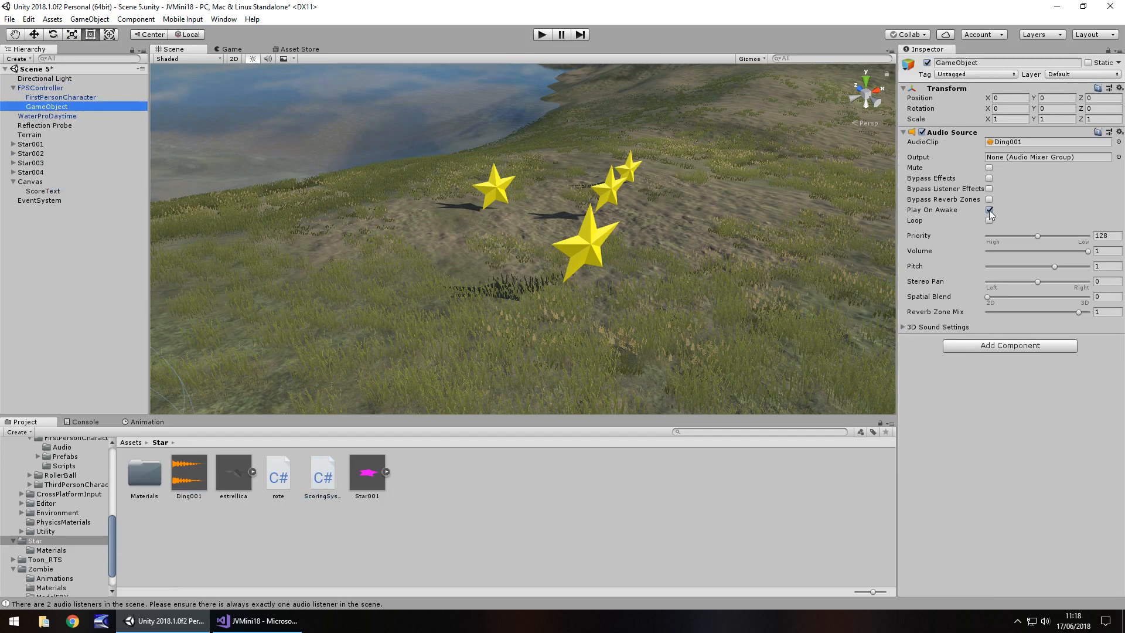
click(990, 209)
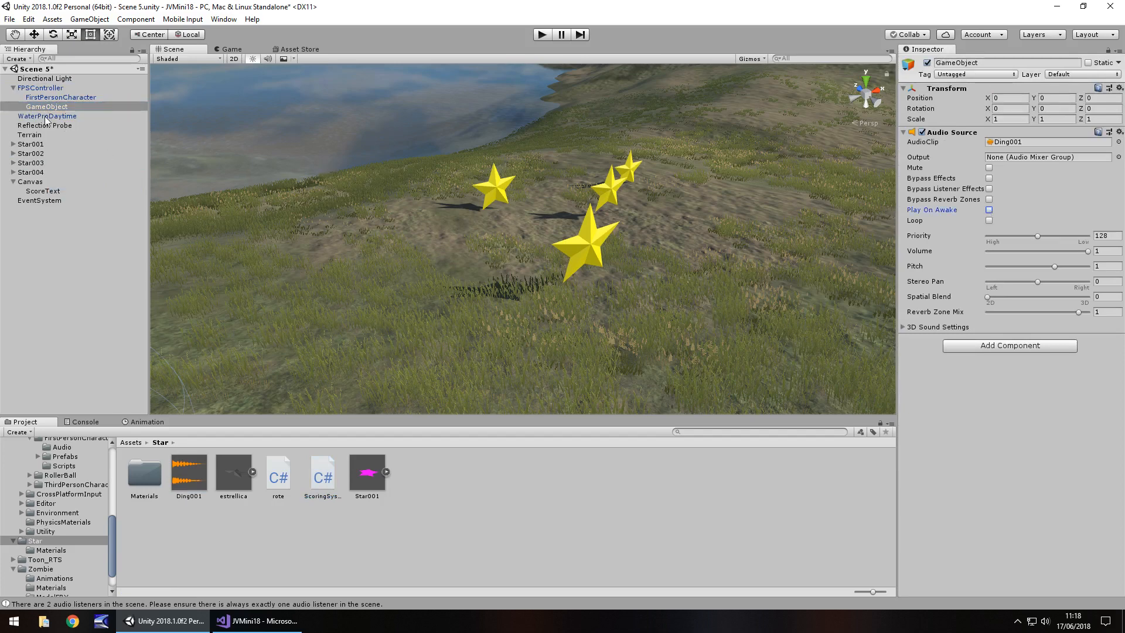
mouse_move(54, 134)
text(CollectSound)
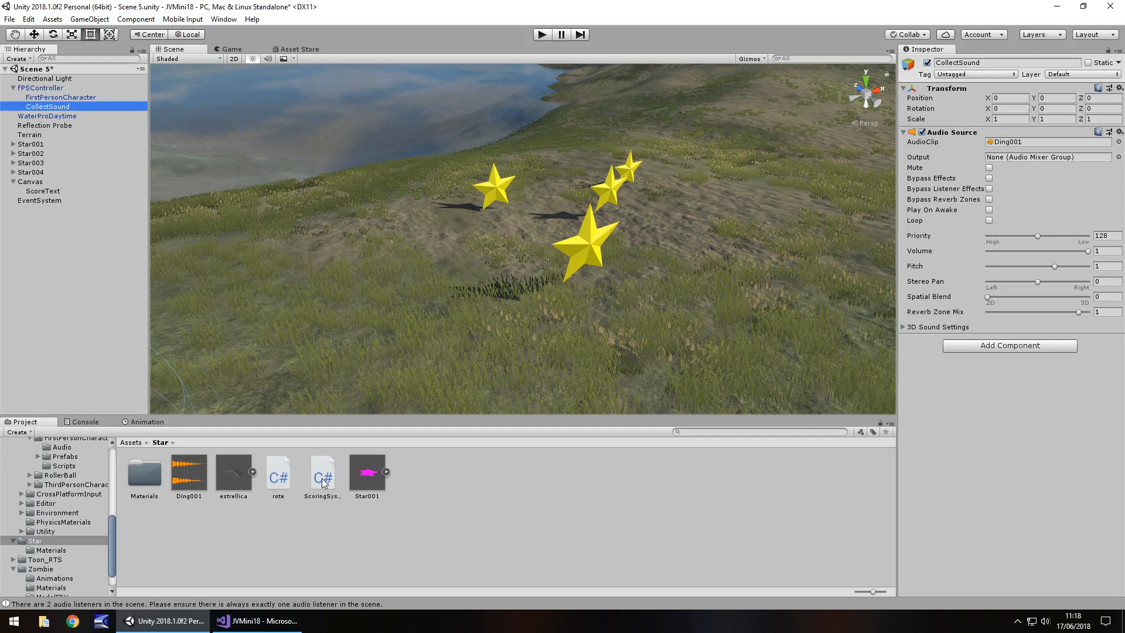
click(31, 143)
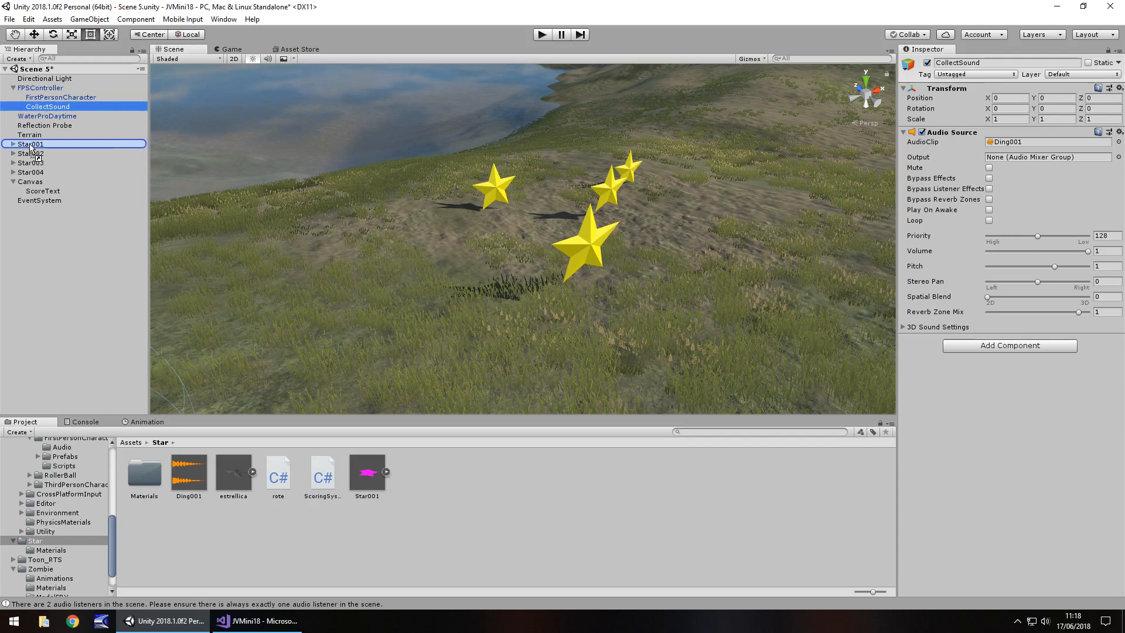
Add the Scoring System component to Star002, Star003 and Star004, then also select Star001.
click(30, 143)
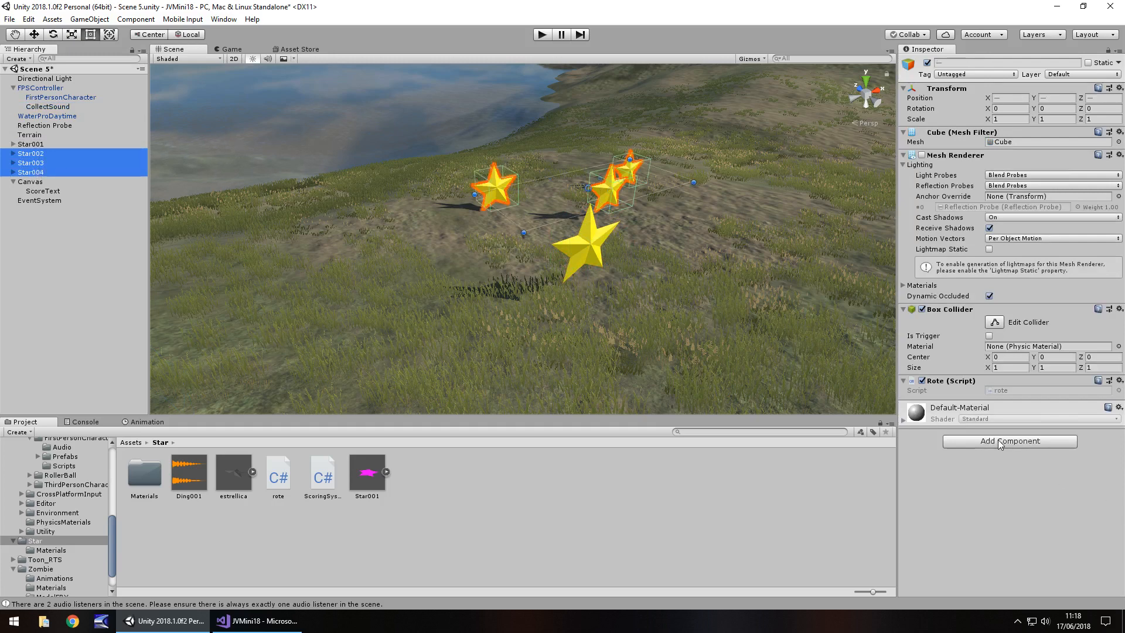
click(1010, 440)
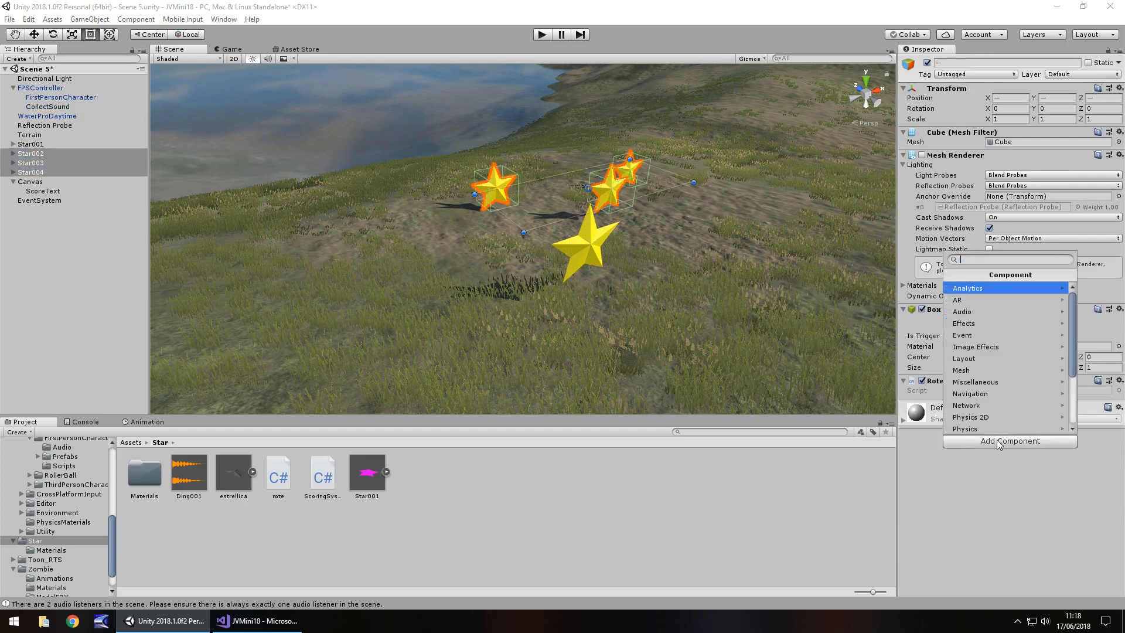
scroll(down, 3)
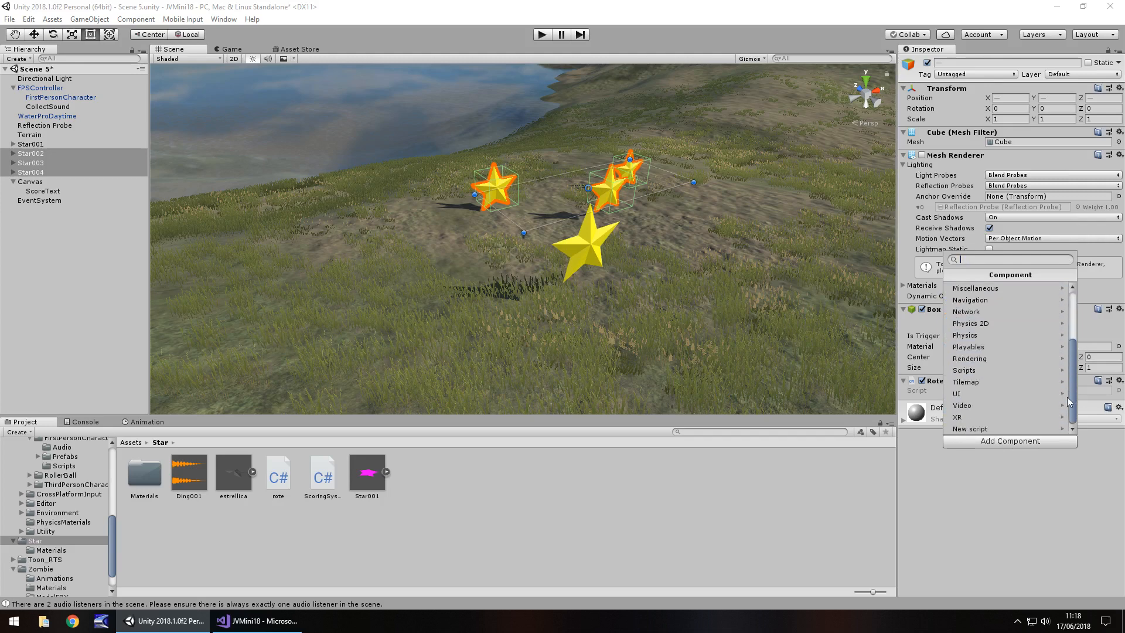
mouse_move(976, 323)
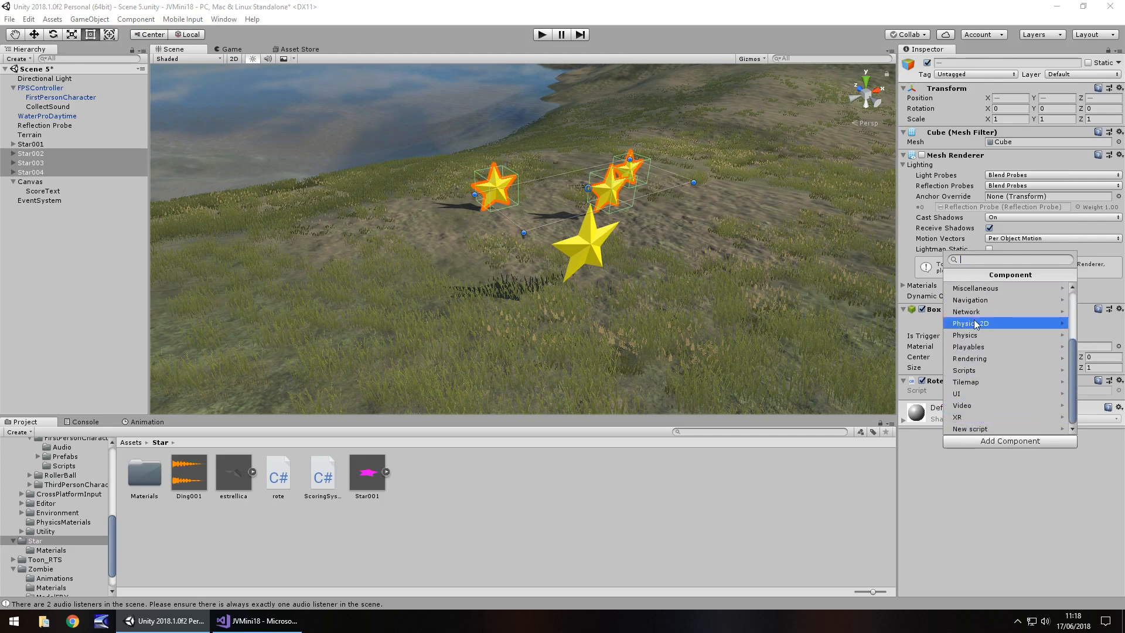
text(scori)
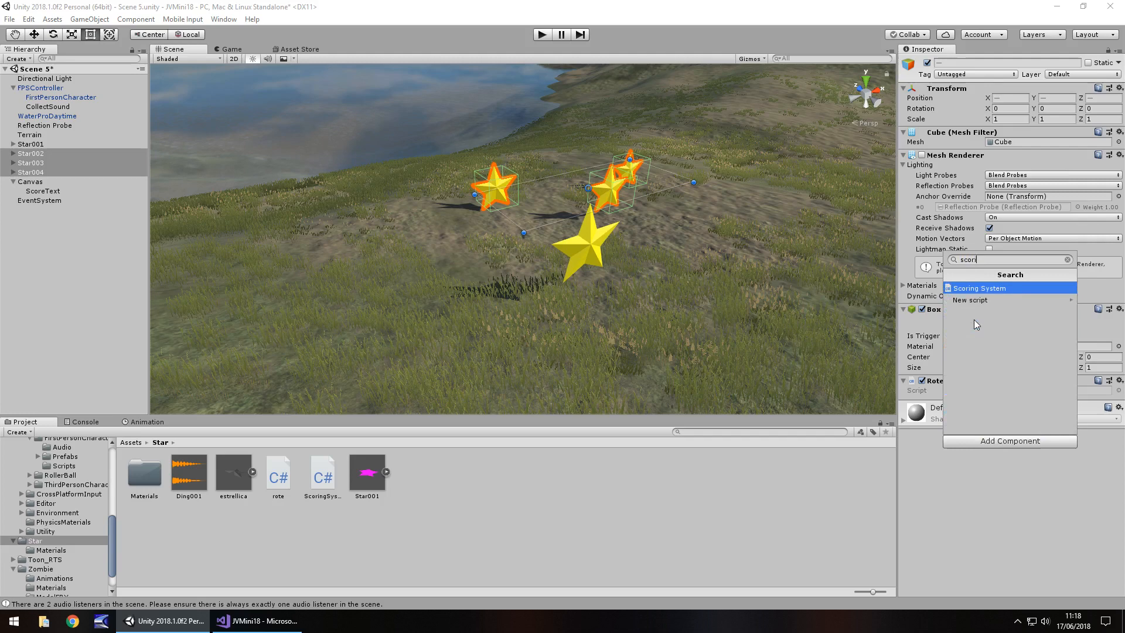
click(978, 288)
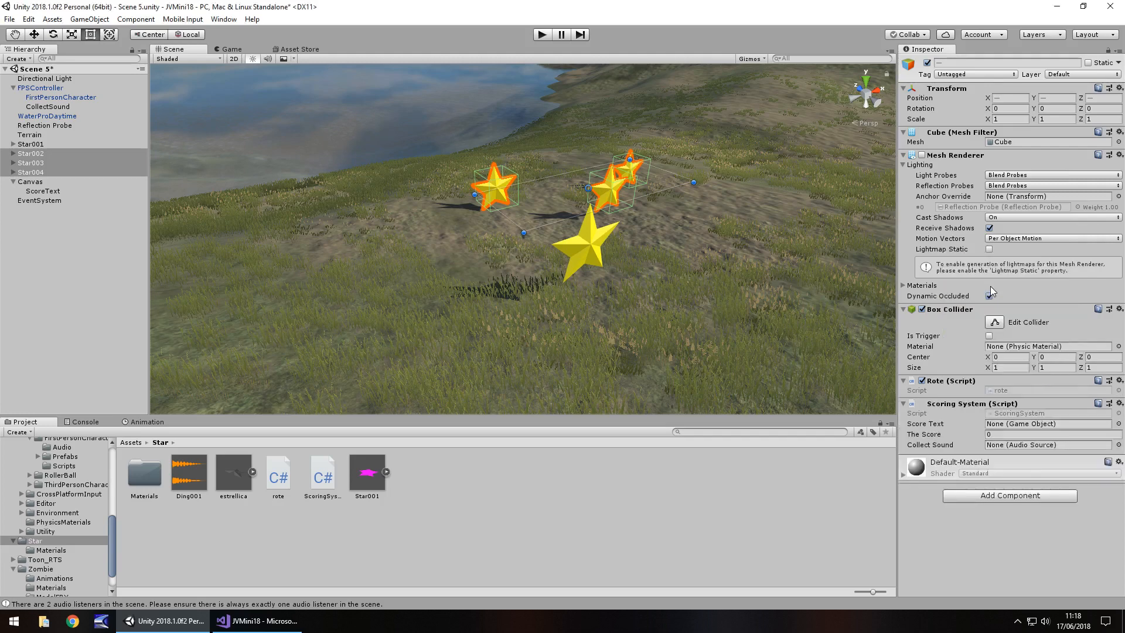
click(990, 296)
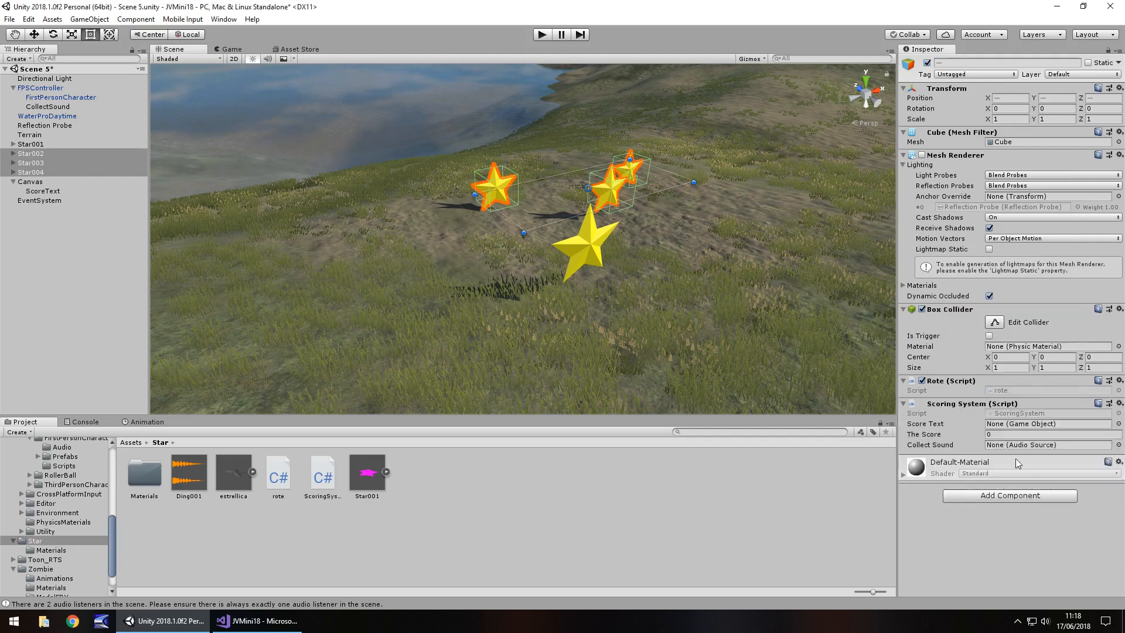
click(30, 144)
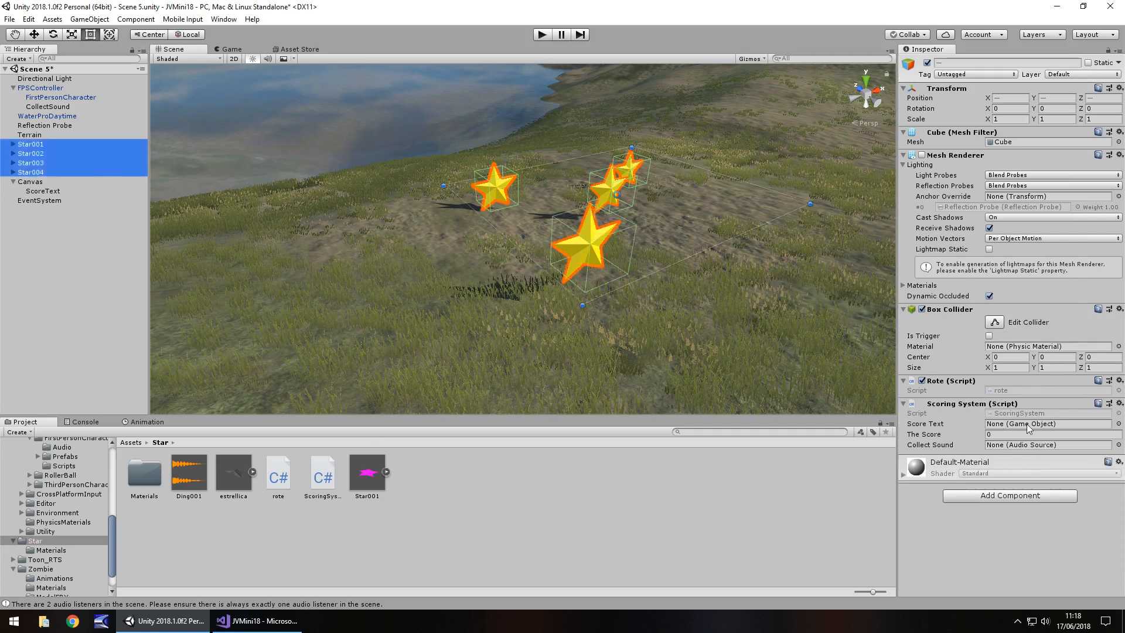
mouse_move(43, 201)
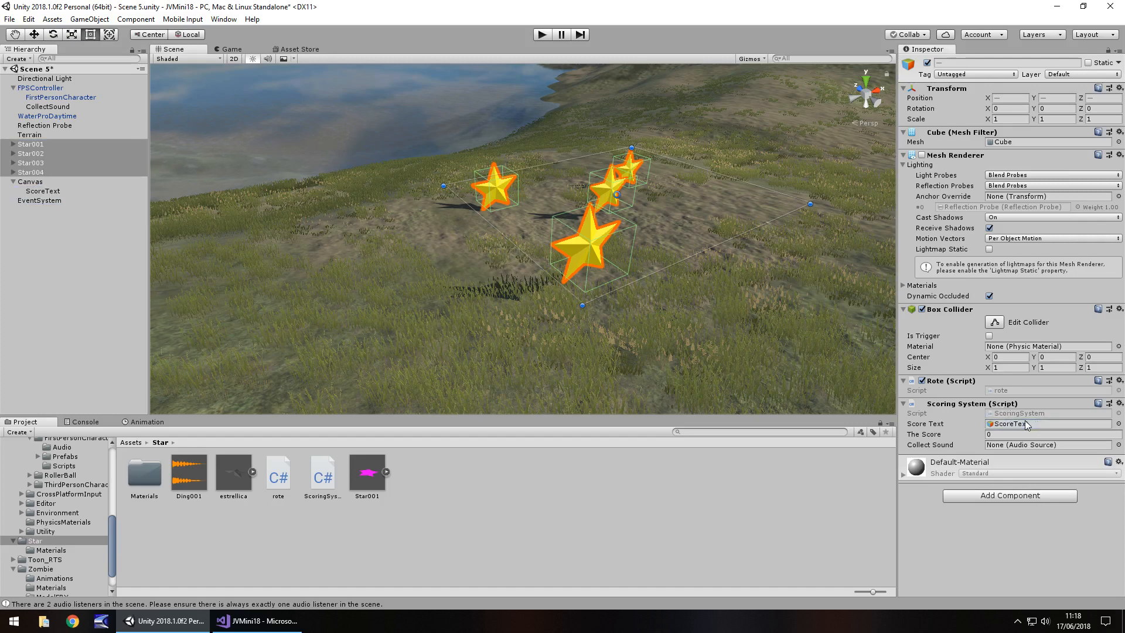
Assign ScoreText and the CollectSound audio source to every star's Scoring System fields.
click(1048, 445)
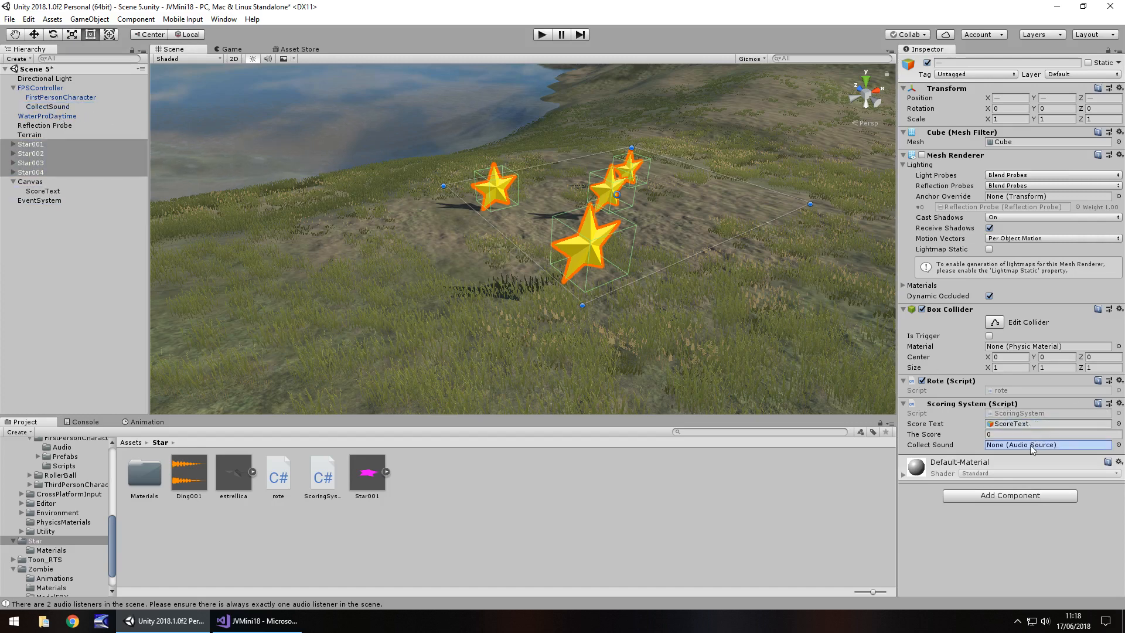
click(1048, 444)
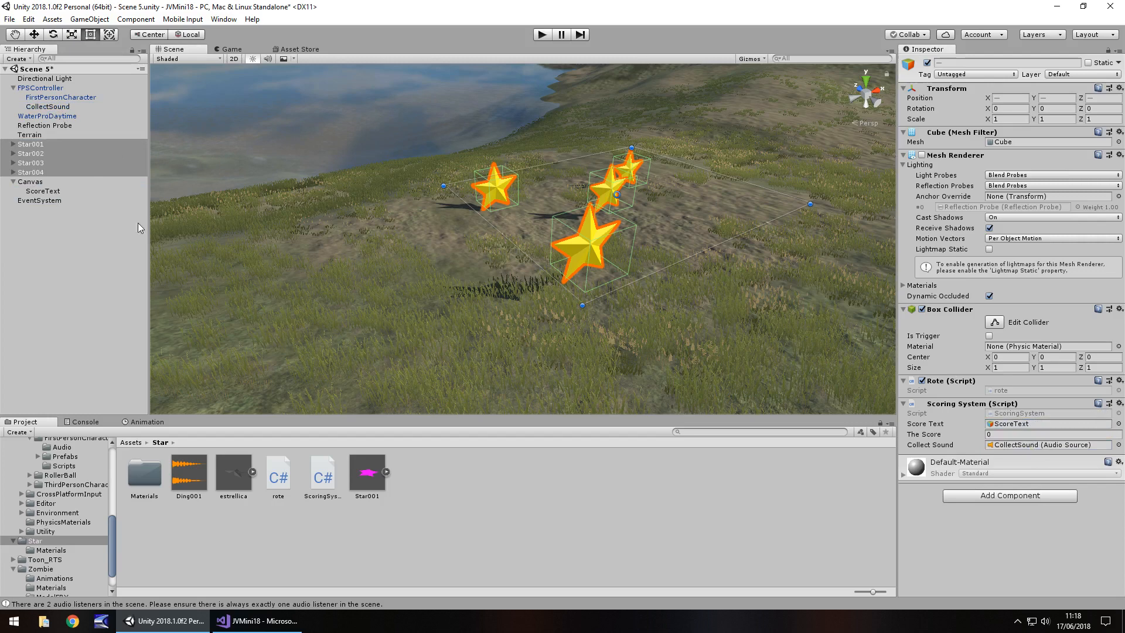
click(31, 162)
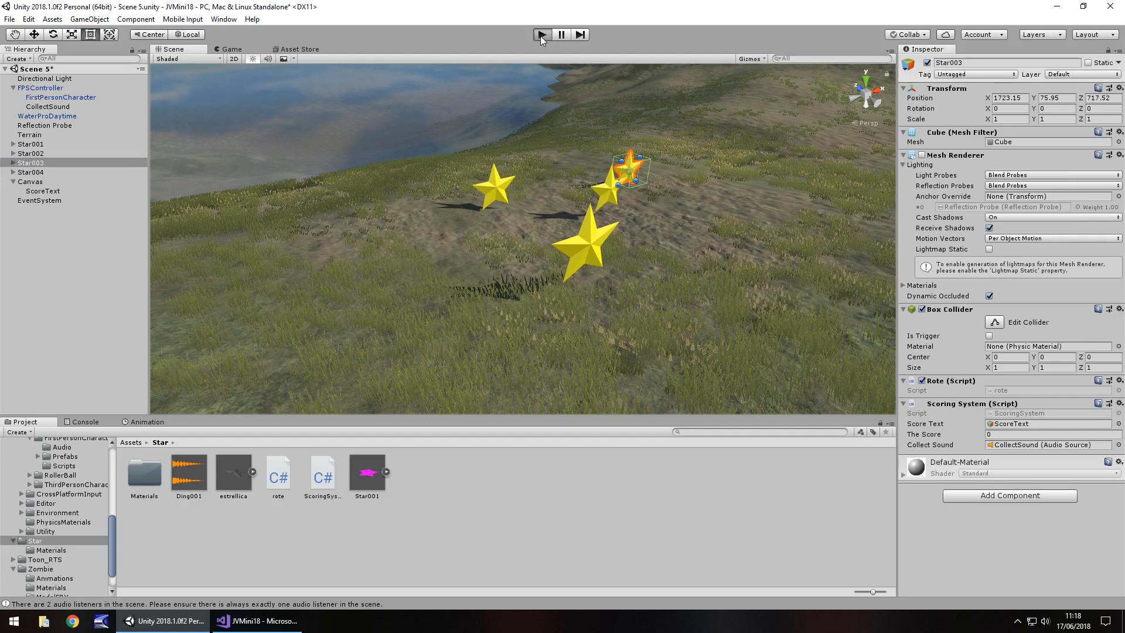
click(542, 34)
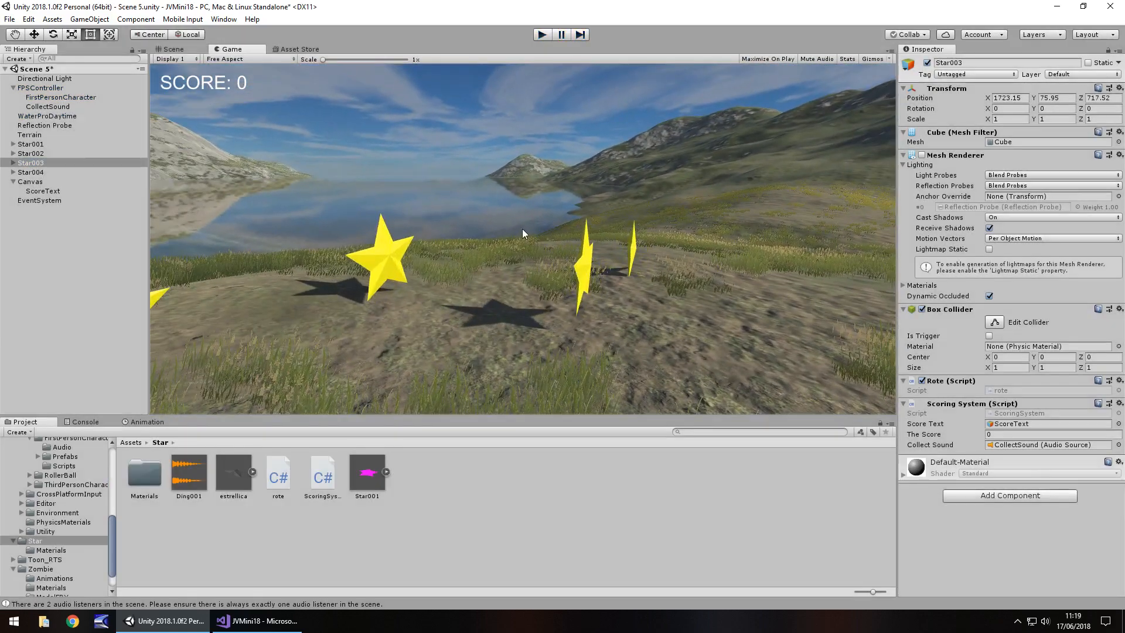
click(172, 48)
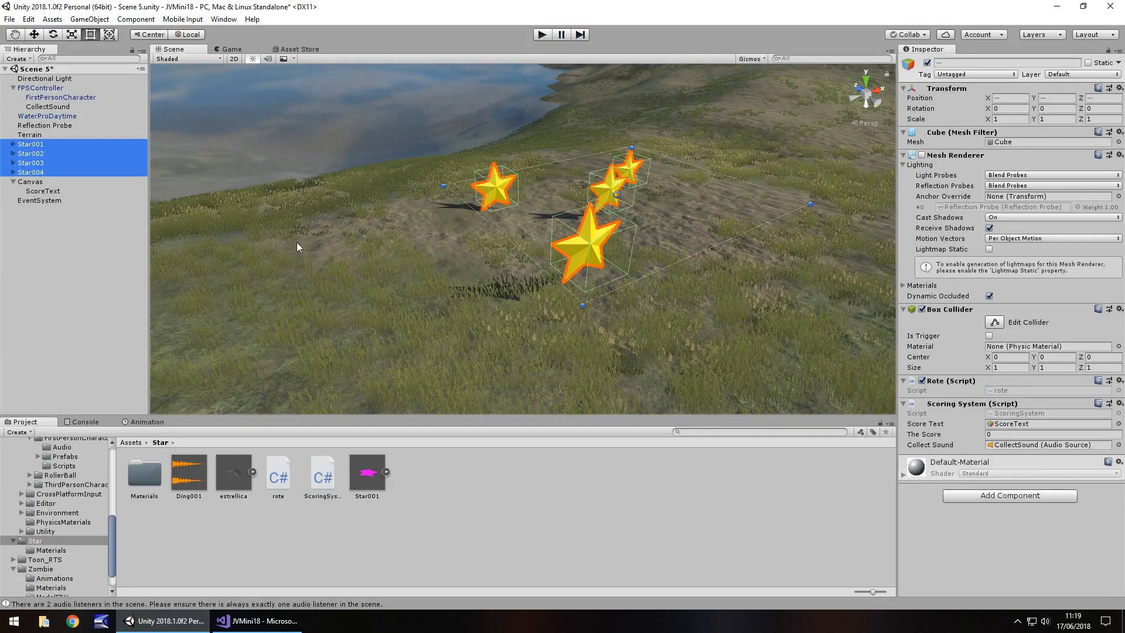
mouse_move(380, 278)
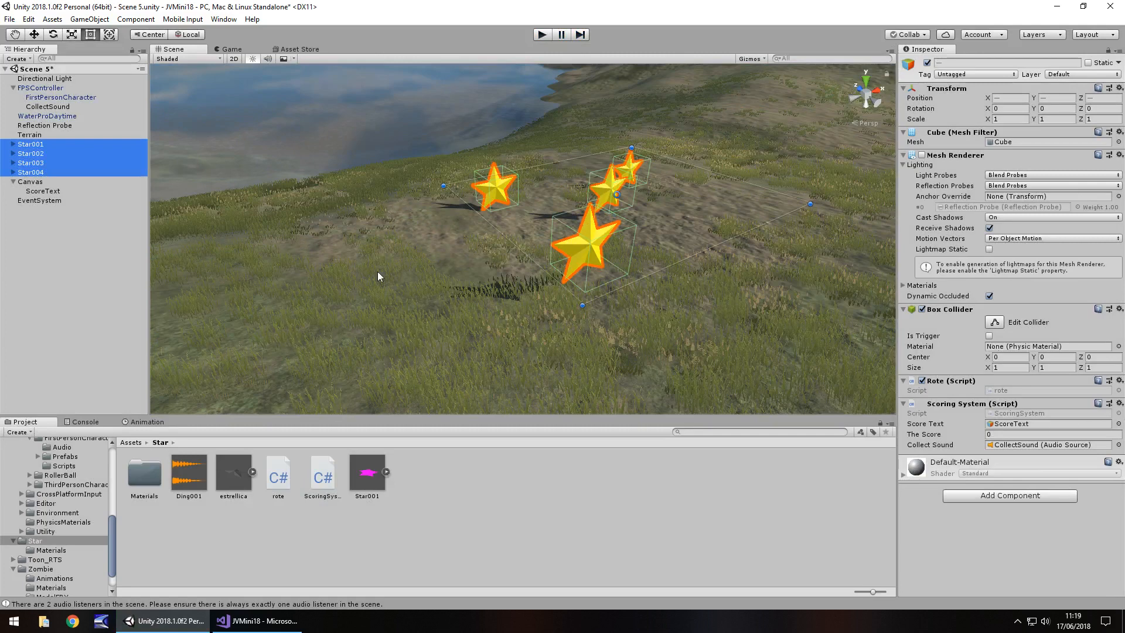
click(990, 336)
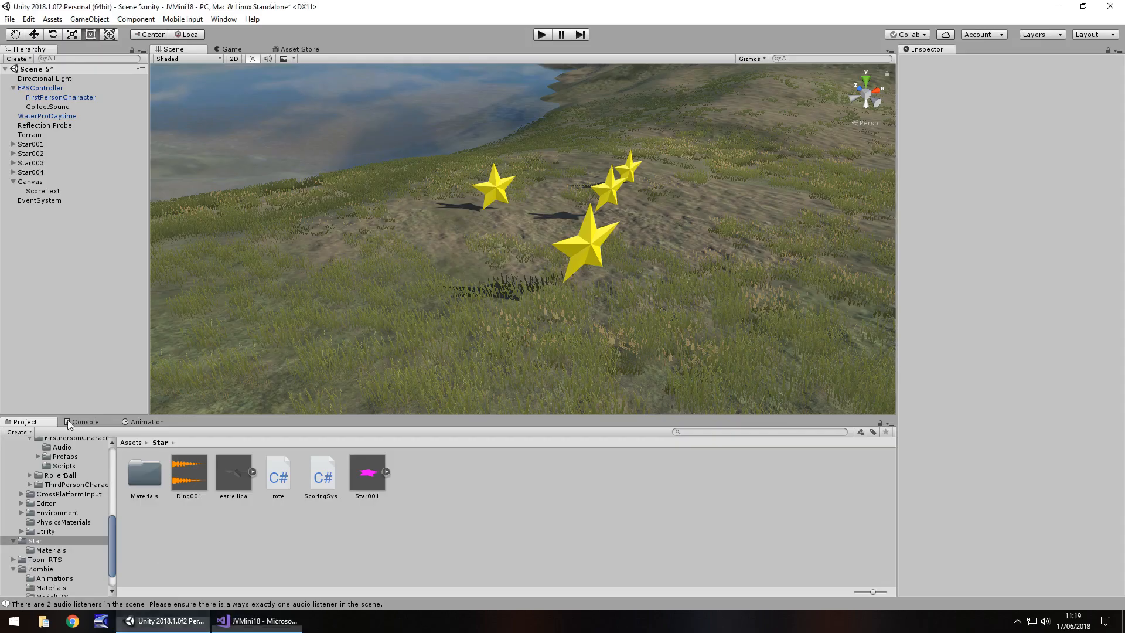
click(30, 134)
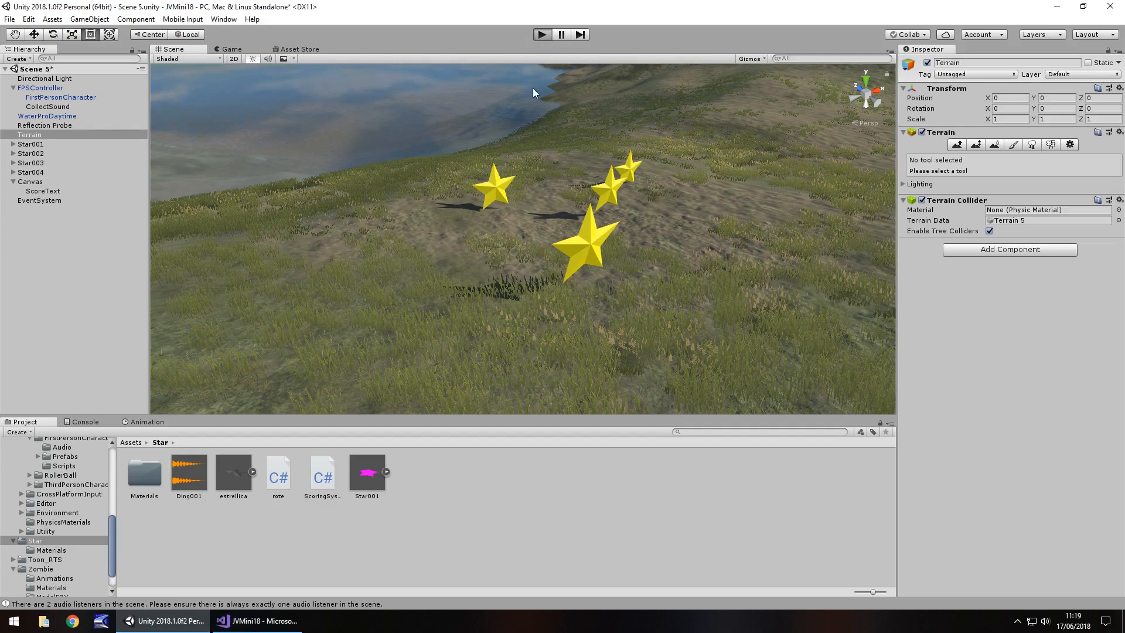
click(541, 34)
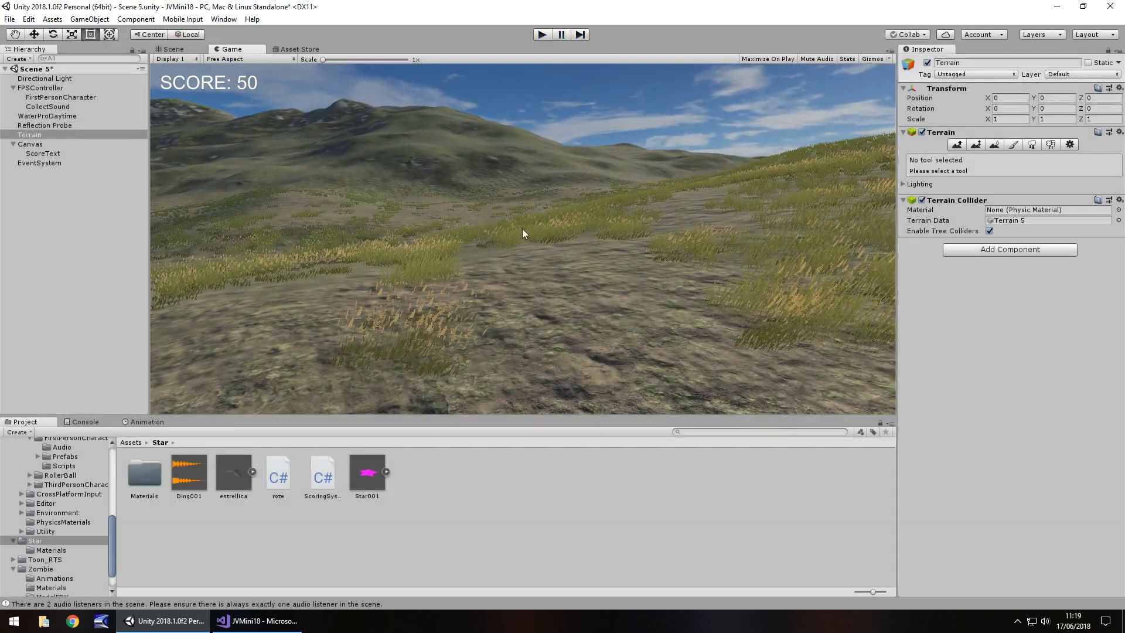
click(173, 49)
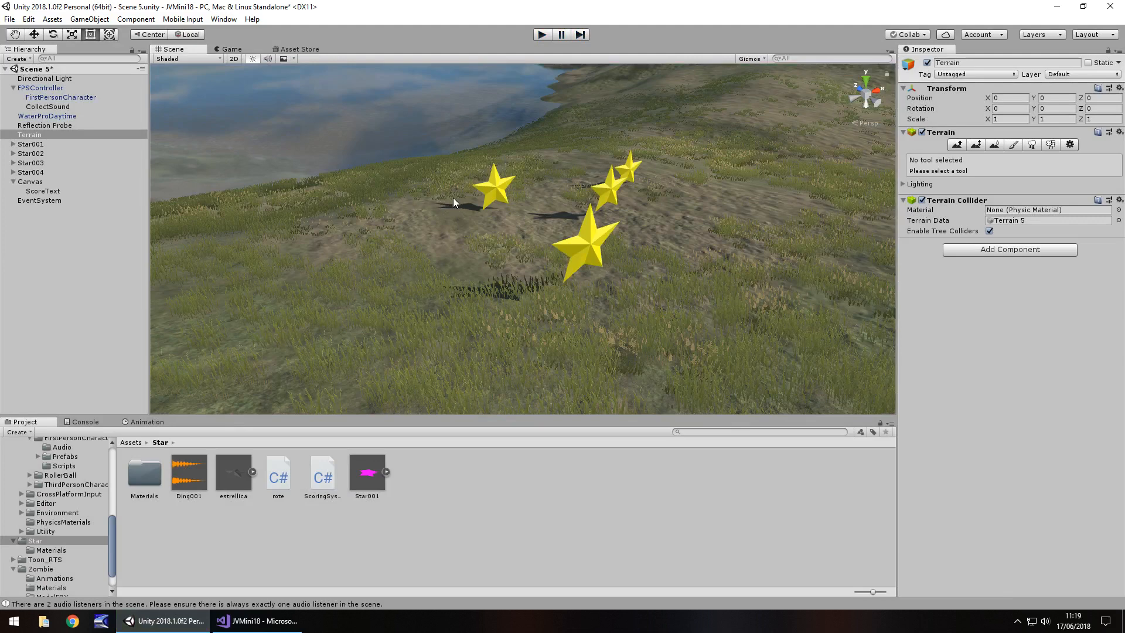
mouse_move(464, 242)
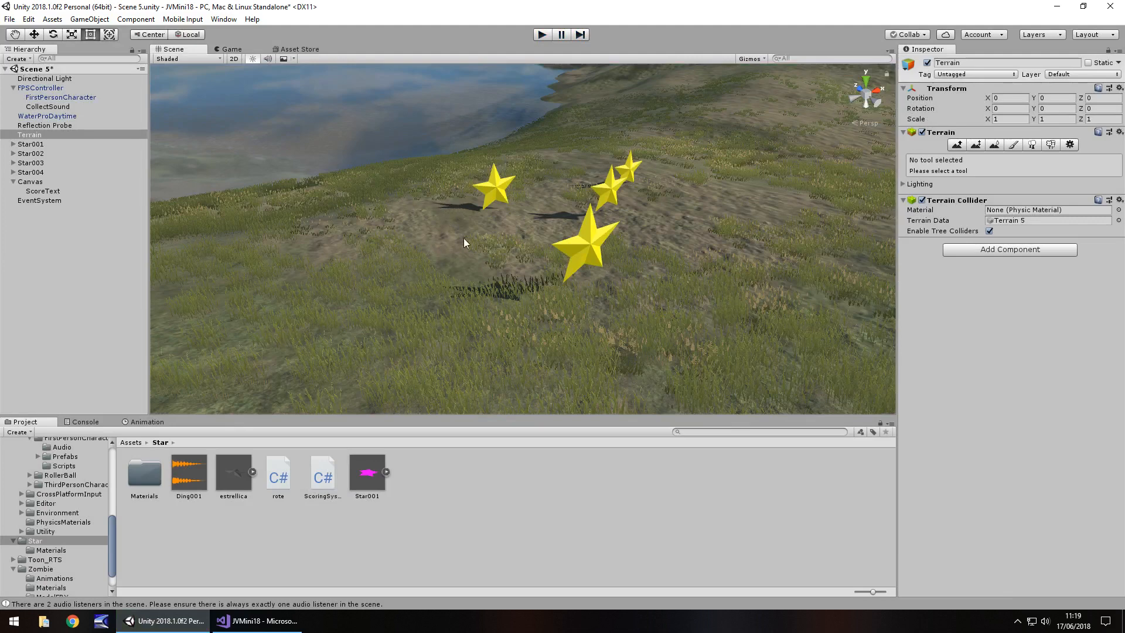
mouse_move(526, 316)
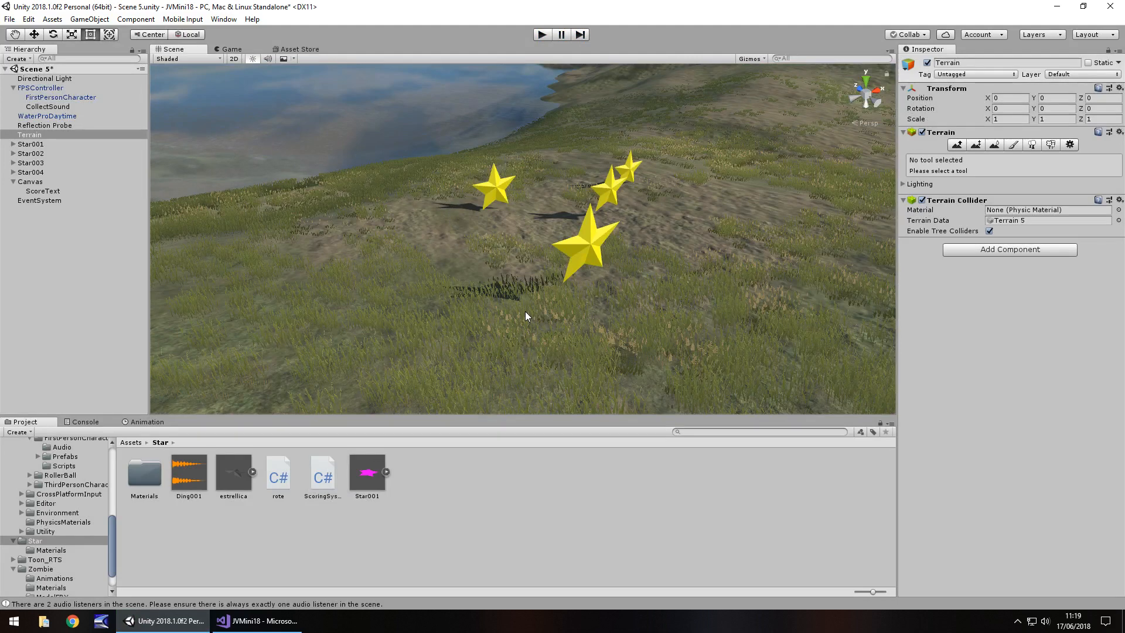
mouse_move(404, 392)
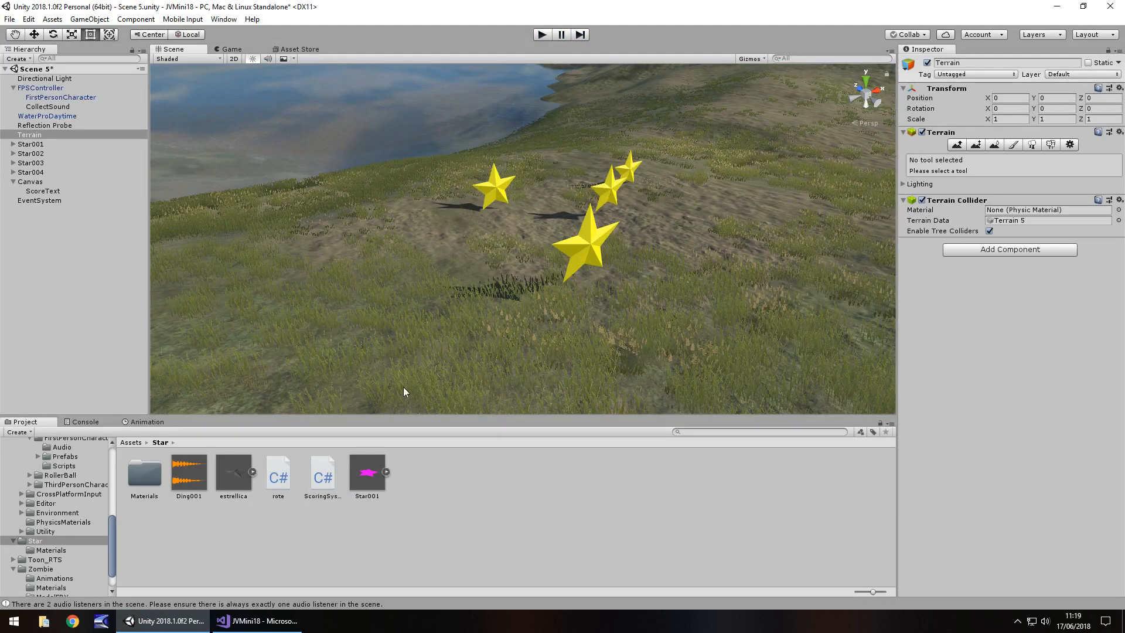
mouse_move(446, 481)
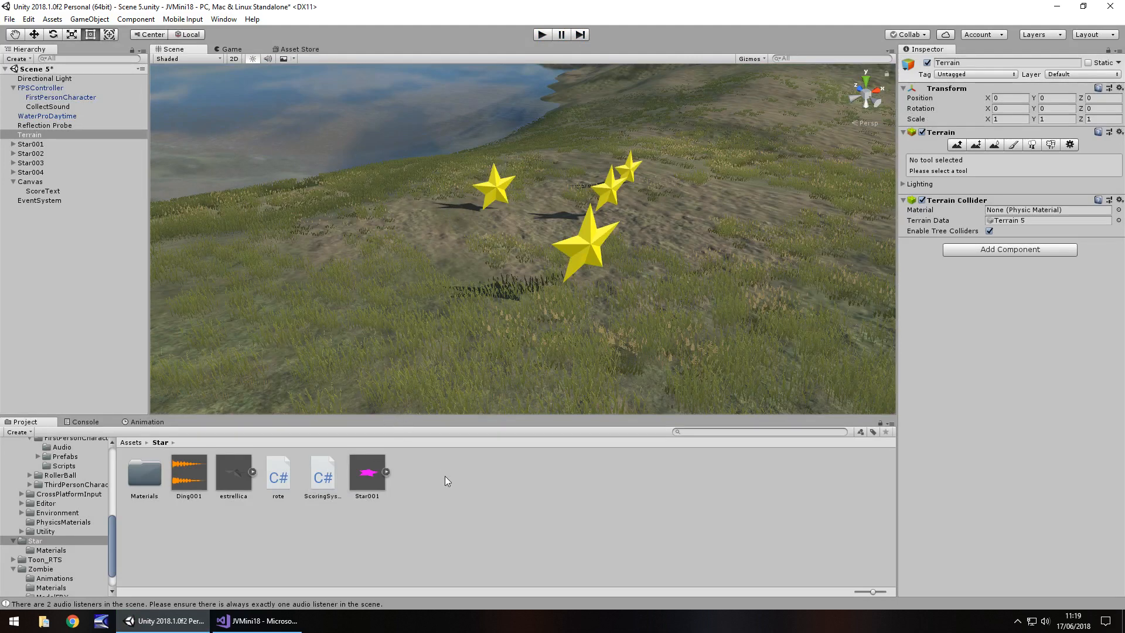
Create a C# script named CollectStar in the Star folder of the Project panel.
right_click(445, 480)
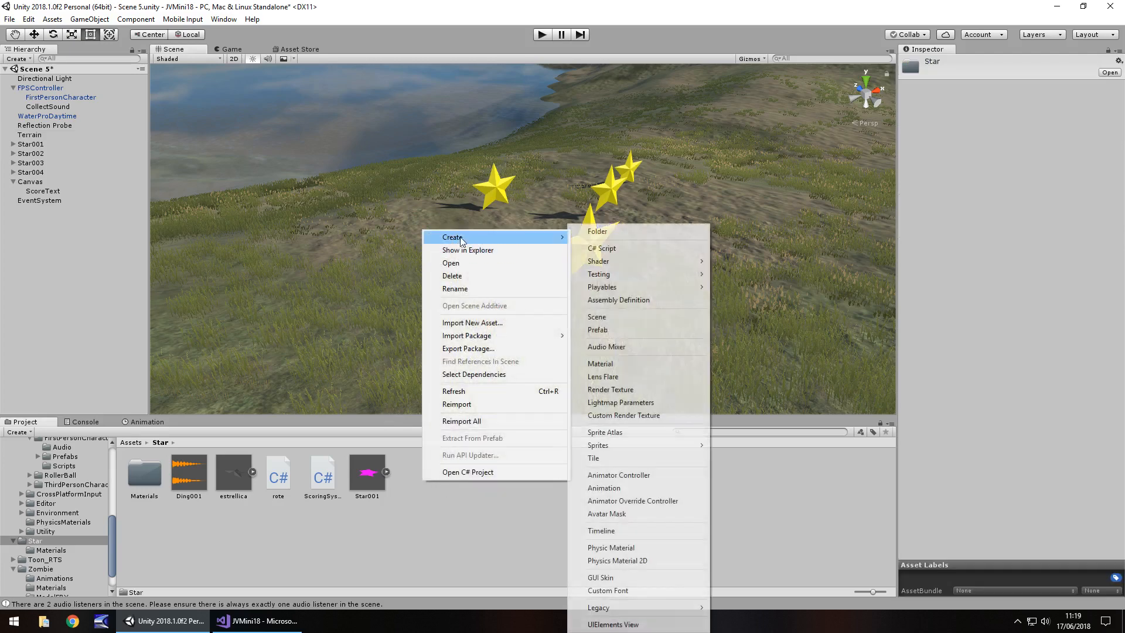
click(602, 248)
text(CollectS)
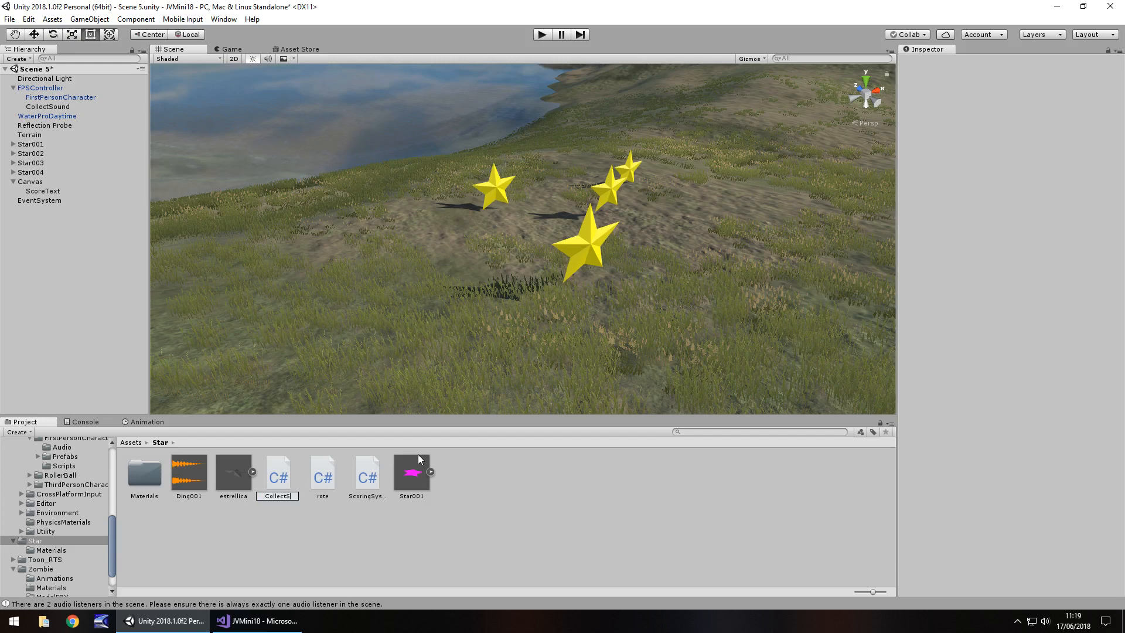
click(189, 473)
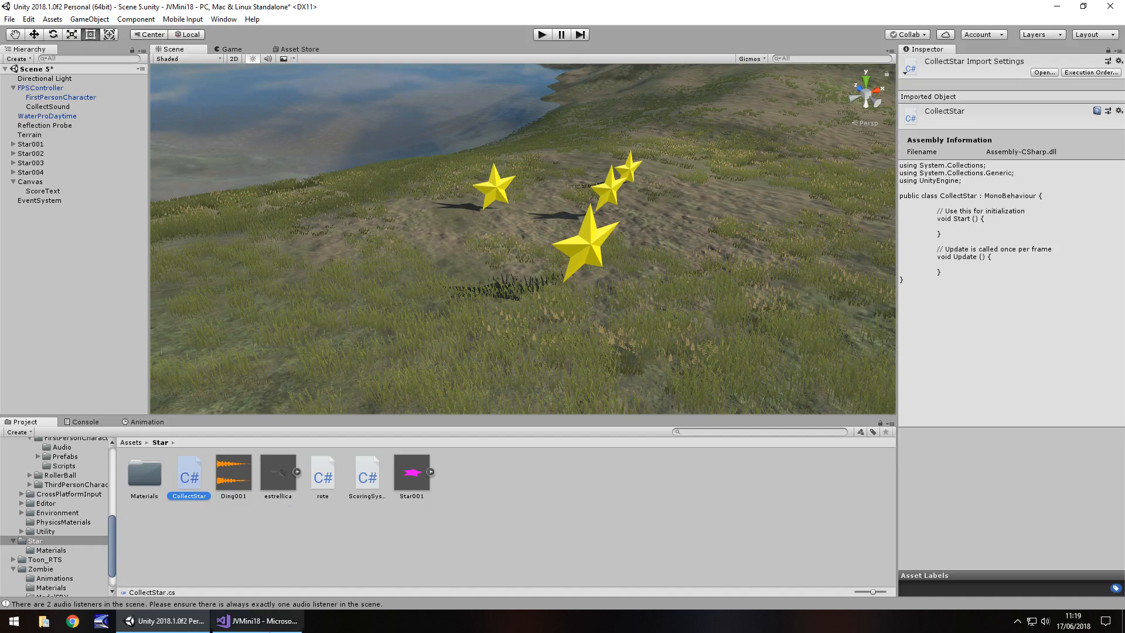
click(256, 621)
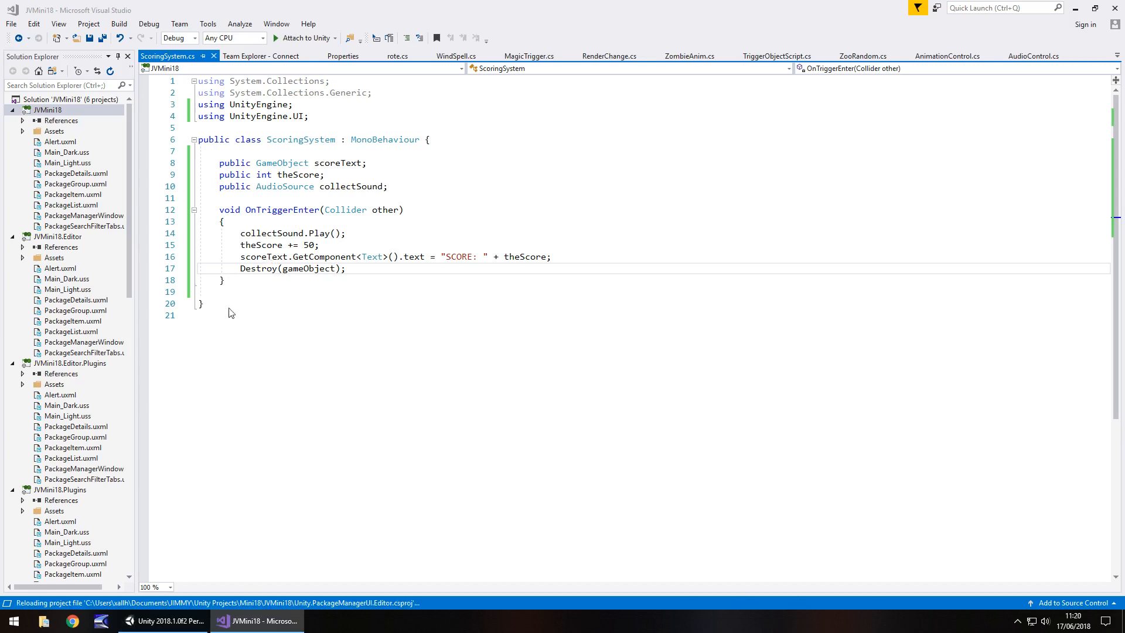
Open CollectStar in Visual Studio, then view ScoringSystem.cs and its OnTriggerEnter code.
click(165, 620)
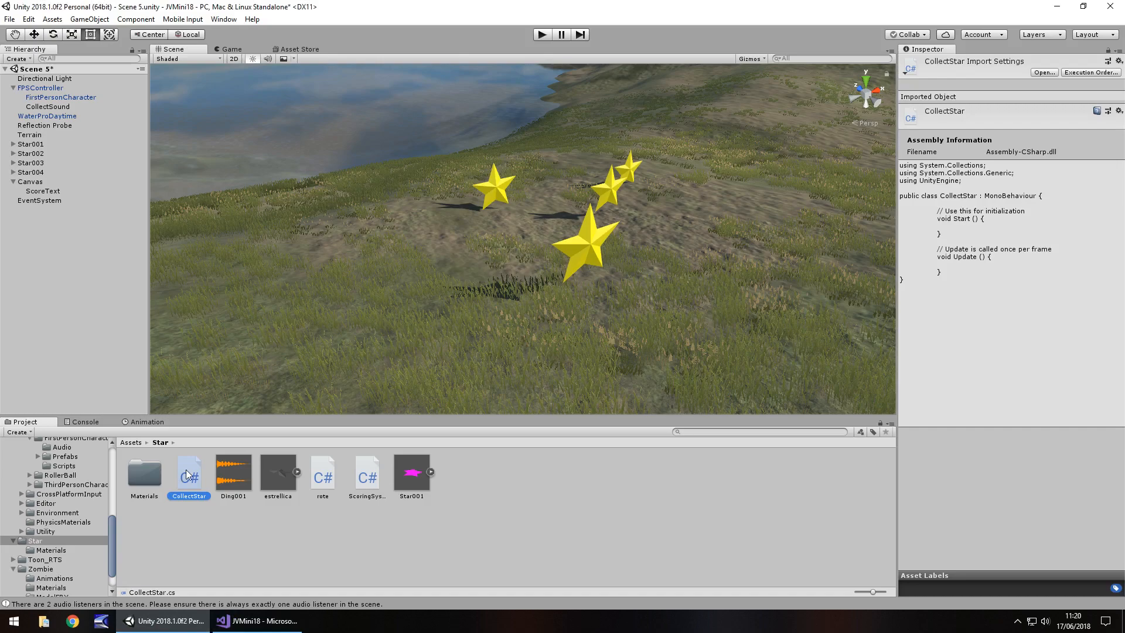
click(255, 621)
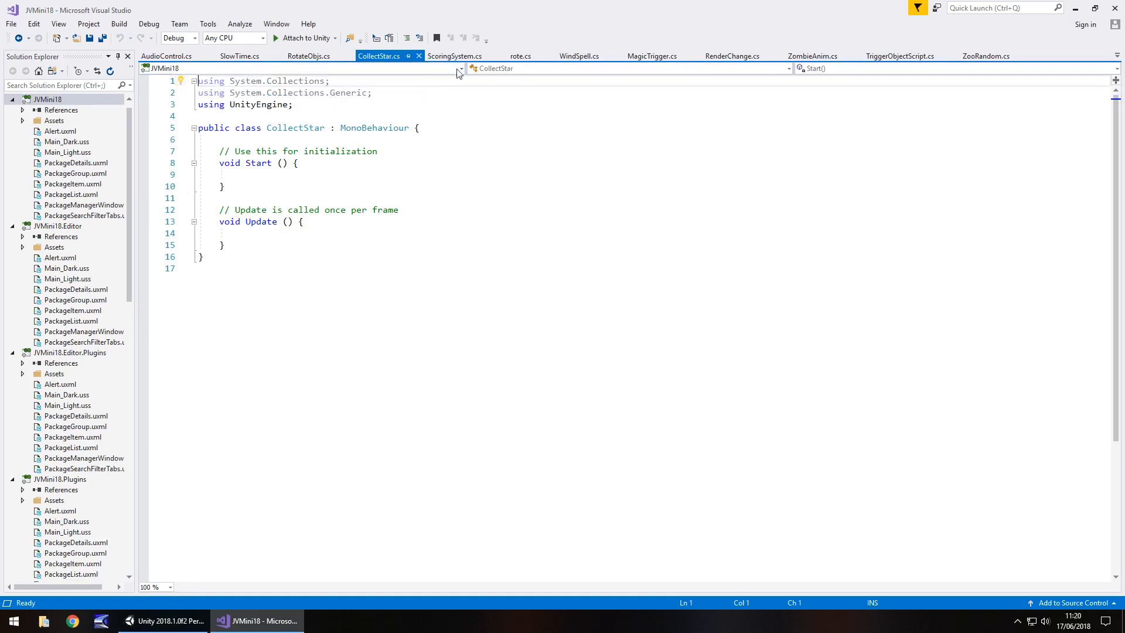
click(454, 56)
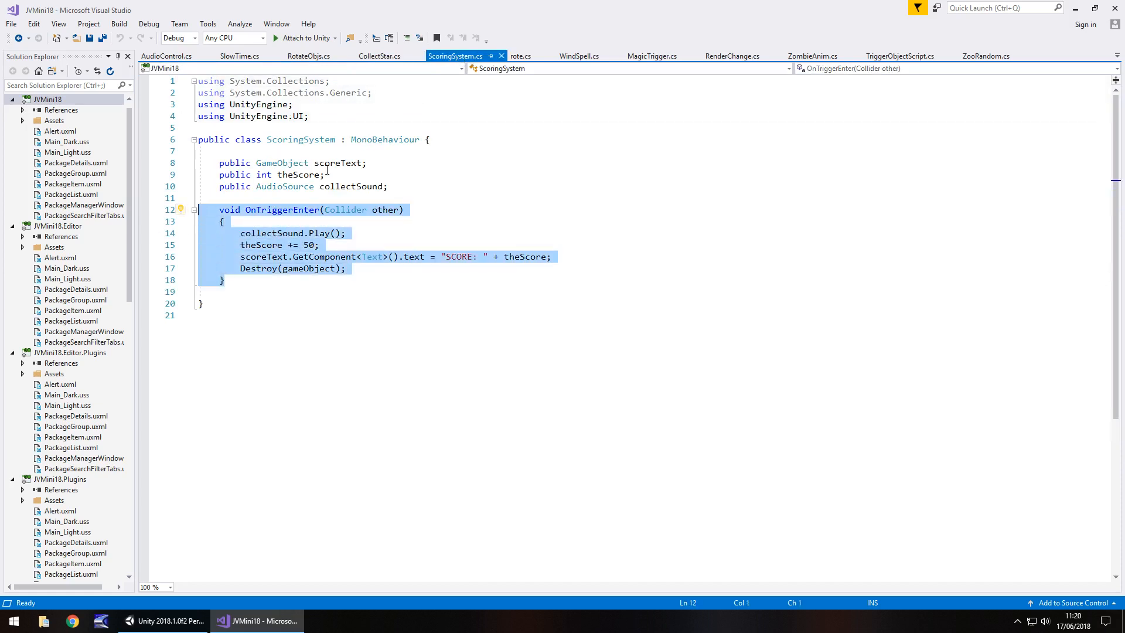
Replace CollectStar's Start and Update with the pasted OnTriggerEnter, dropping the scoreText line.
click(379, 56)
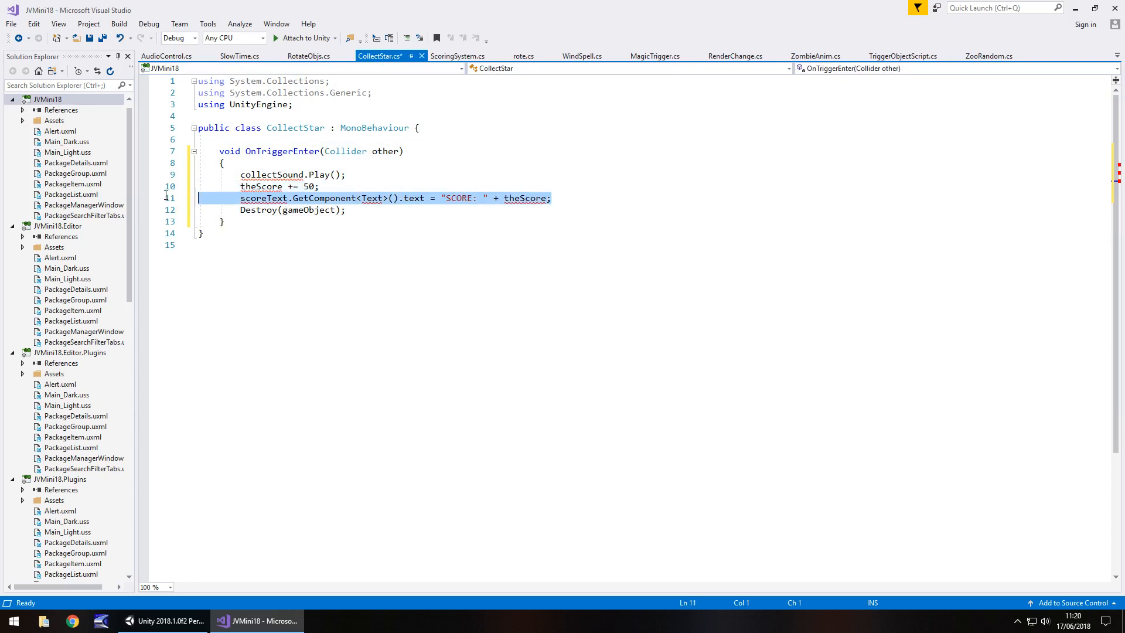
key(Delete)
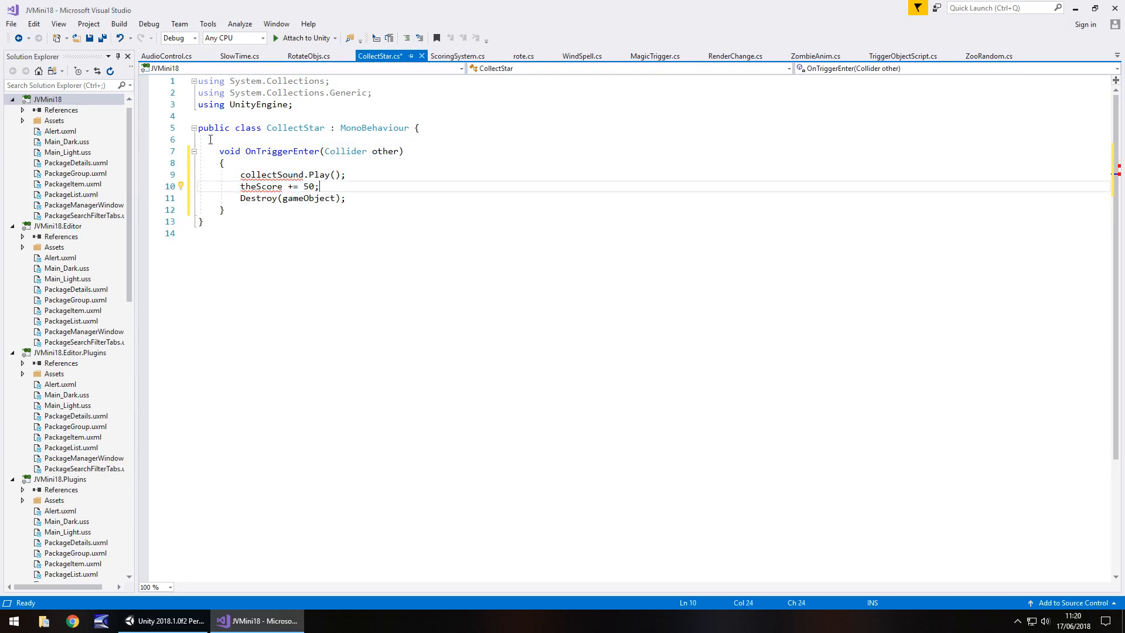
mouse_move(272, 175)
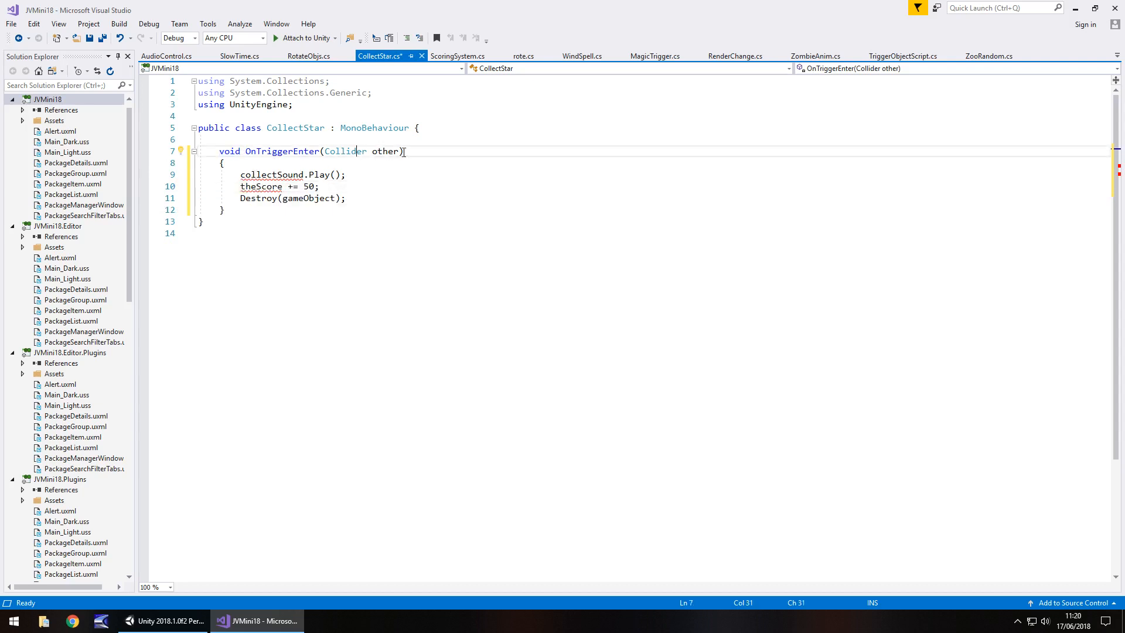
click(245, 150)
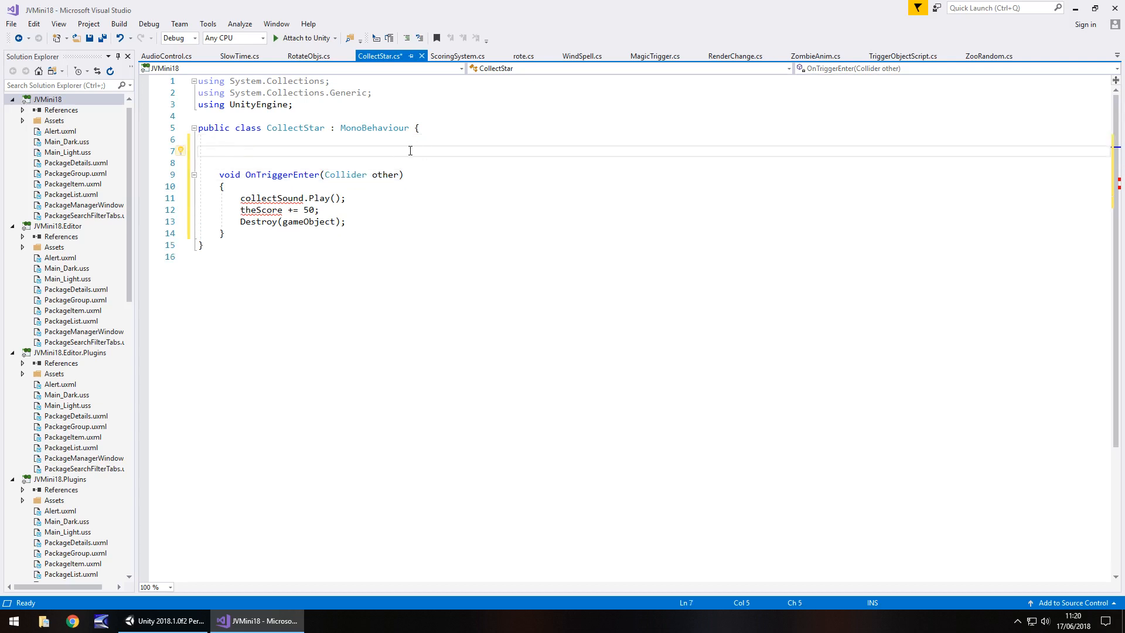
Declare 'public AudioSource collectSound;' in CollectStar above OnTriggerEnter.
text(publi)
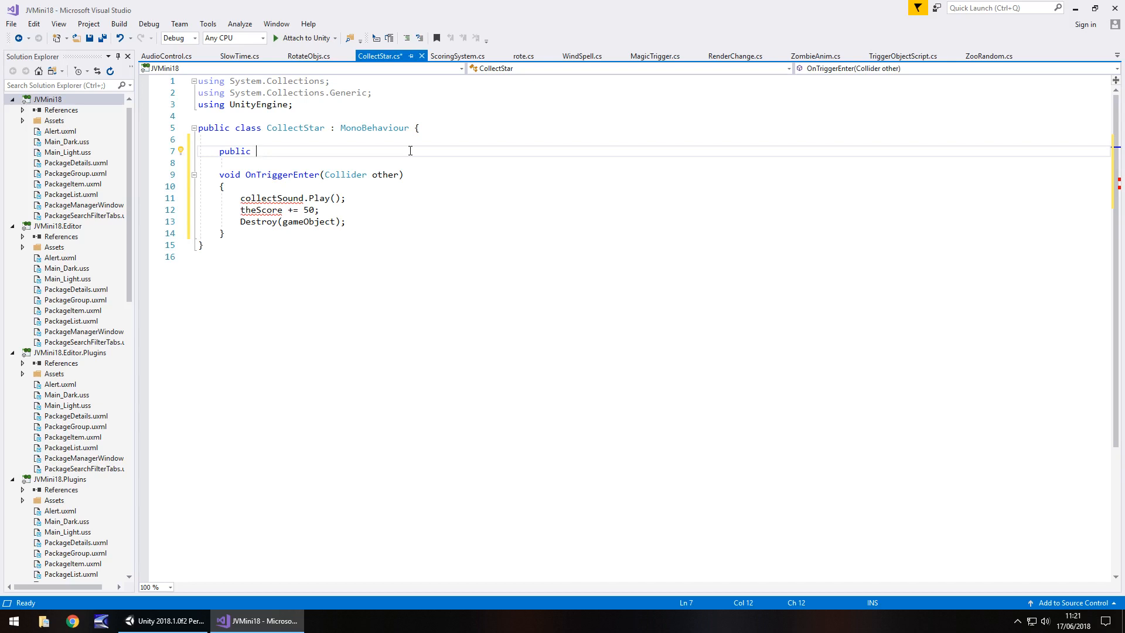
text(collectSoun)
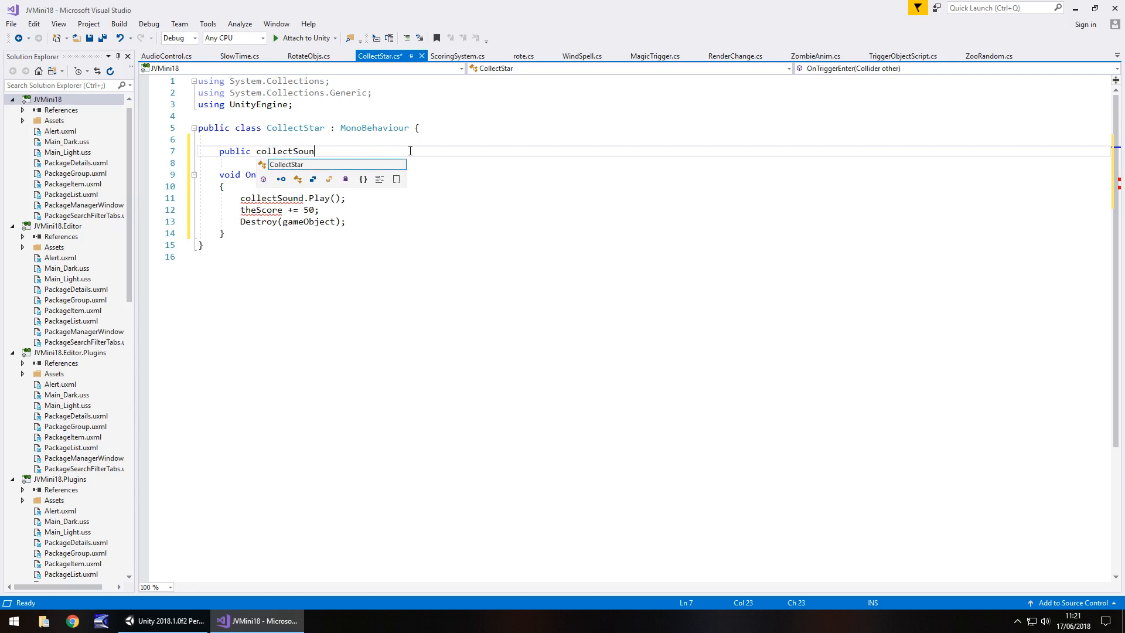
text(d)
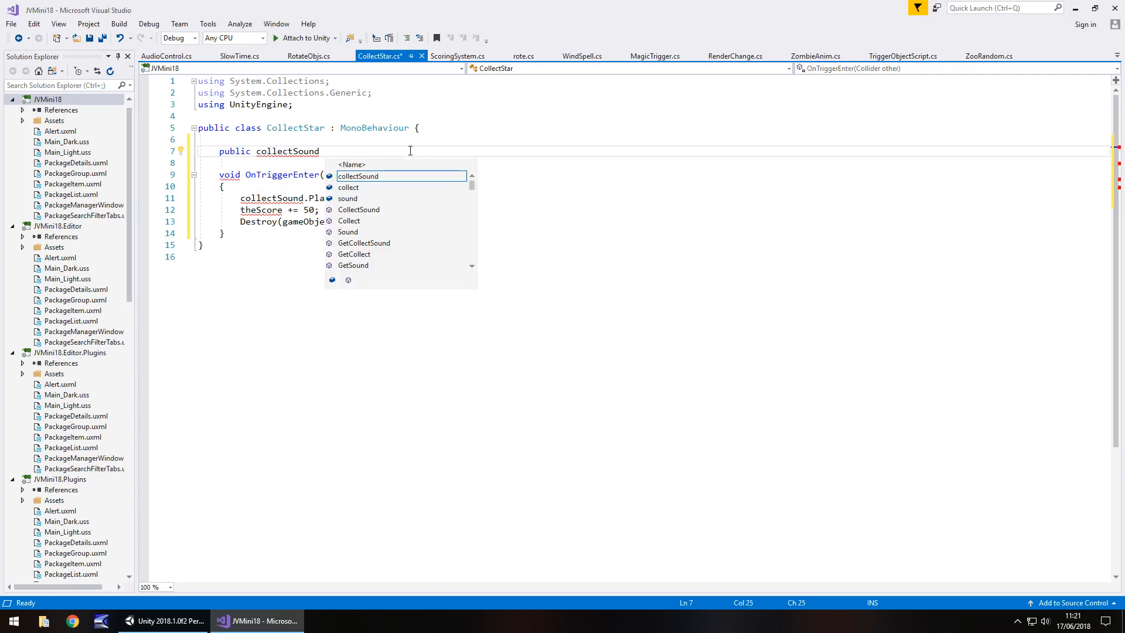
text(AudioSource)
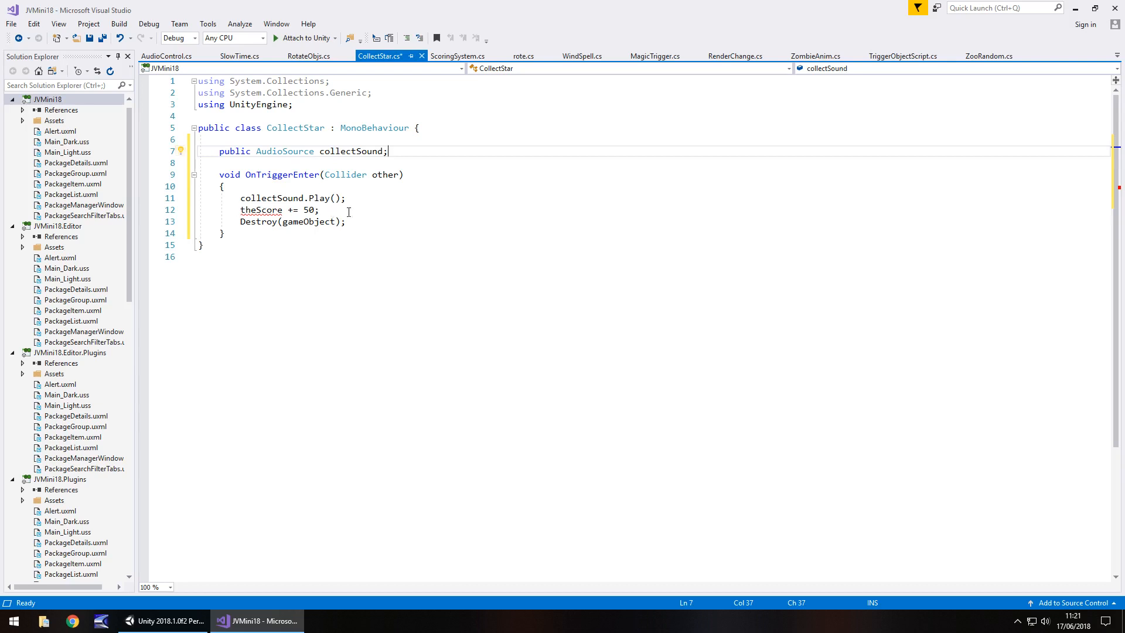
mouse_move(457, 56)
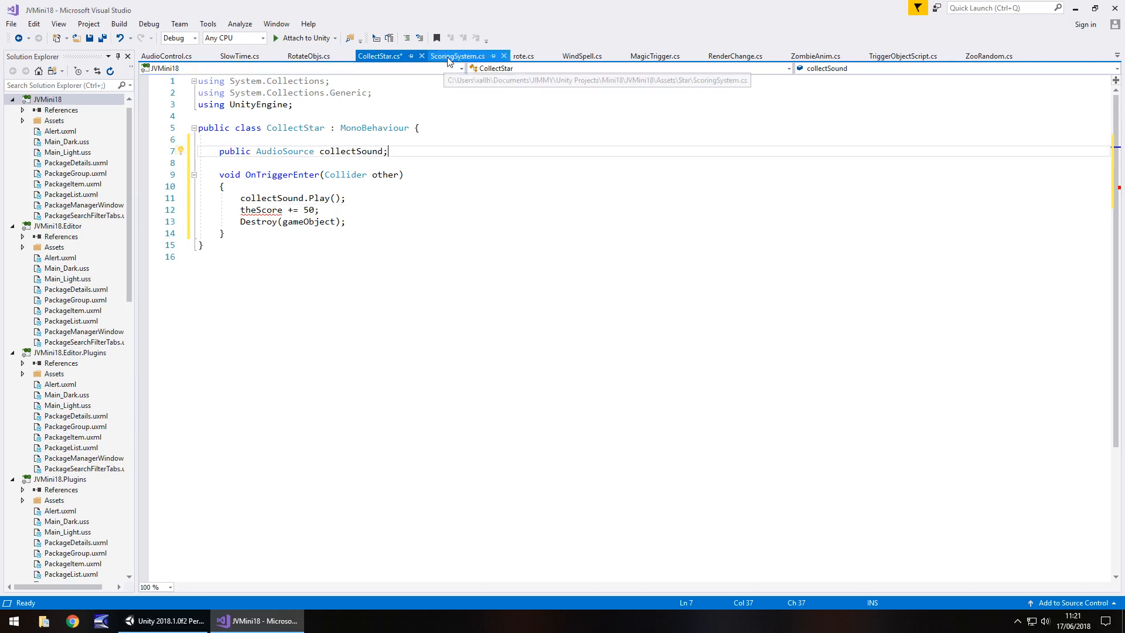
In ScoringSystem, rename the trigger method to Update so it refreshes the score text.
click(457, 56)
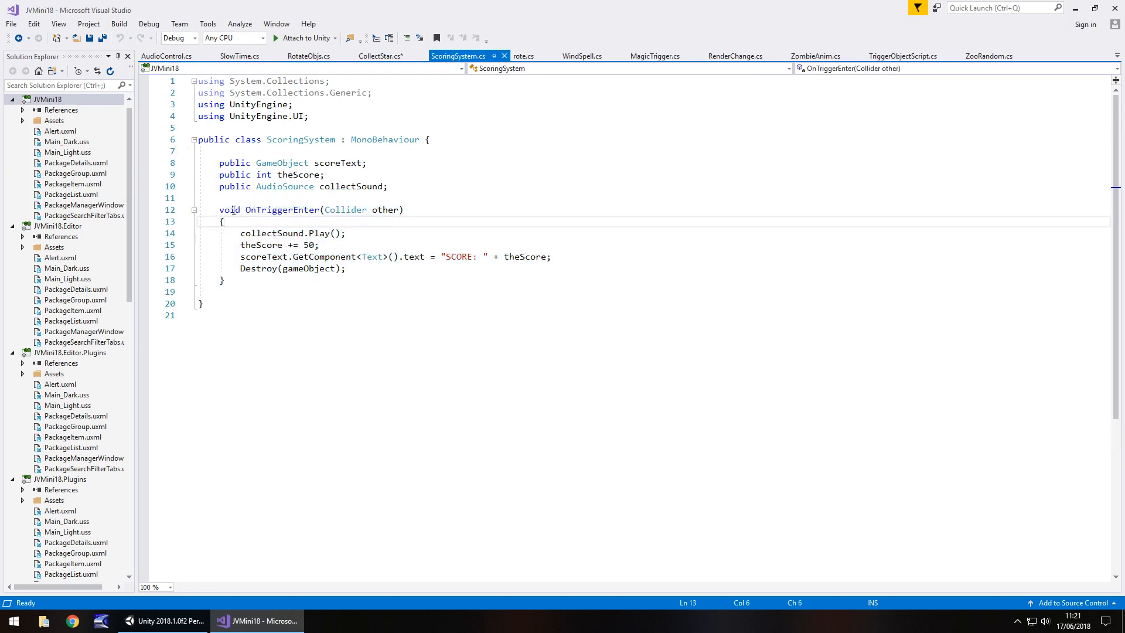
double_click(283, 210)
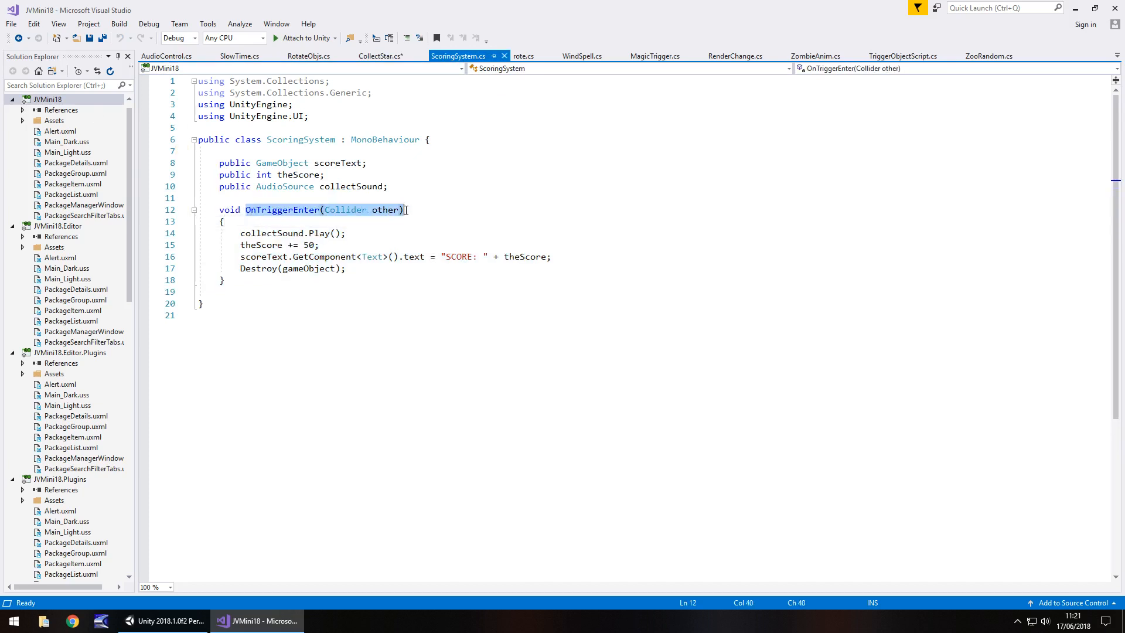
text(Update()
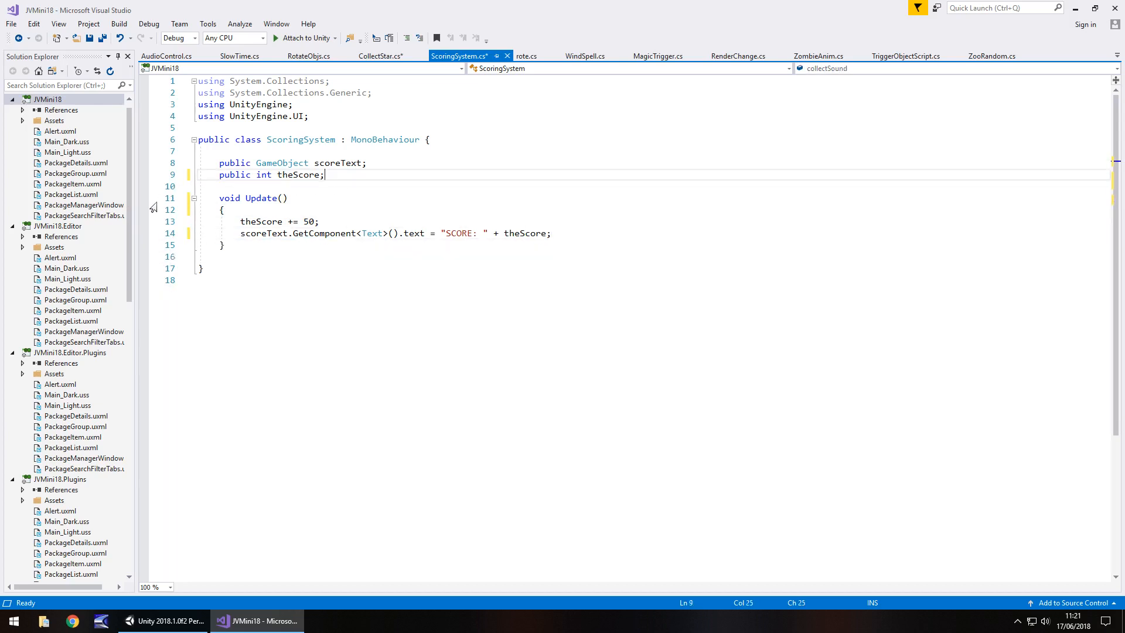
Make theScore a public static int, remove the score increment line, and save.
click(240, 175)
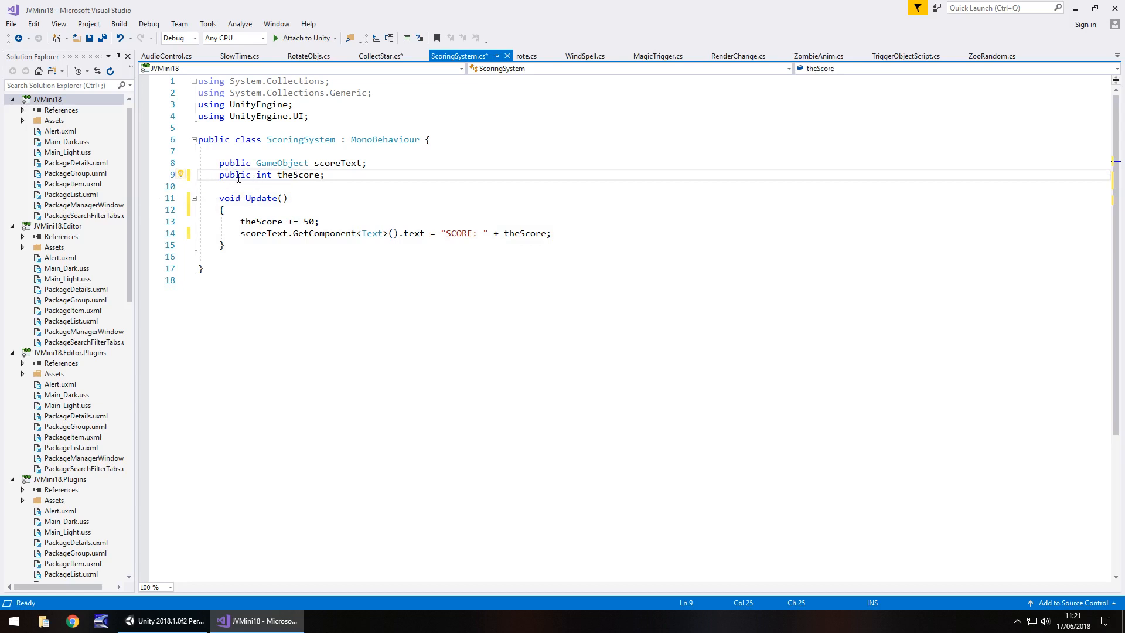
click(256, 175)
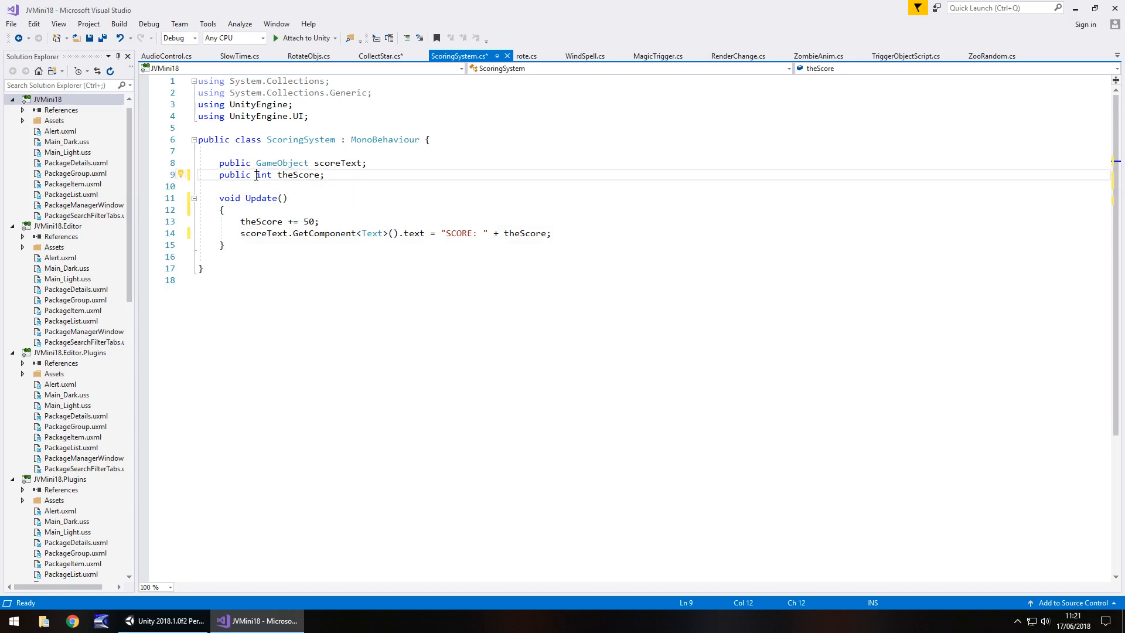
text(static)
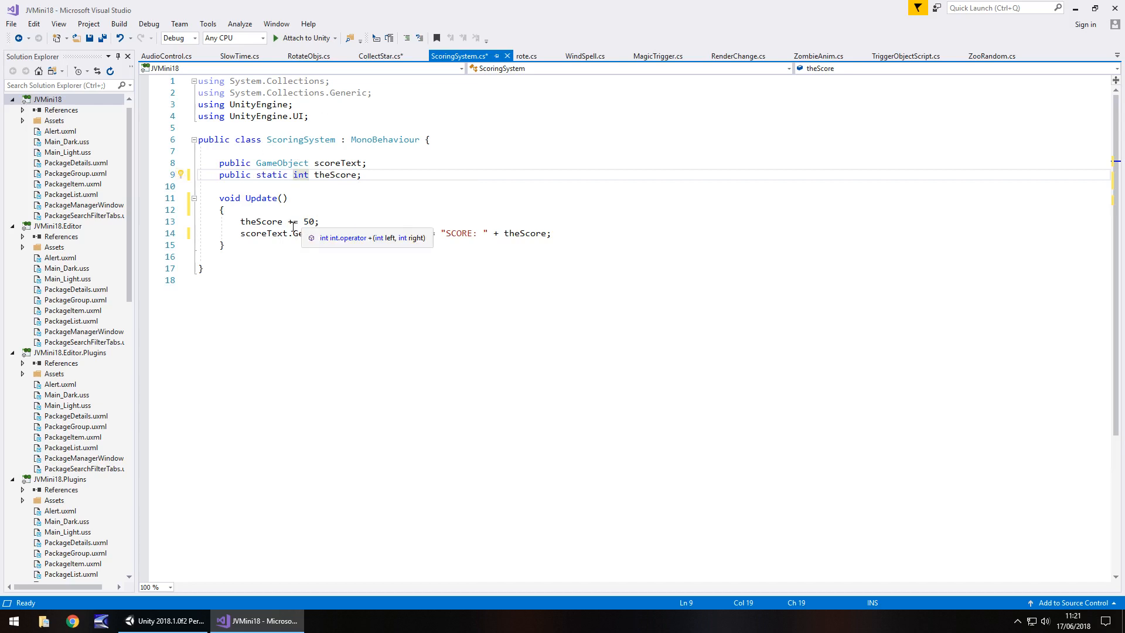
click(323, 221)
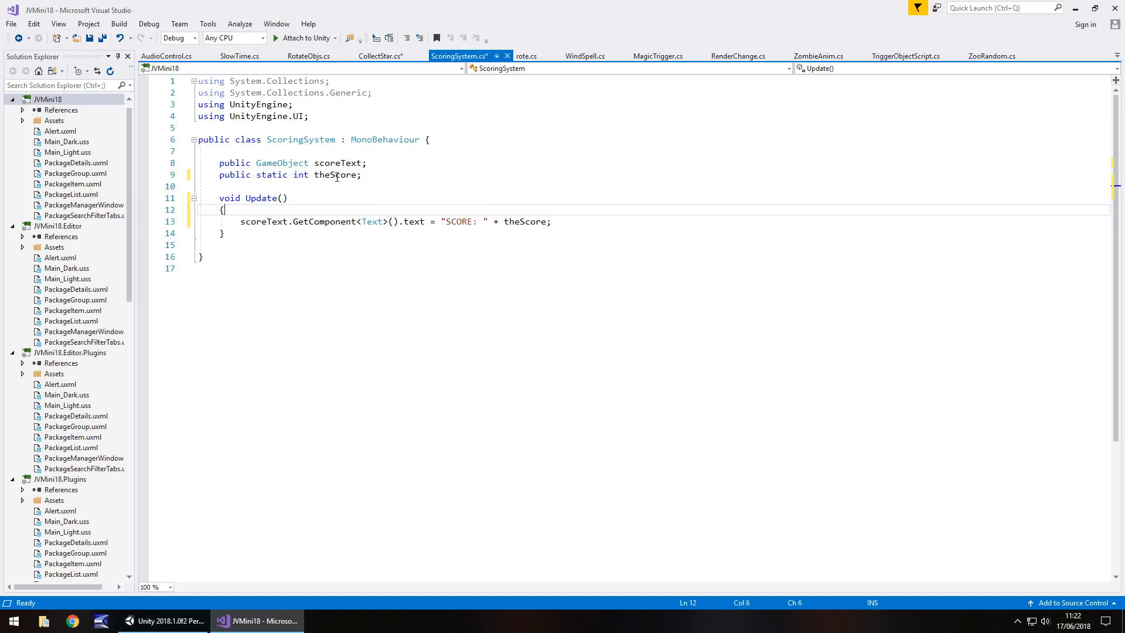
mouse_move(335, 175)
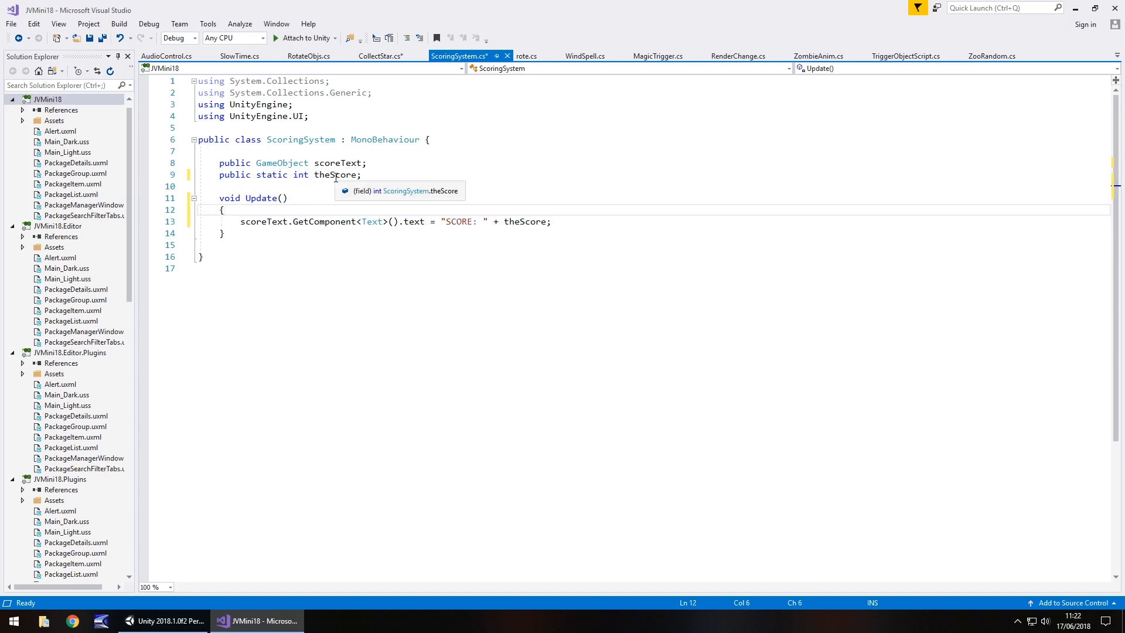
key(ctrl+s)
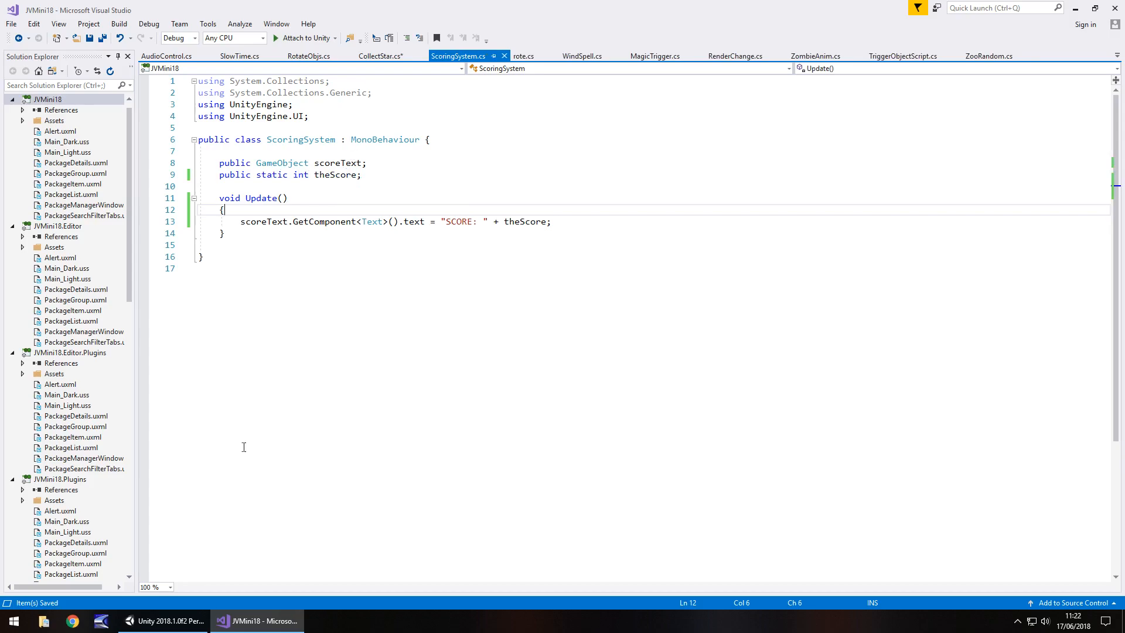
Remove the Scoring System component from the four selected stars in Unity.
click(164, 621)
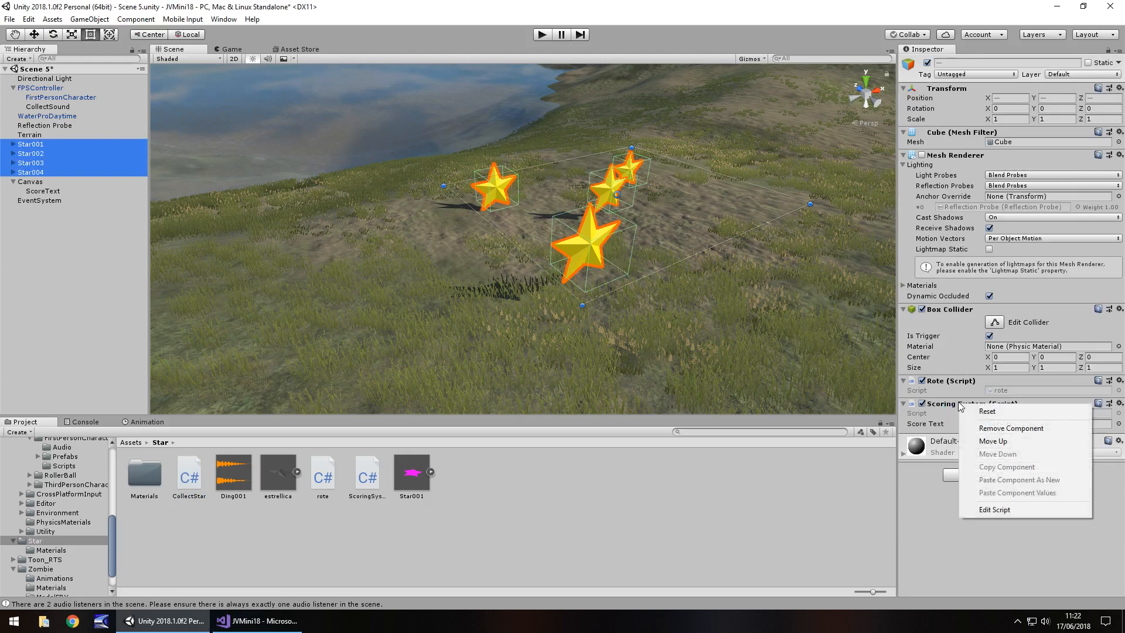
click(1011, 428)
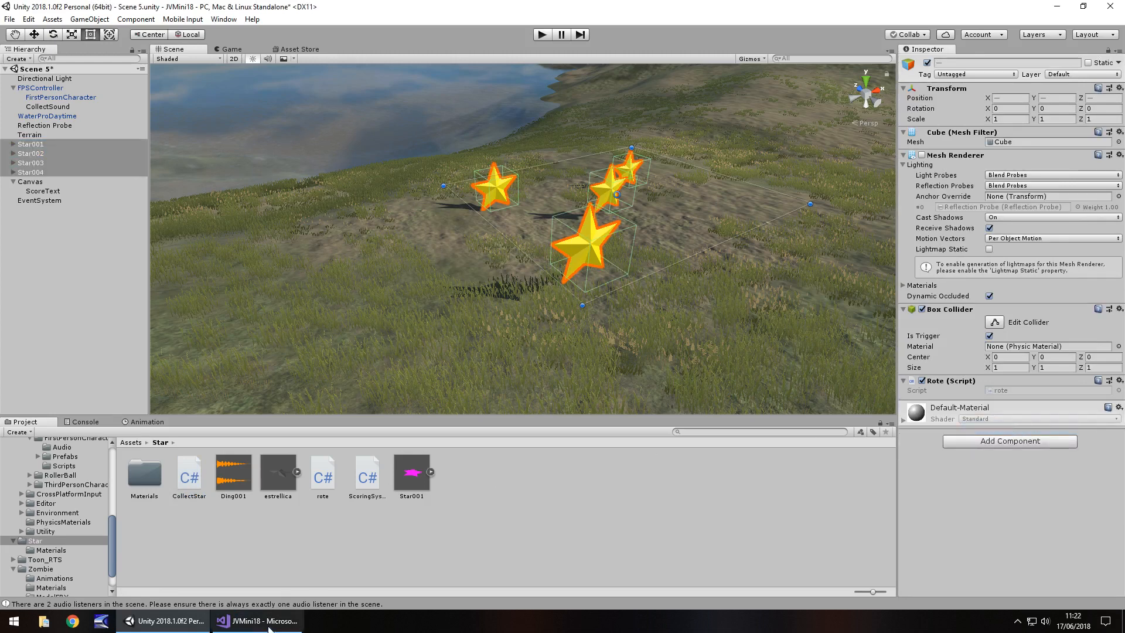
click(259, 621)
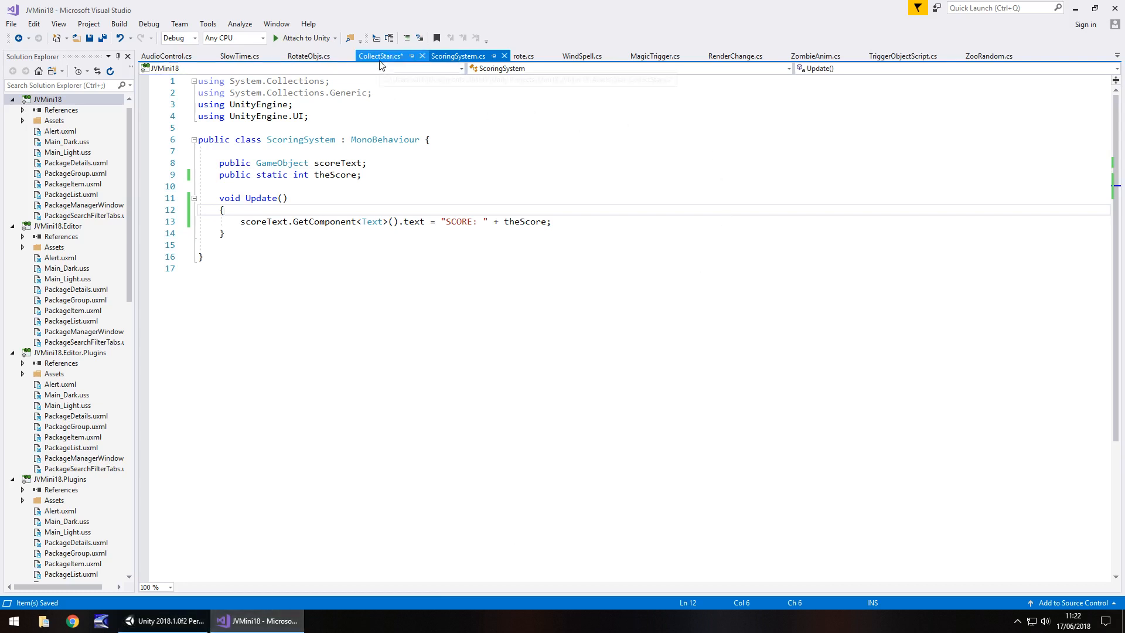
Change CollectStar to add 50 to ScoringSystem.theScore and save the script.
click(380, 56)
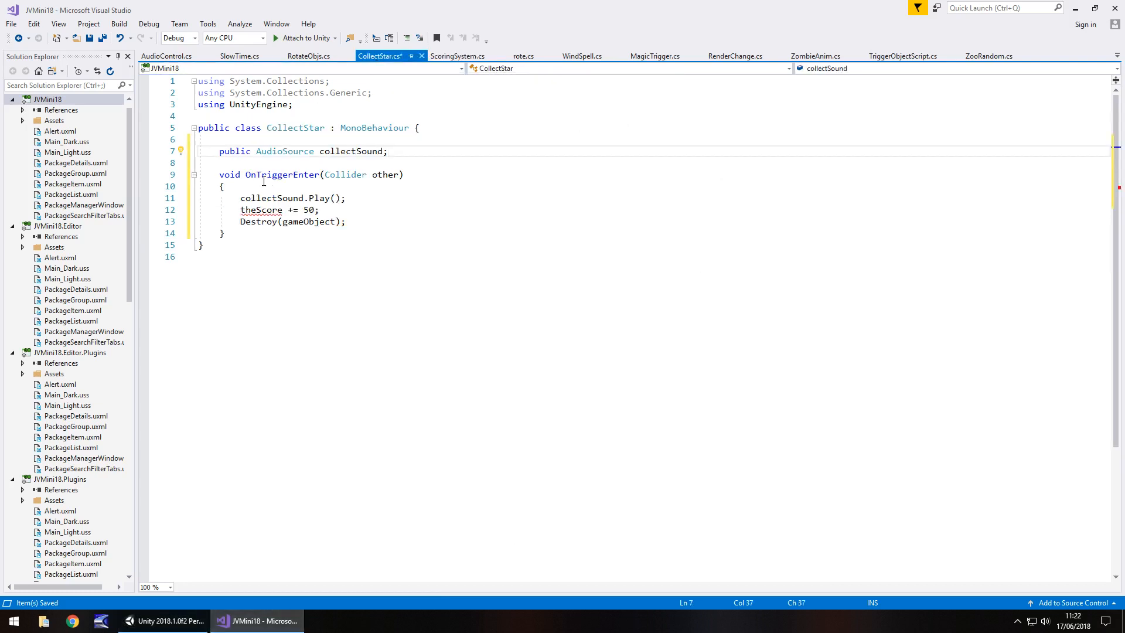
mouse_move(262, 210)
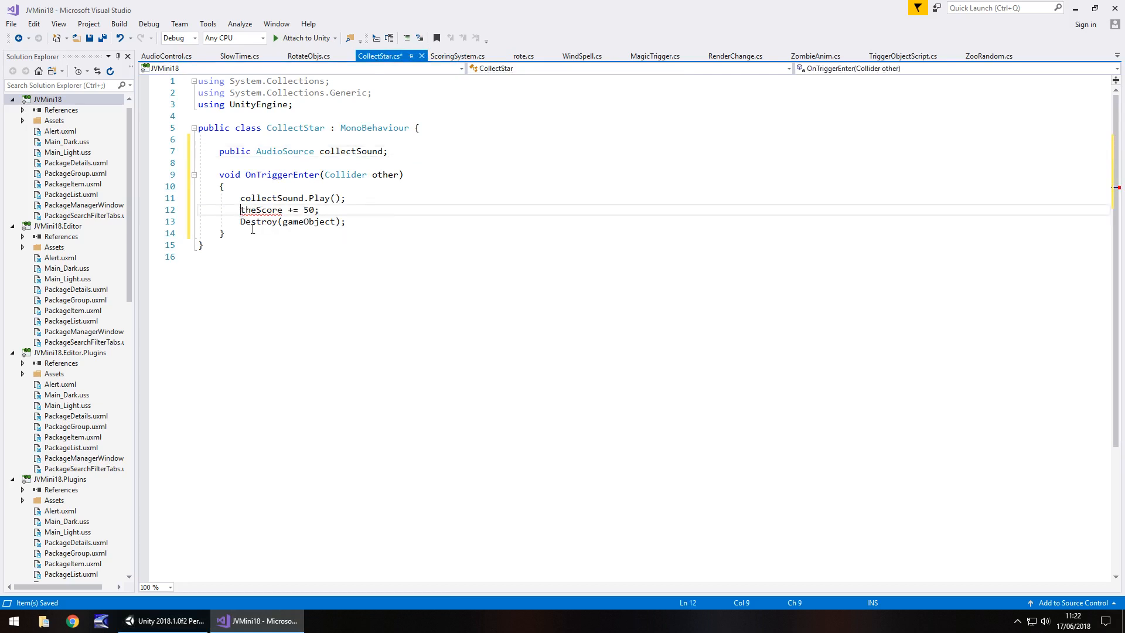
text(ScoringSystem)
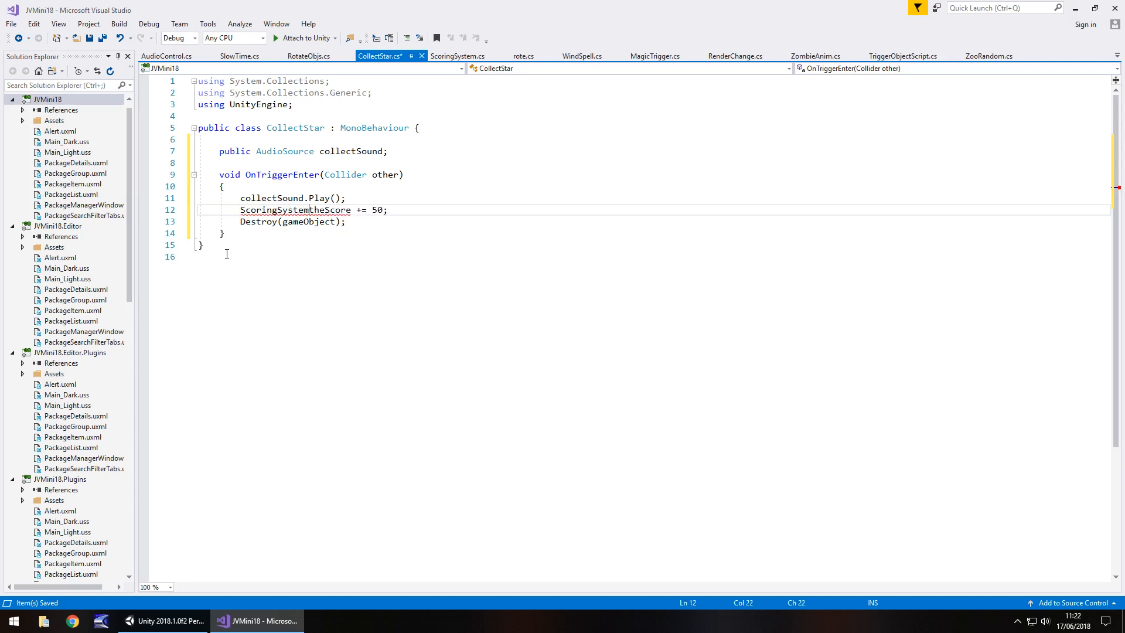
text(.)
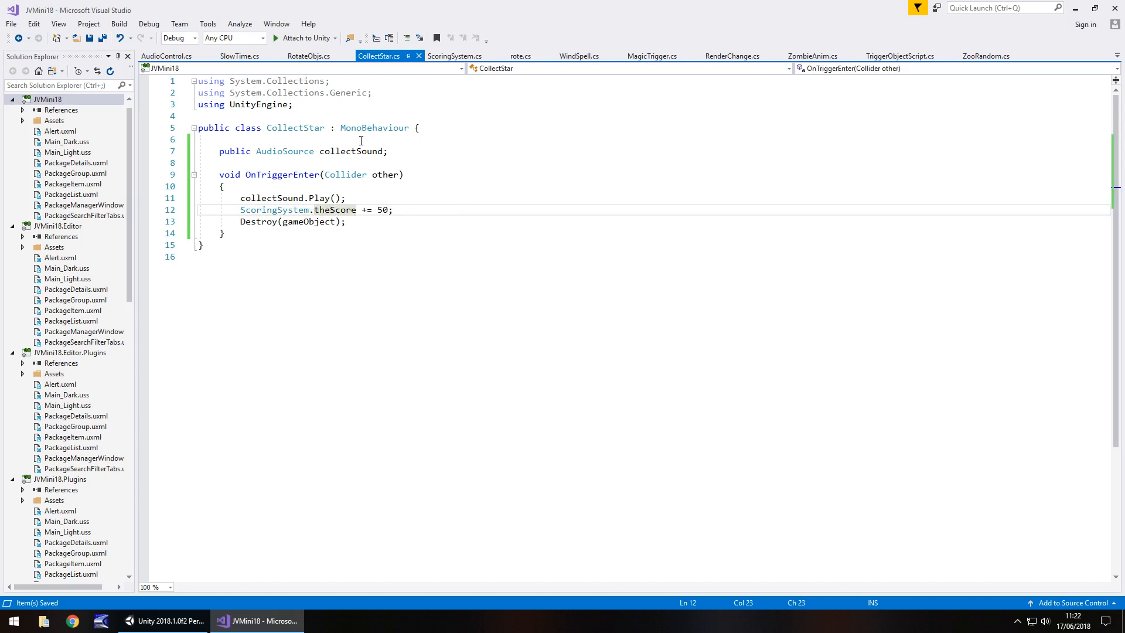
mouse_move(327, 261)
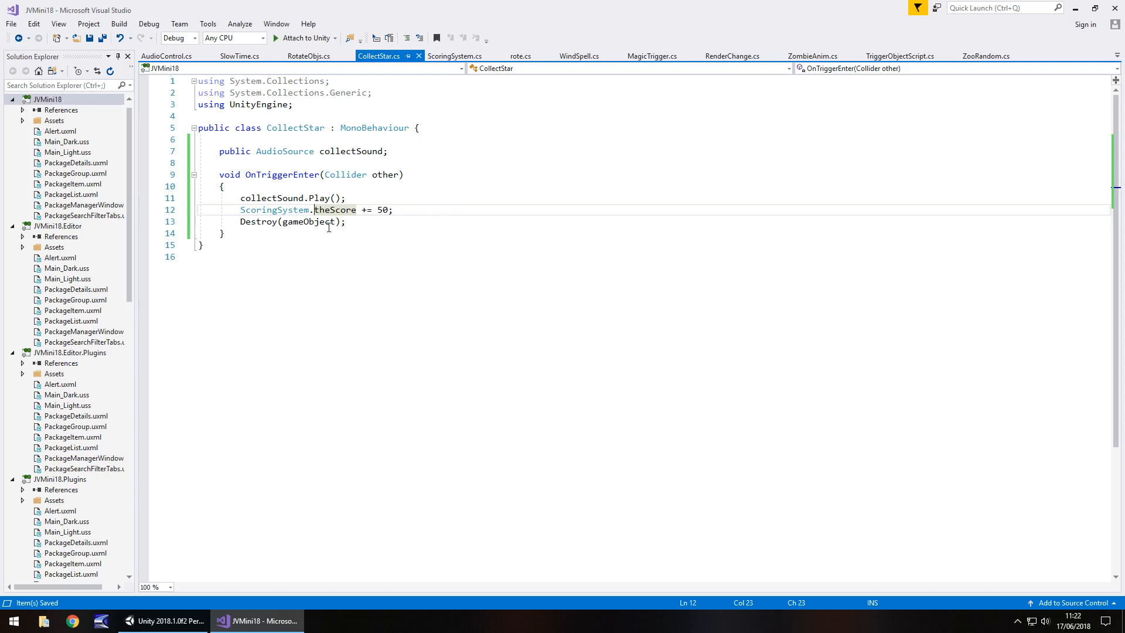
click(454, 56)
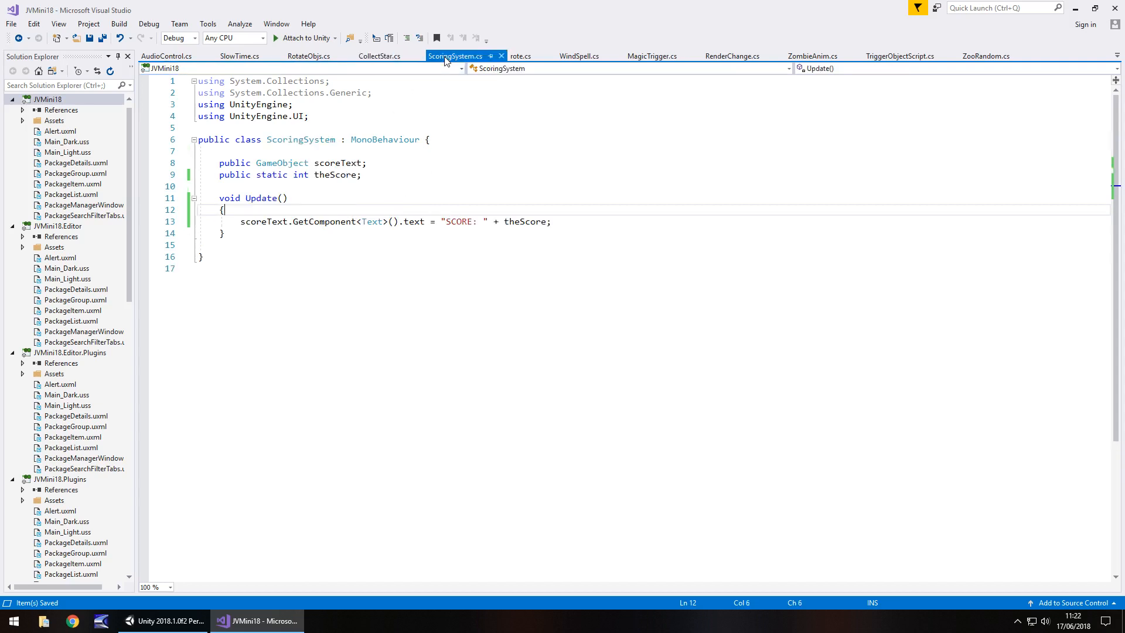
mouse_move(364, 77)
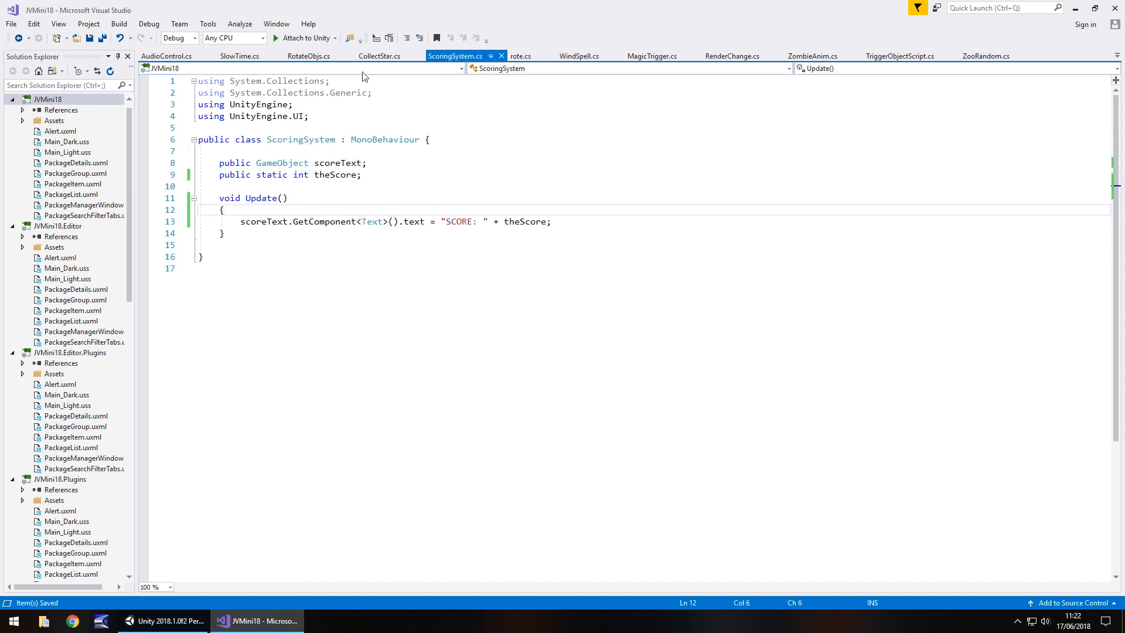
click(379, 57)
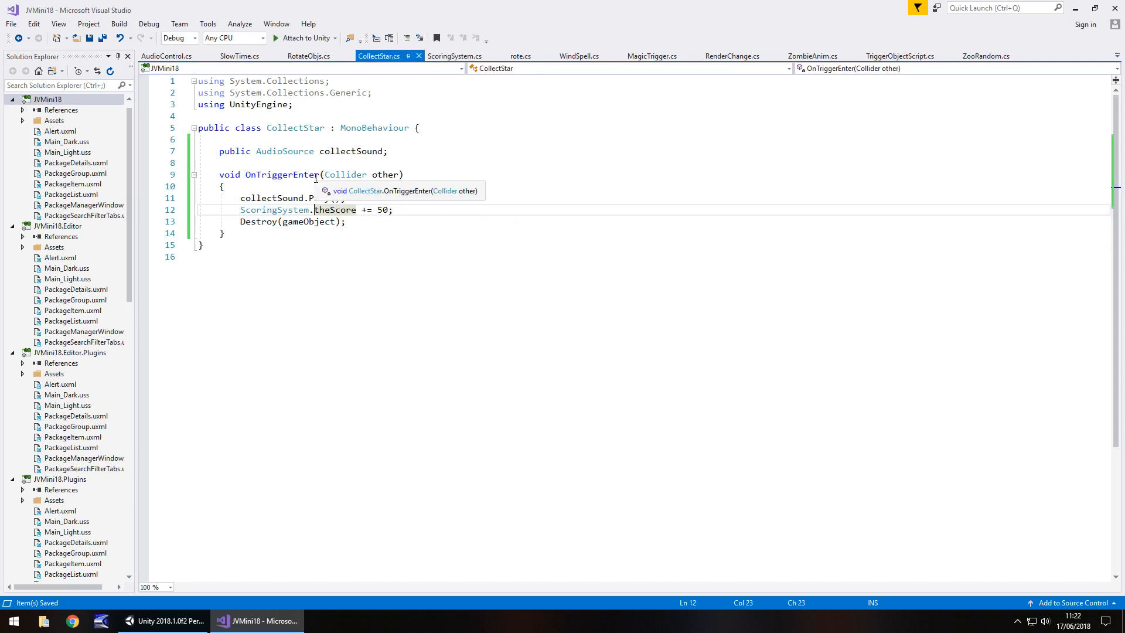
click(163, 621)
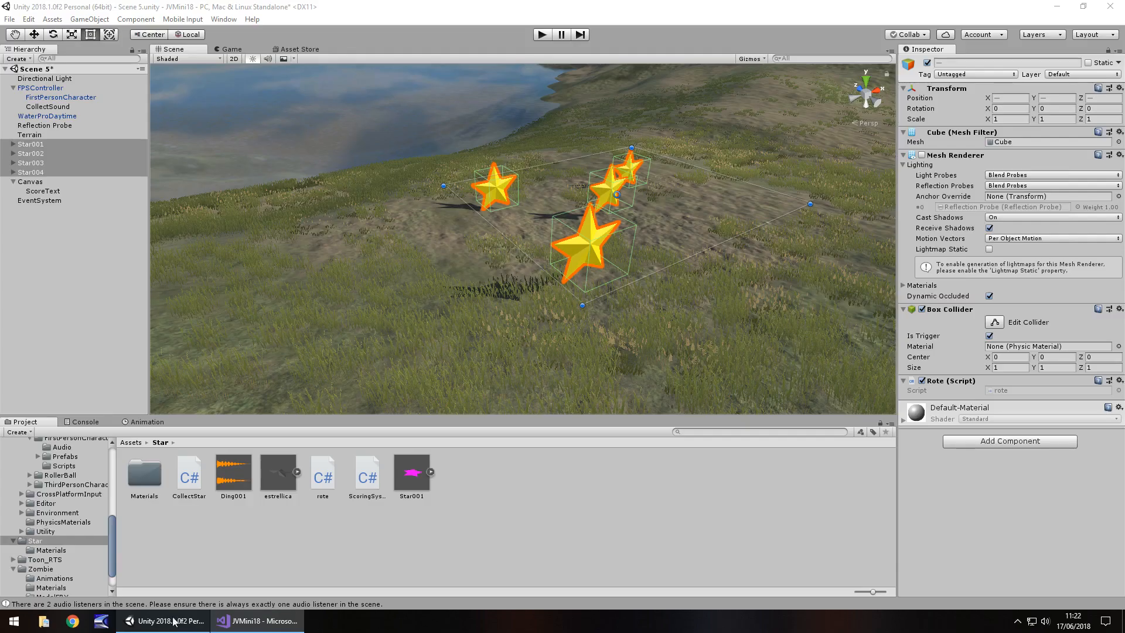
Create an empty GameObject with the Scoring System script, its Score Text set to ScoreText.
click(90, 18)
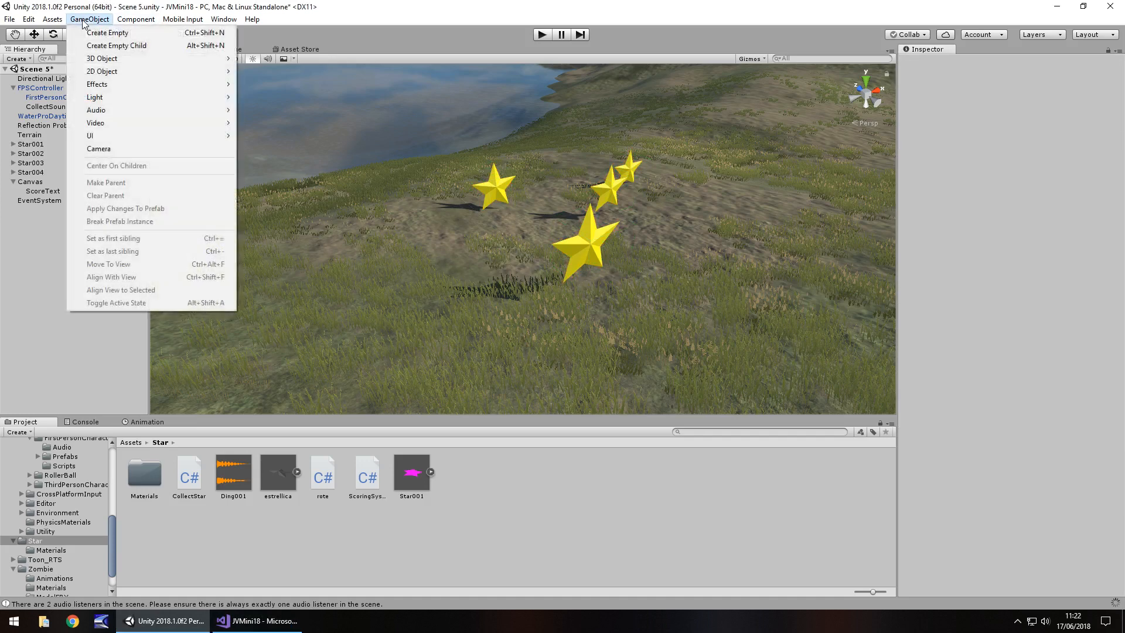
click(106, 32)
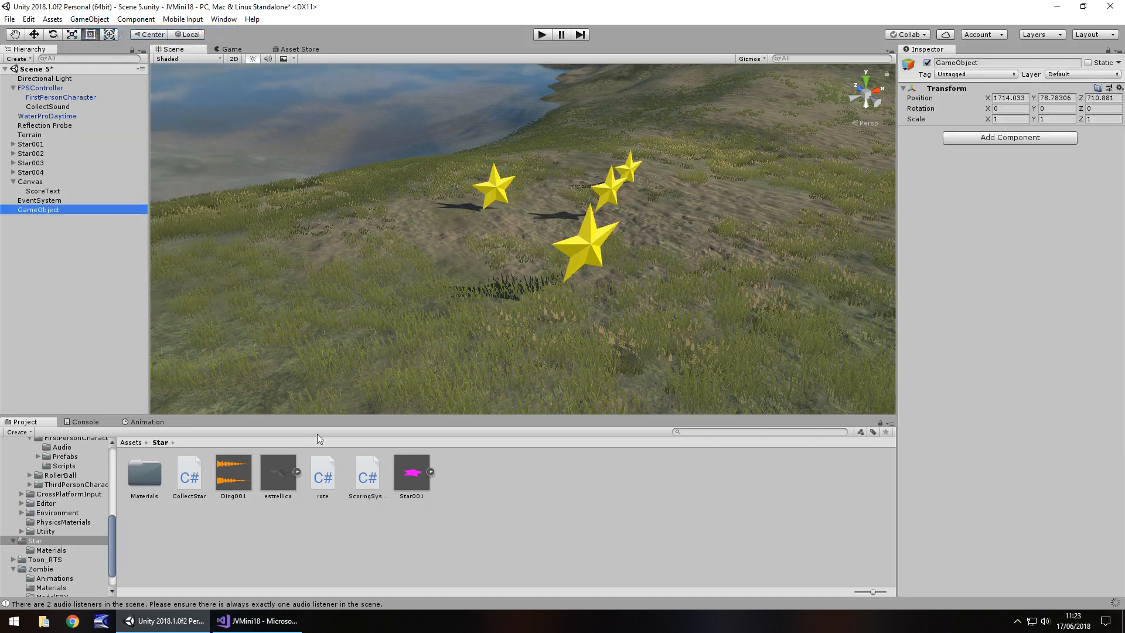
mouse_move(252, 355)
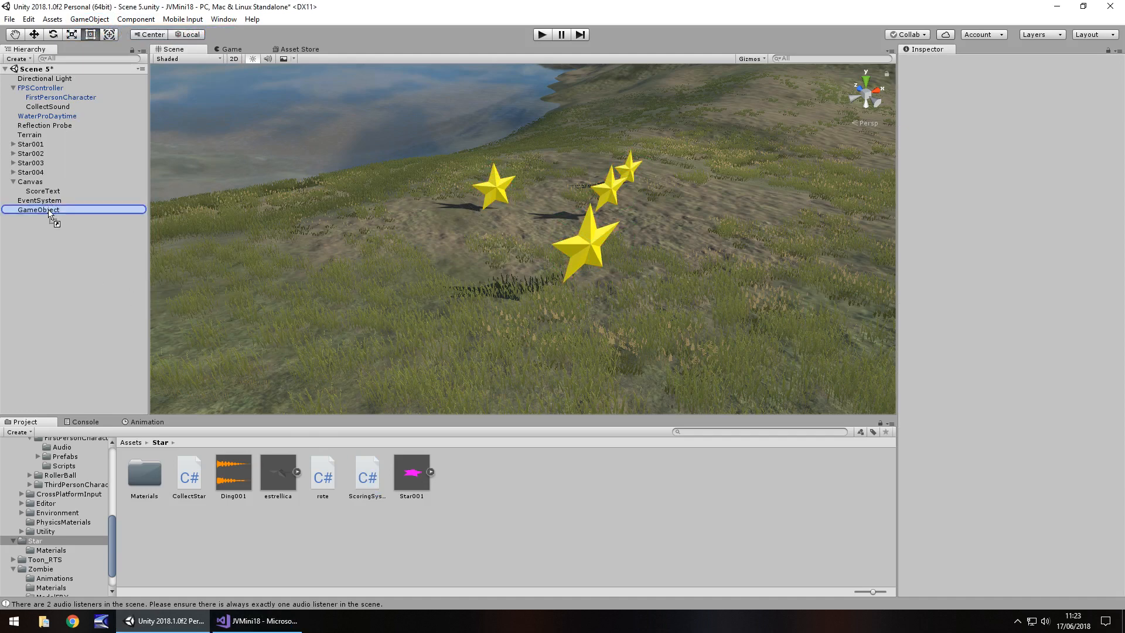
click(39, 210)
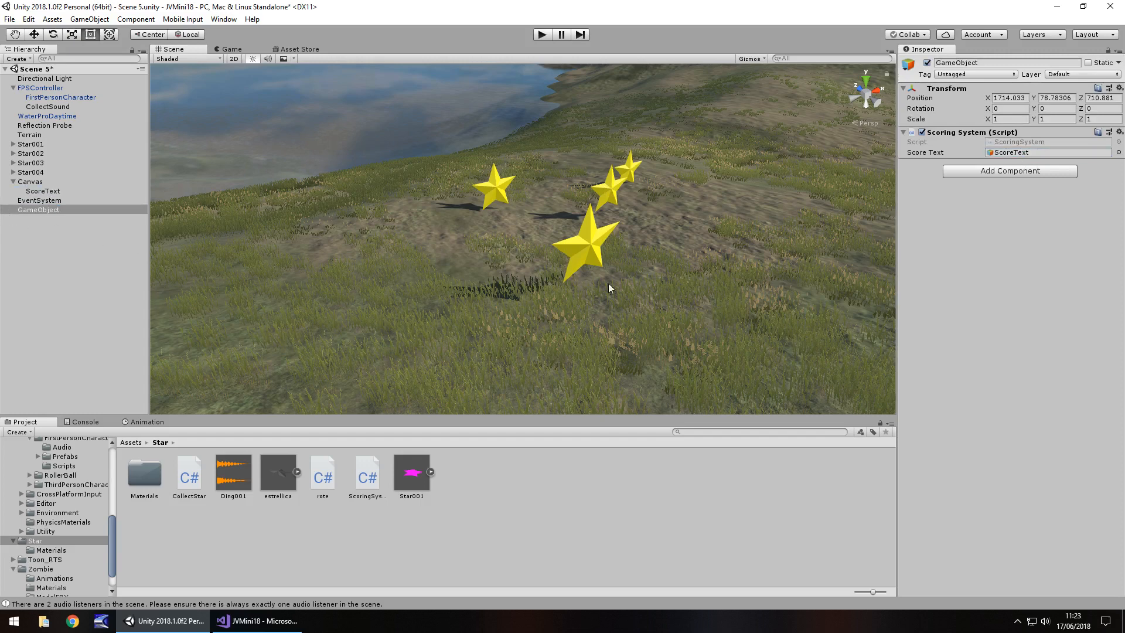
mouse_move(205, 486)
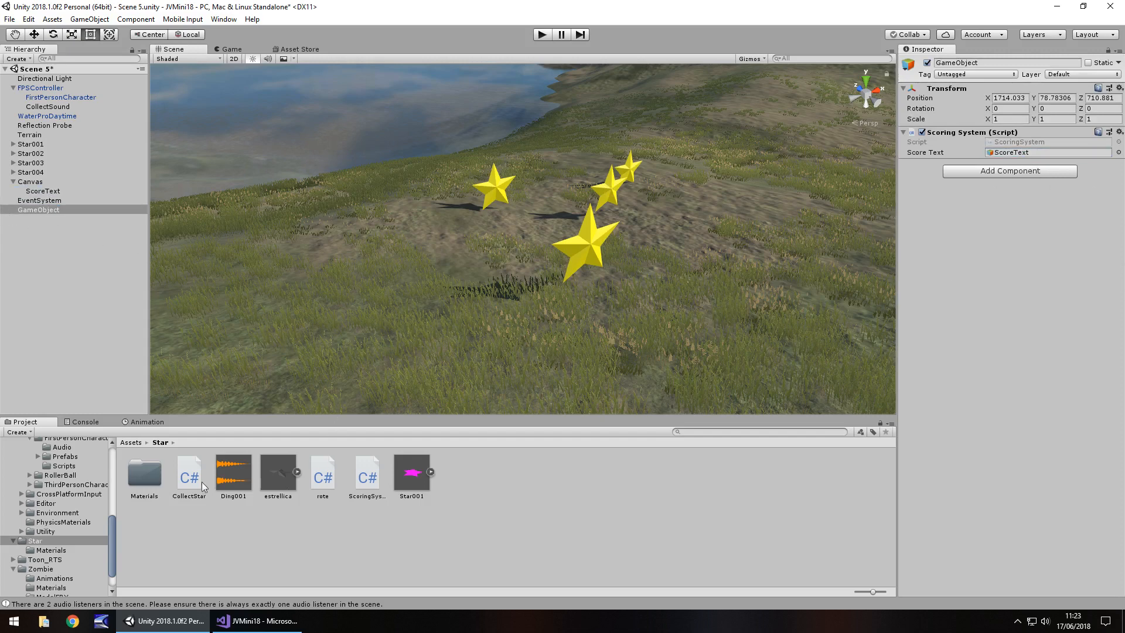
click(32, 172)
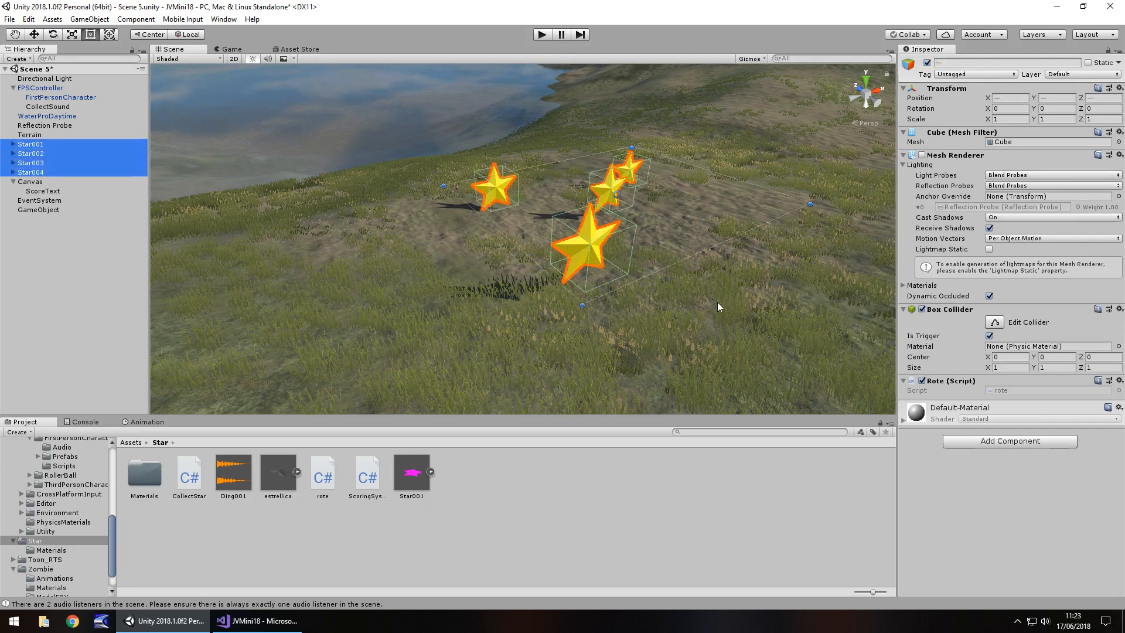
mouse_move(1042, 458)
text(colle)
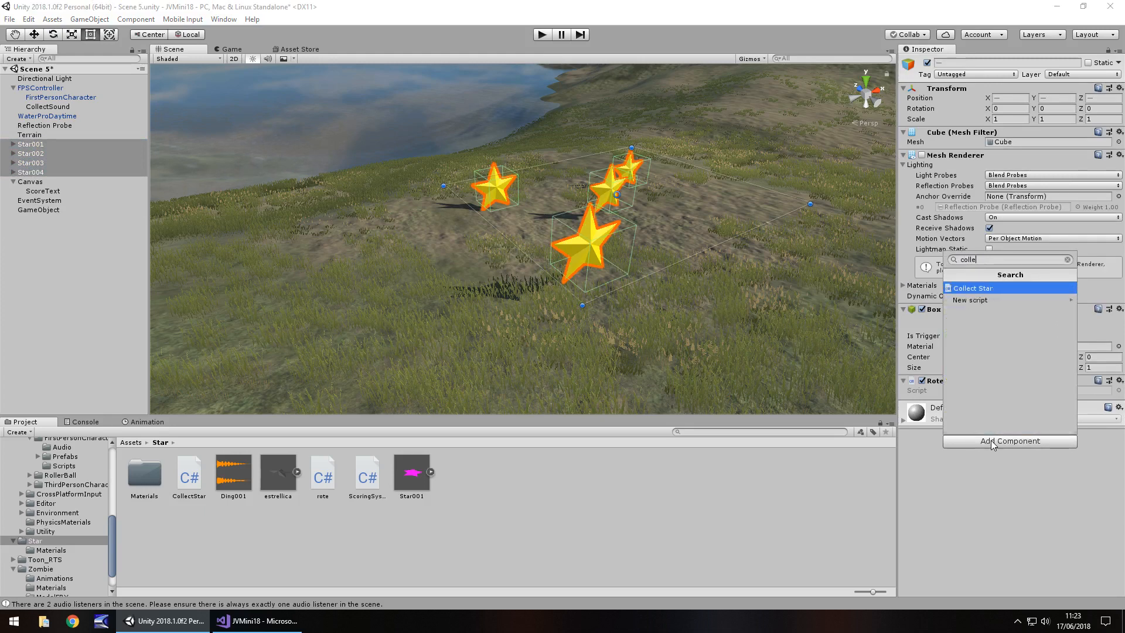
Add the Collect Star script to Star001–Star004, then deselect the stars.
click(975, 287)
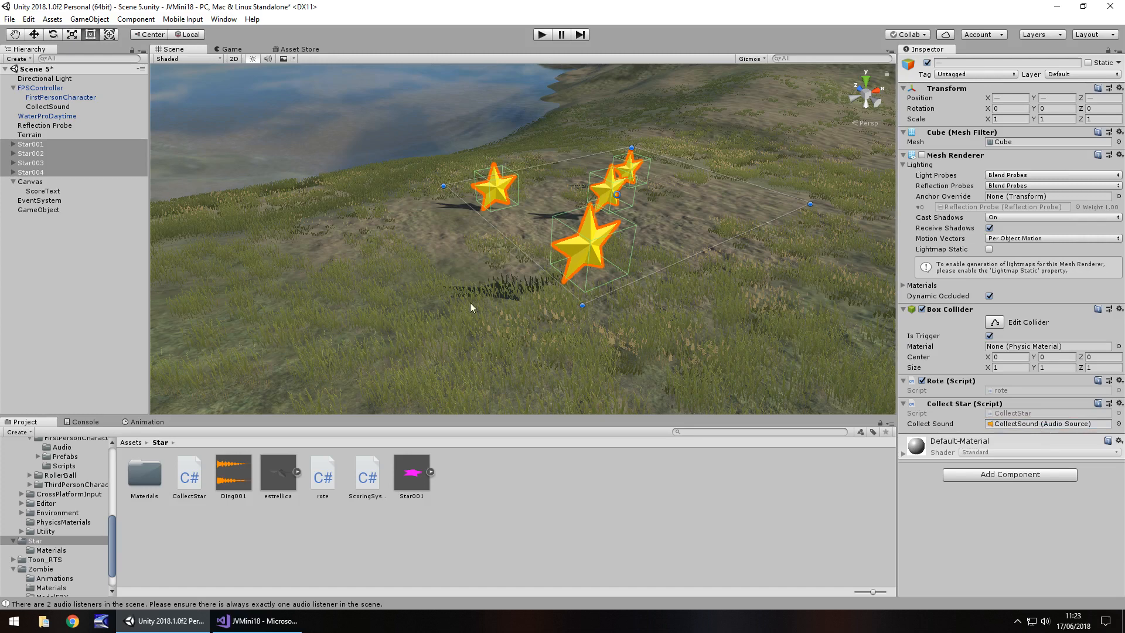
click(91, 276)
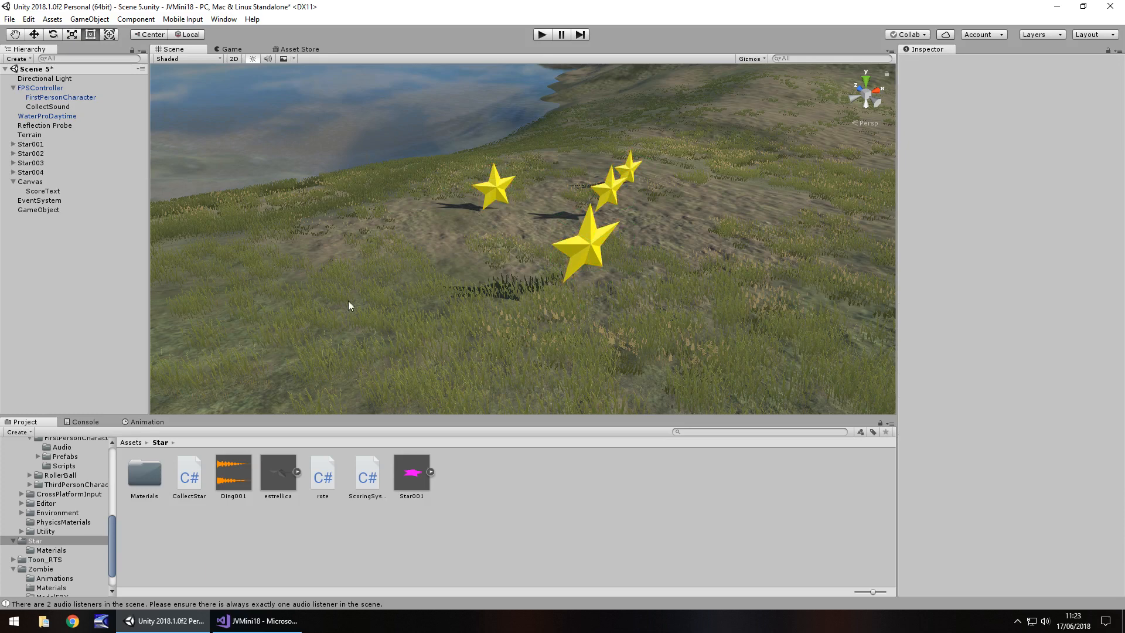
mouse_move(342, 474)
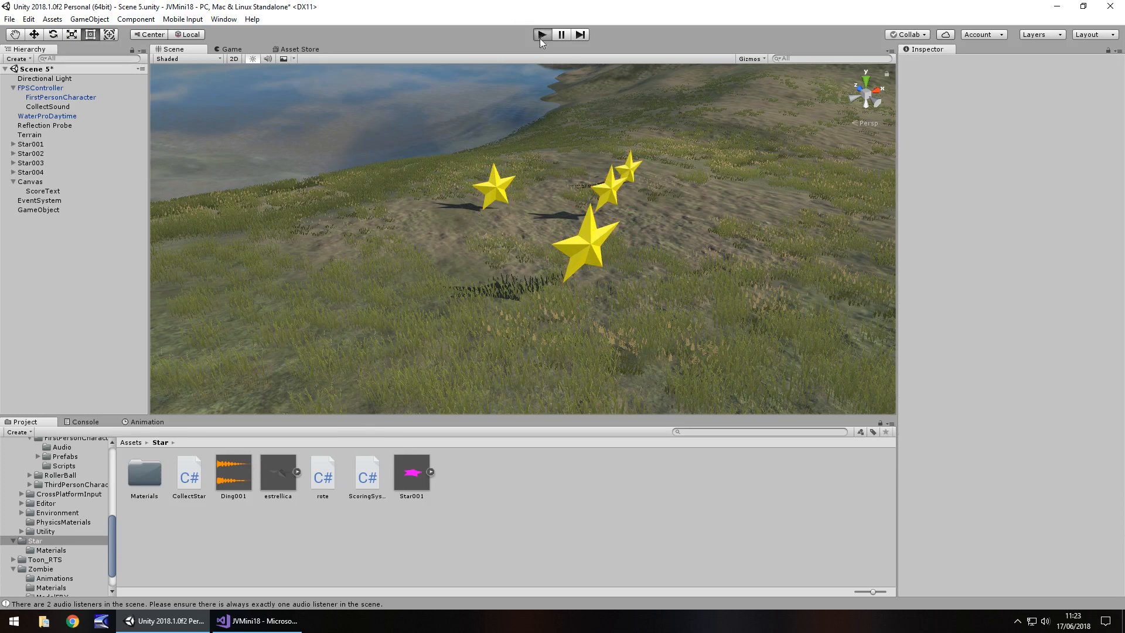
Play-test collecting all four stars to reach SCORE: 200, then glance at CollectStar.cs in Visual Studio.
click(541, 34)
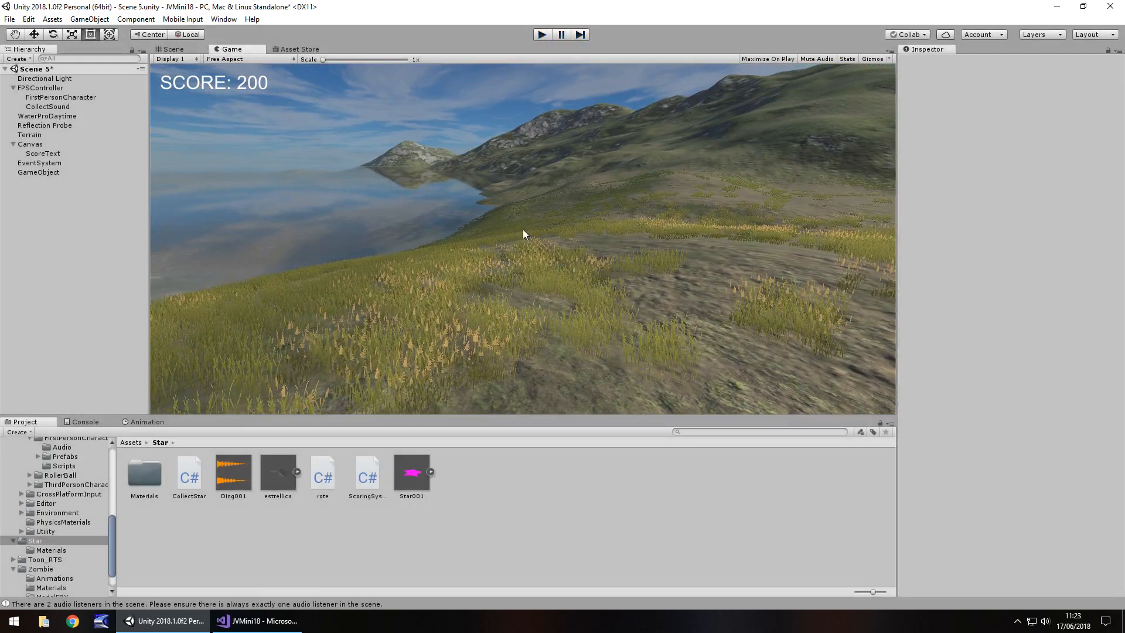
click(172, 48)
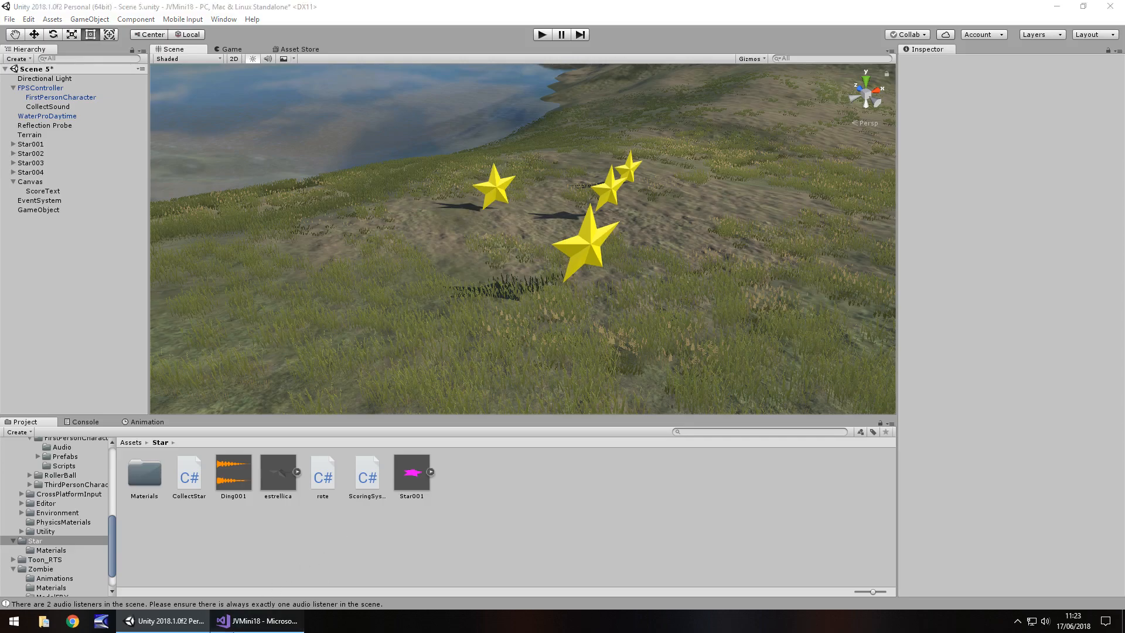
click(256, 620)
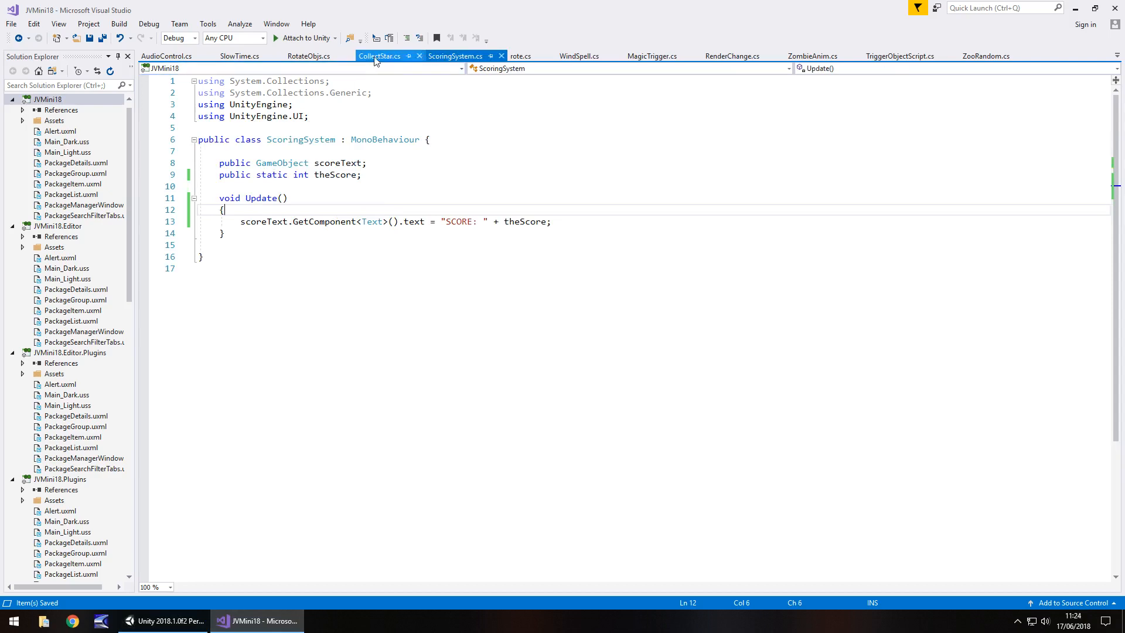
click(379, 57)
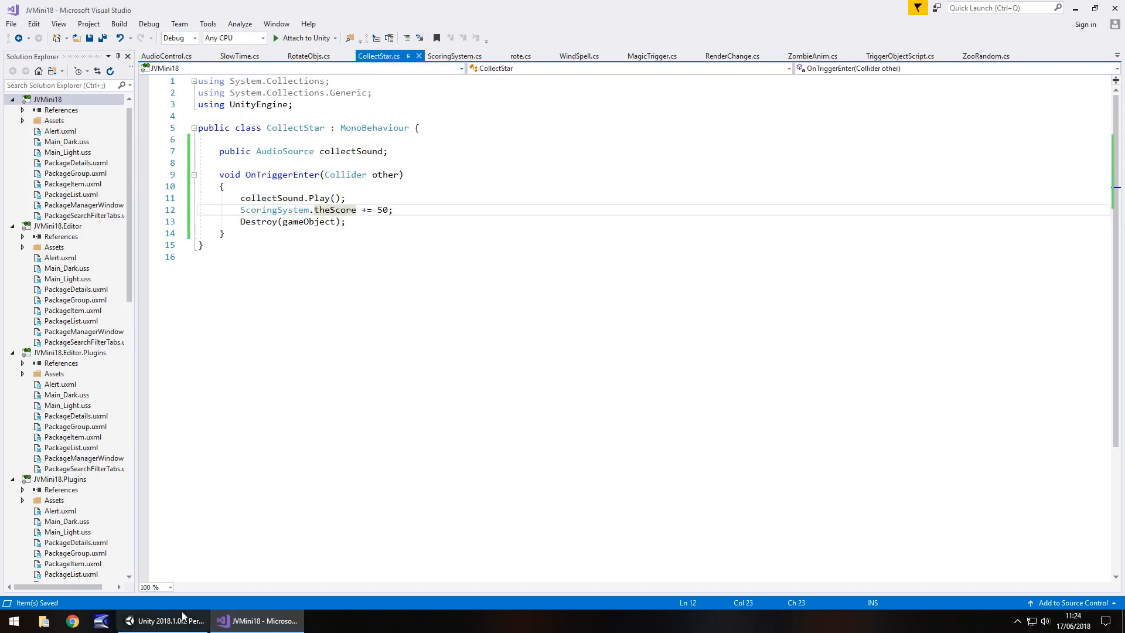
click(163, 620)
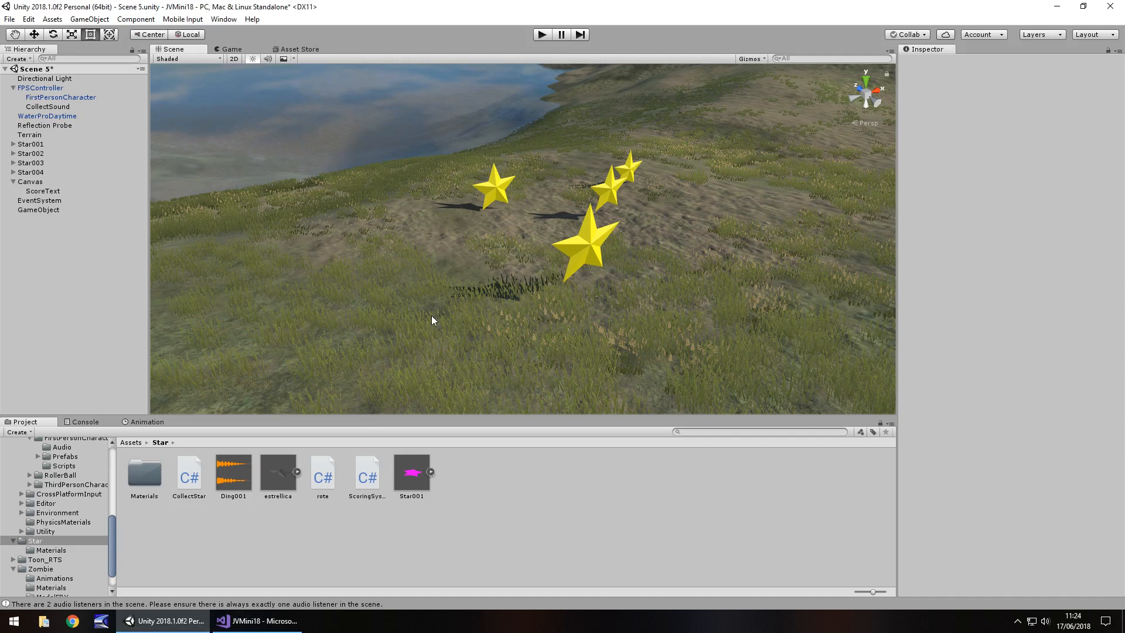
mouse_move(472, 260)
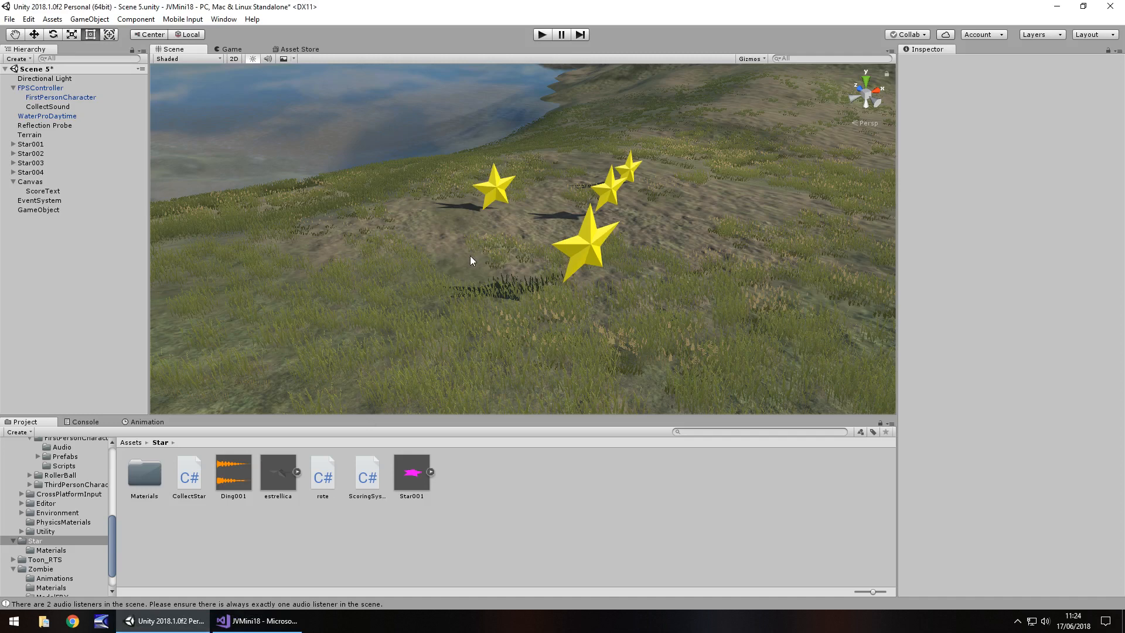
mouse_move(480, 233)
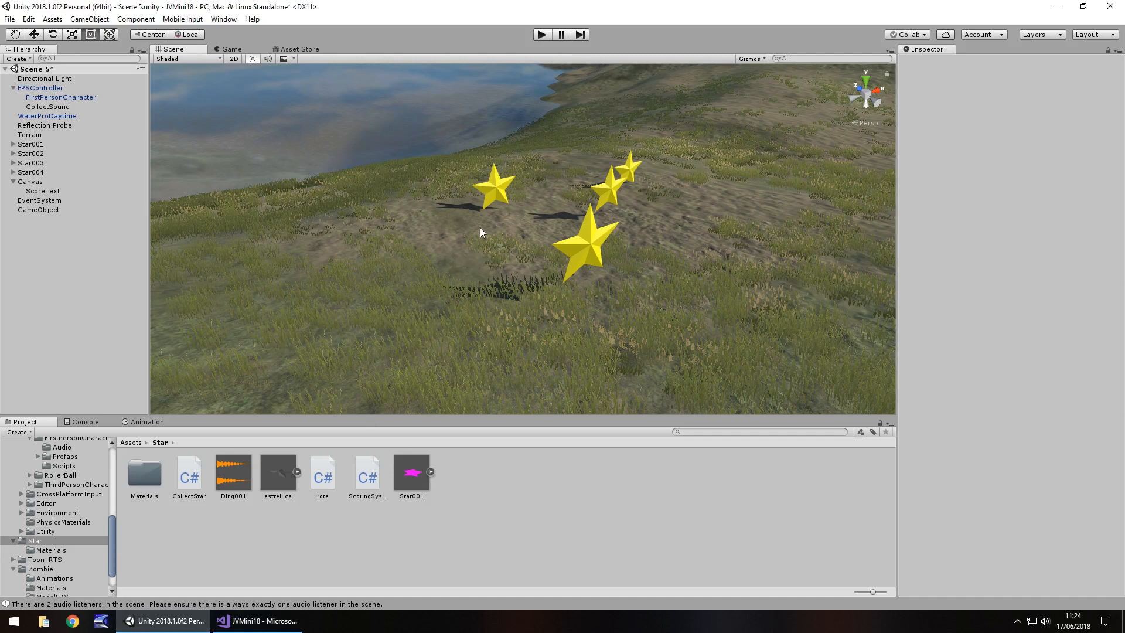
mouse_move(579, 551)
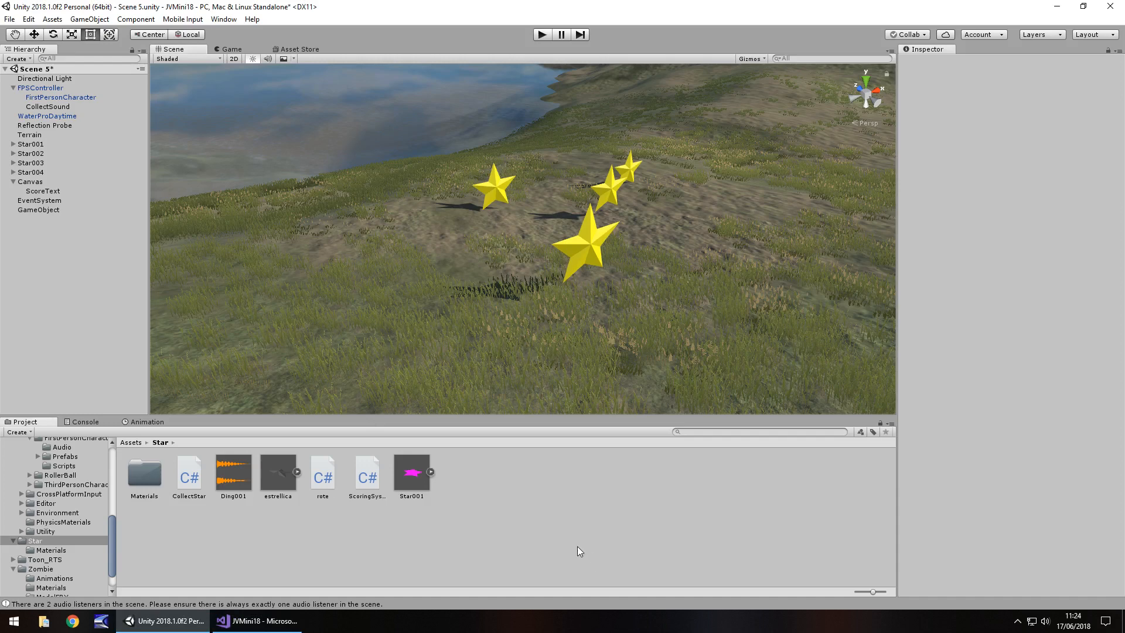